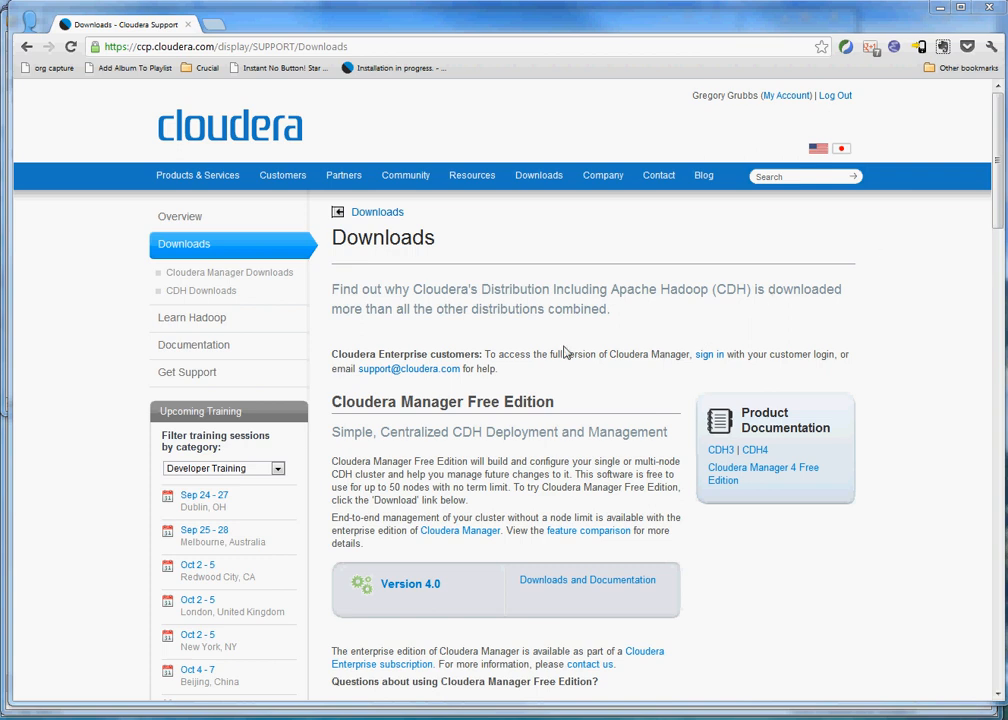
pyautogui.moveTo(884, 627)
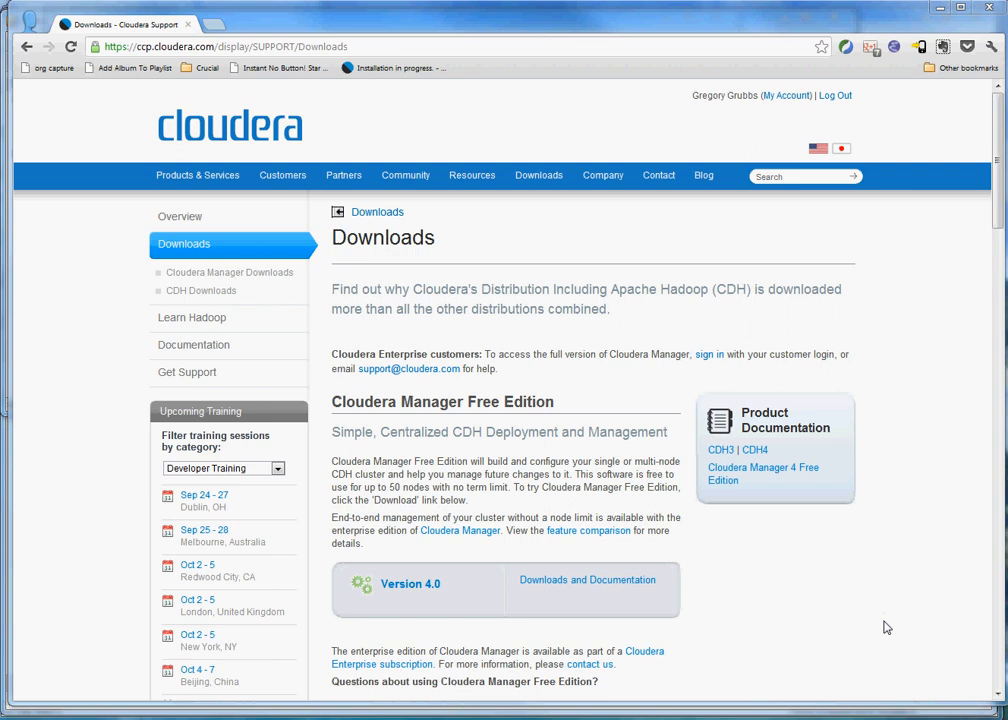
pyautogui.moveTo(896, 635)
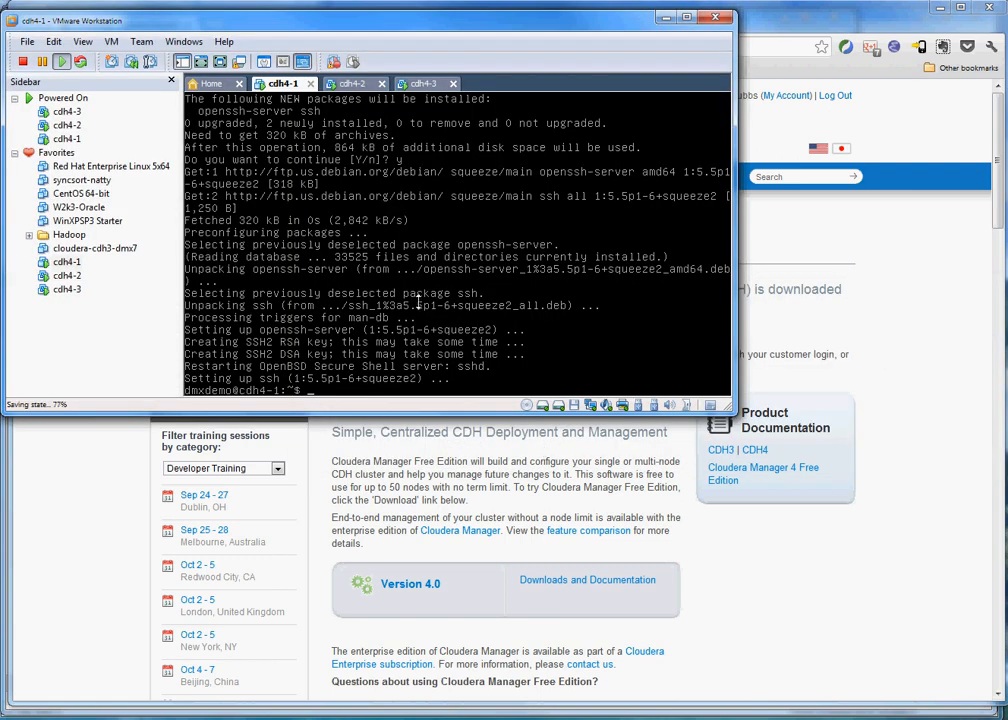
# Step: Print /etc/hosts on cdh4-1, listing the cdh4-1, cdh4-2 and cdh4-3 addresses
pyautogui.write('cat /etc/')
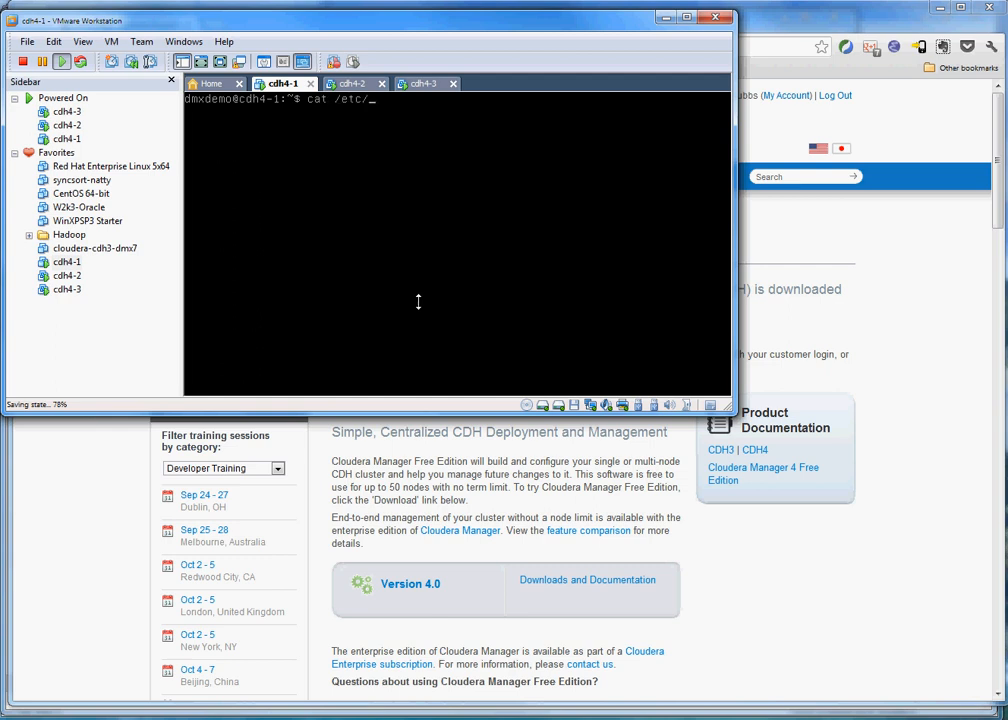
pyautogui.press('Return')
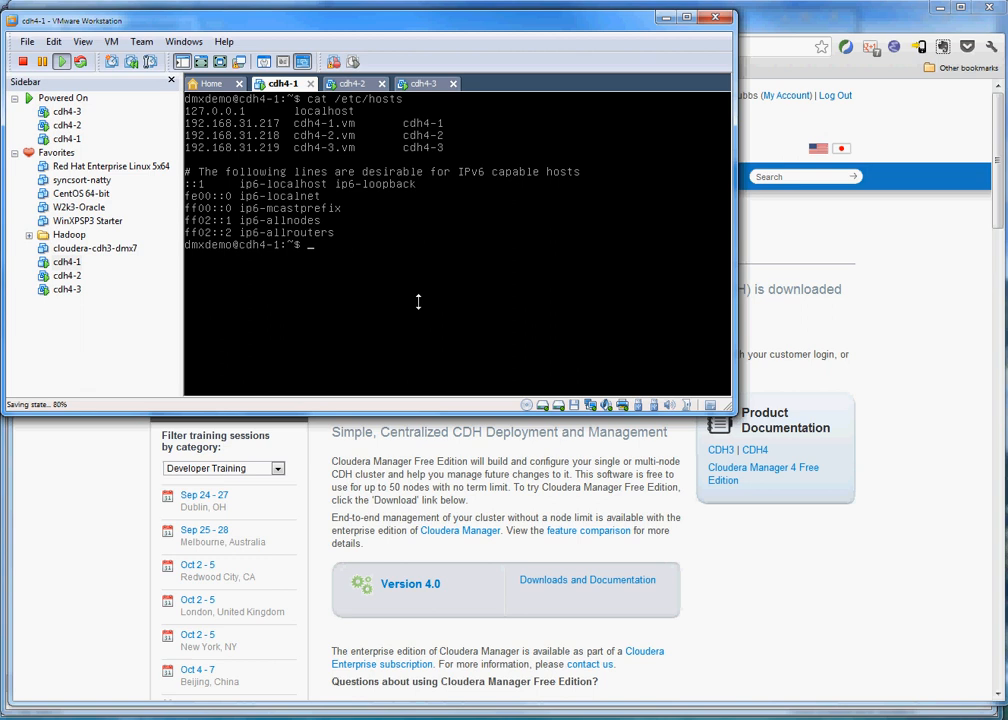
pyautogui.moveTo(185, 232)
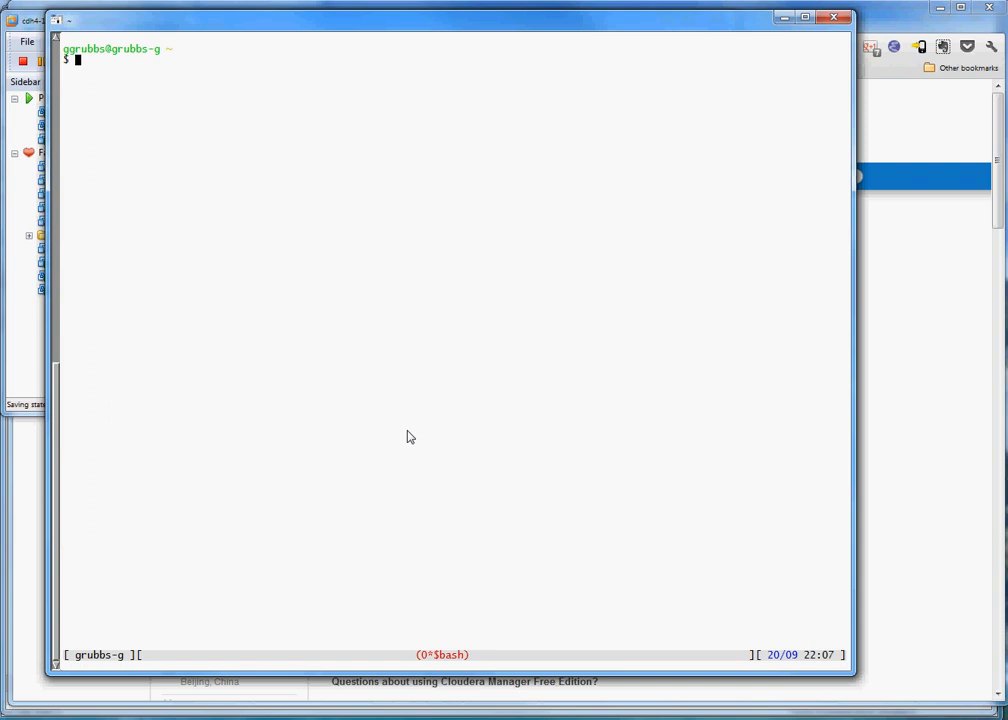
# Step: Copy ~/Downloads/cloudera-manager-installer.bin to dmxdemo's home on cdh4-1 with scp
pyautogui.write('scp')
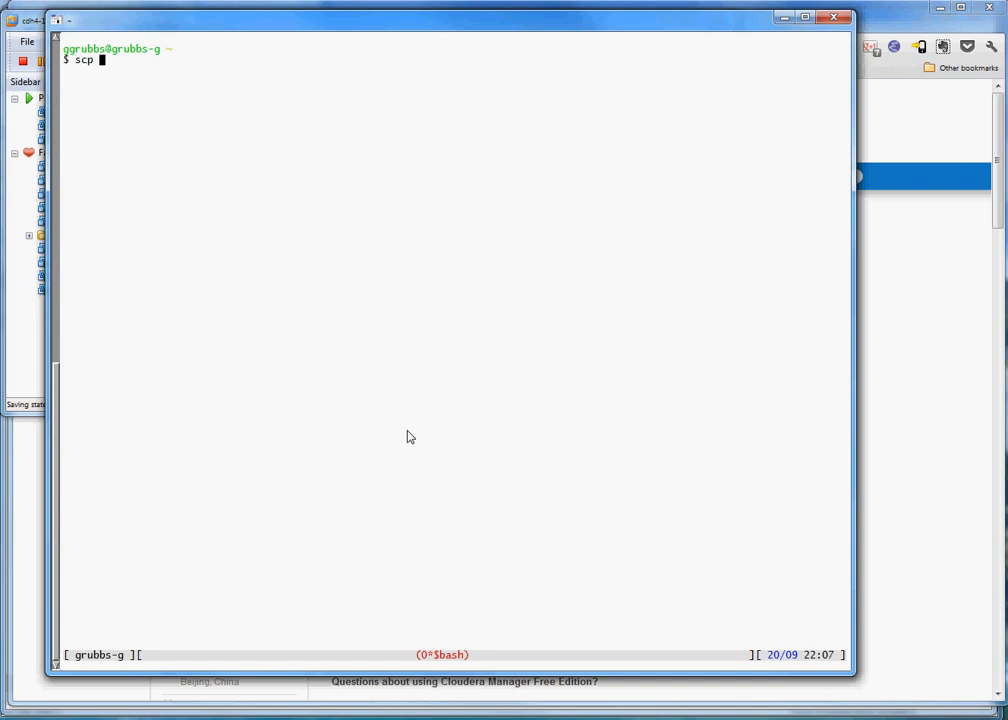
pyautogui.write('~')
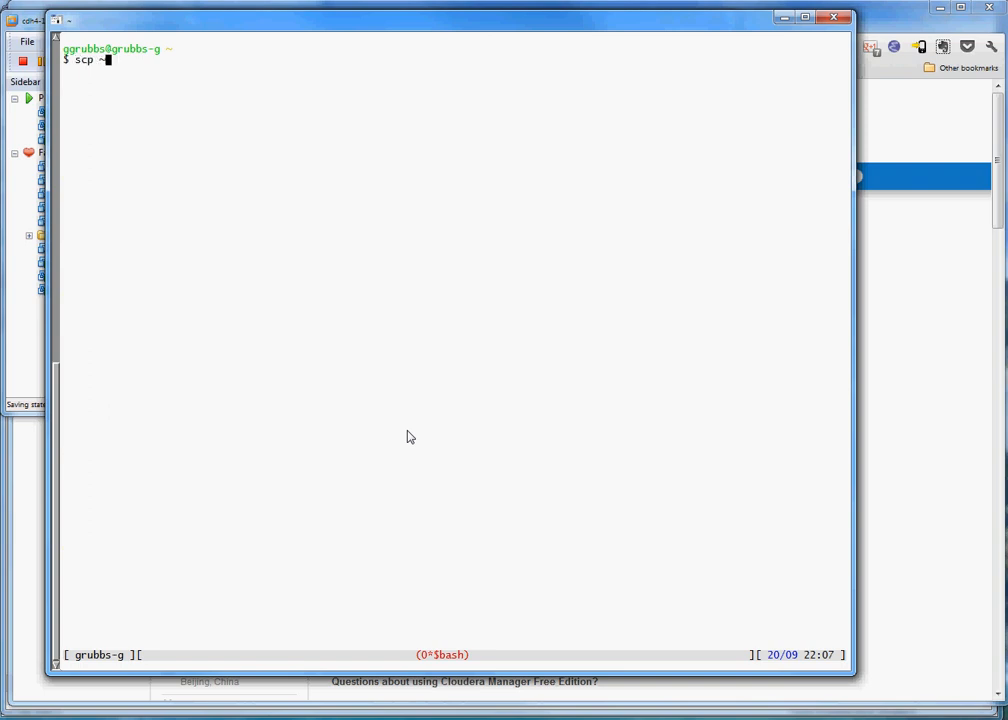
pyautogui.write('/Downloads/cloudera-manager-installer.bin')
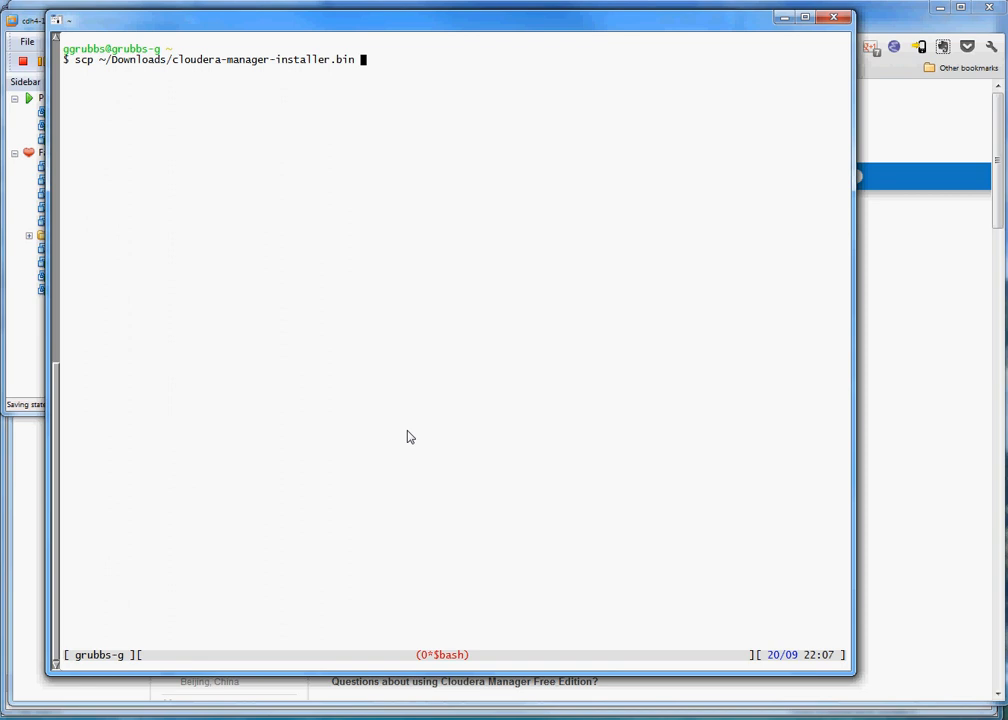
pyautogui.write('dmx')
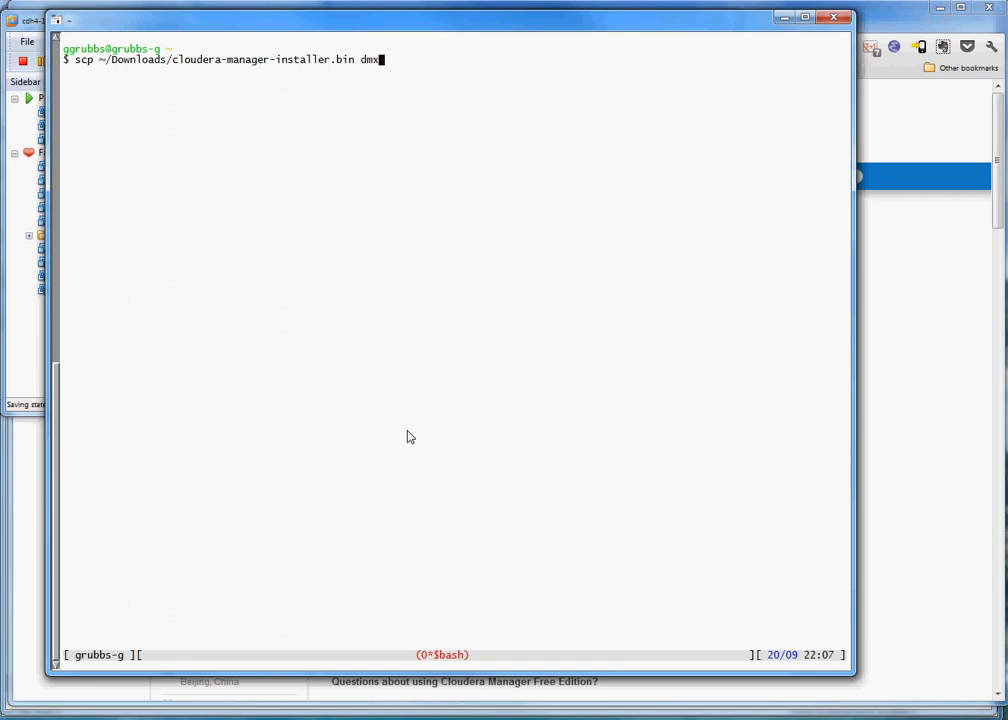
pyautogui.write('demo0')
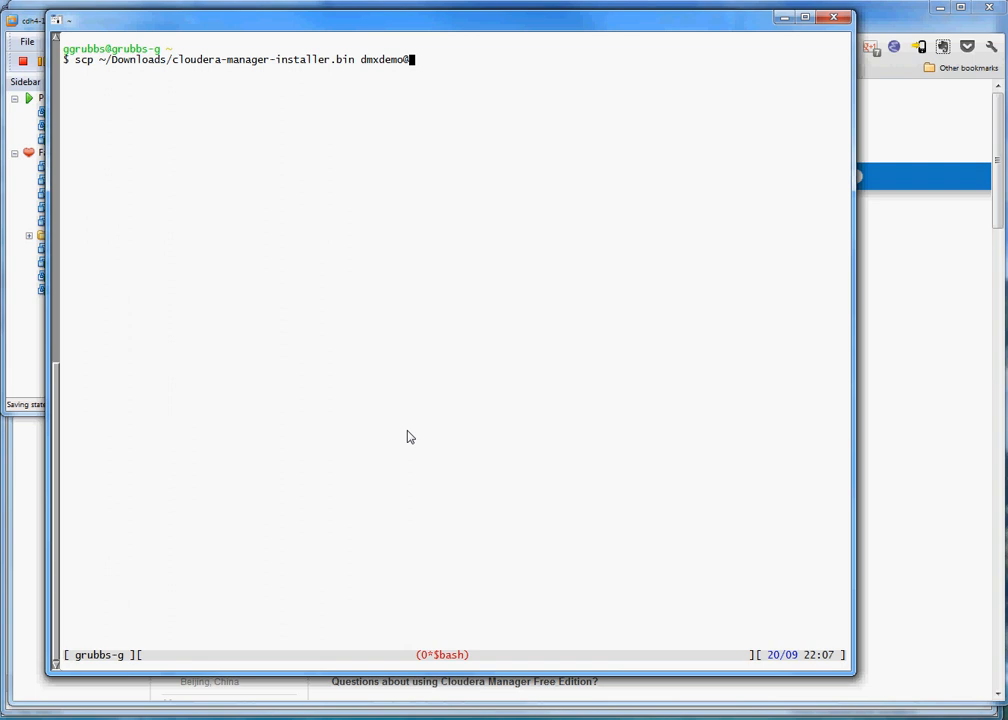
pyautogui.write('cdh4-1:')
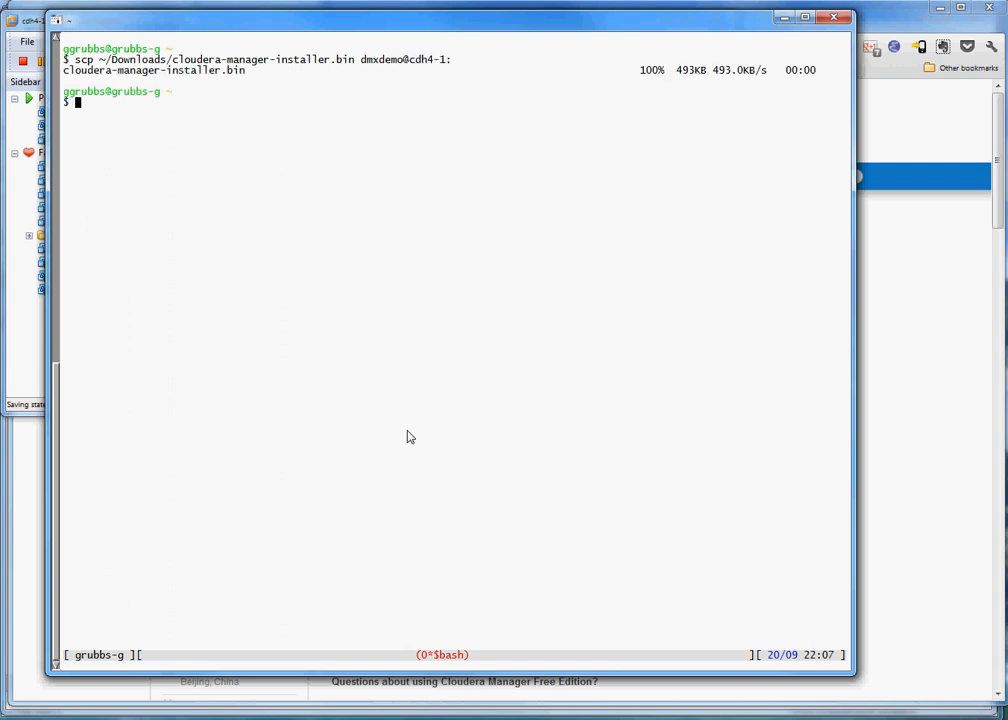
# Step: Log in to cdh4-1 as dmxdemo over ssh
pyautogui.write('ss')
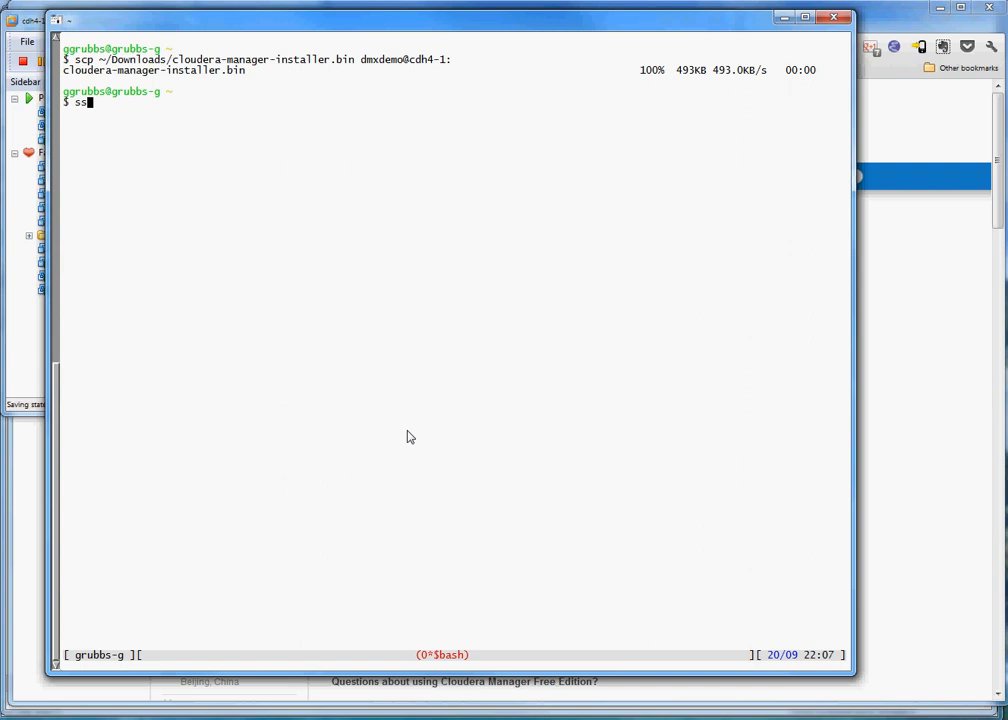
pyautogui.write('h dmxdemo')
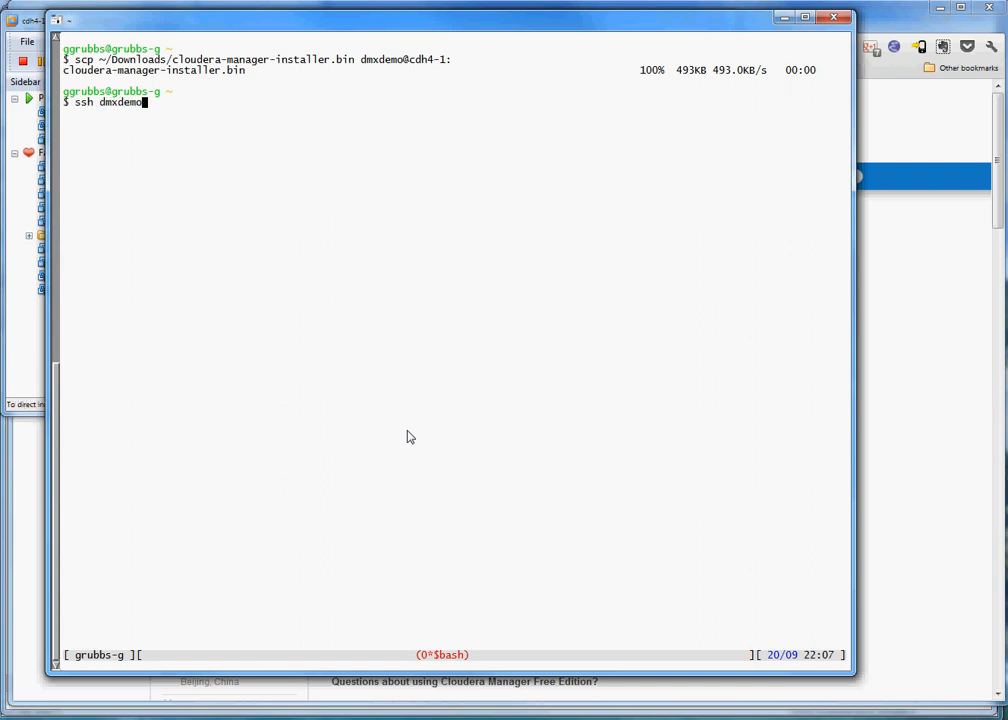
pyautogui.write('@cdhr-')
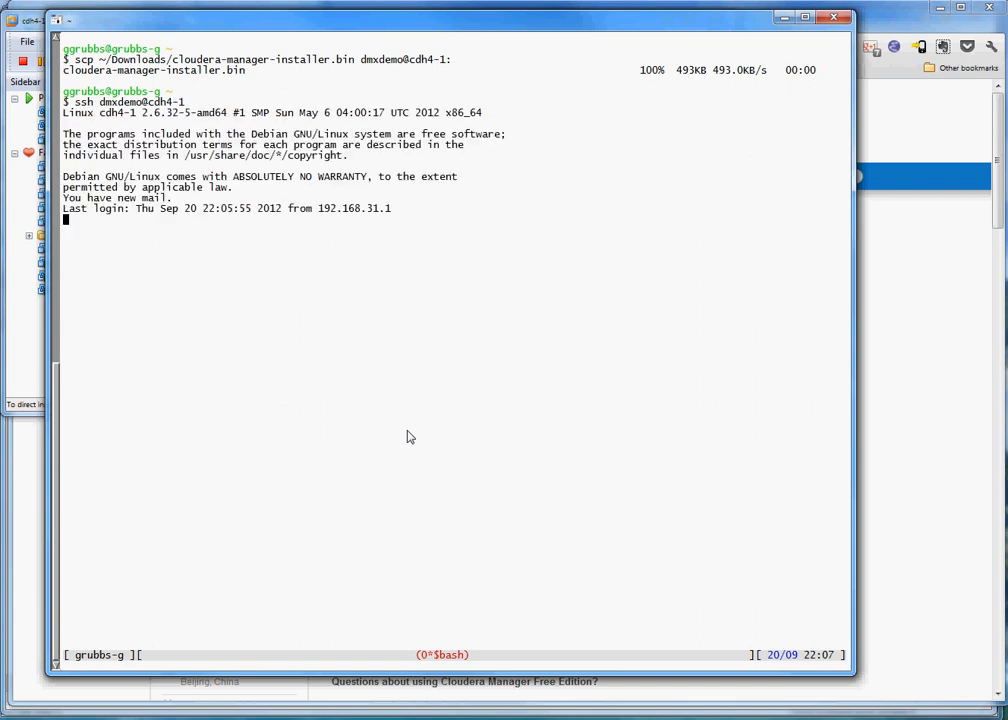
# Step: List the home directory and make the installer readable and executable with chmod a+rx
pyautogui.write('ls -l')
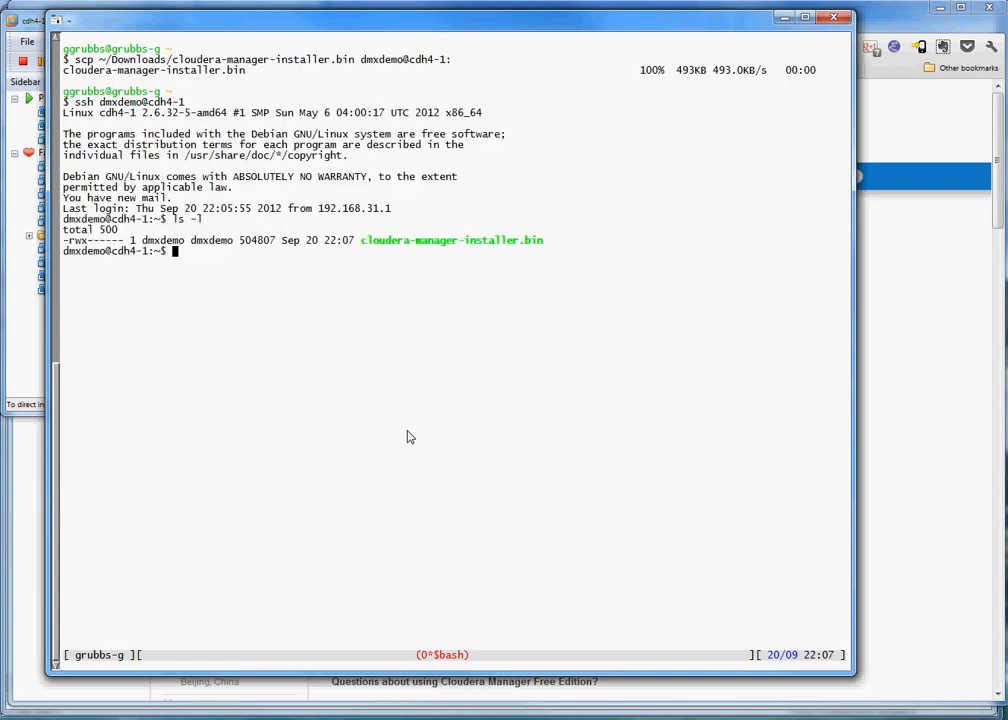
pyautogui.write('chmod a')
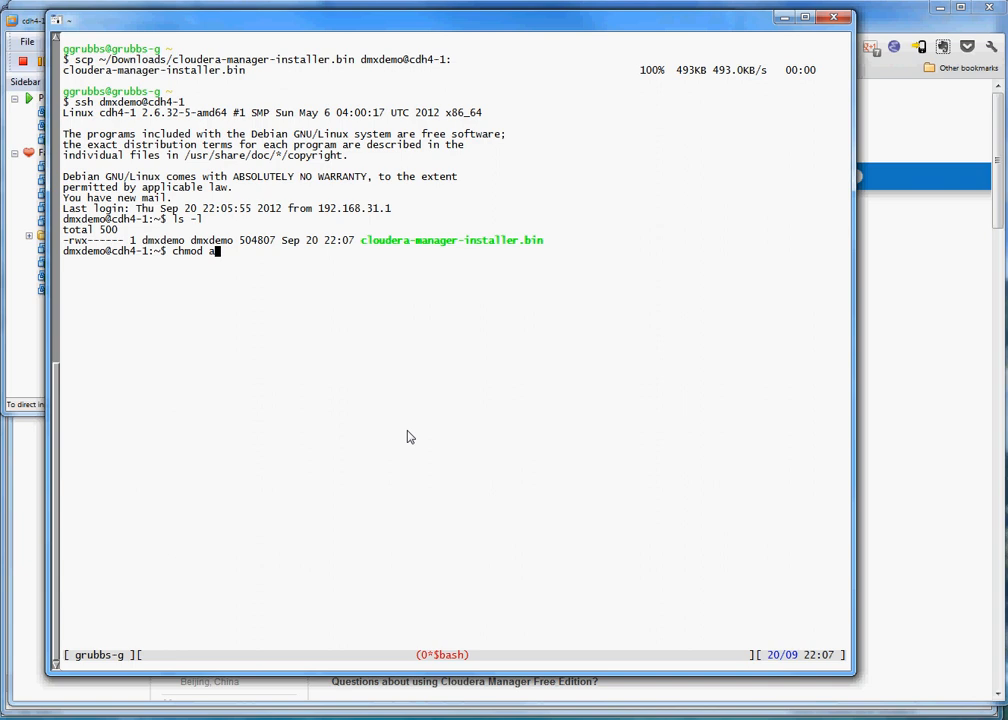
pyautogui.write('+rx')
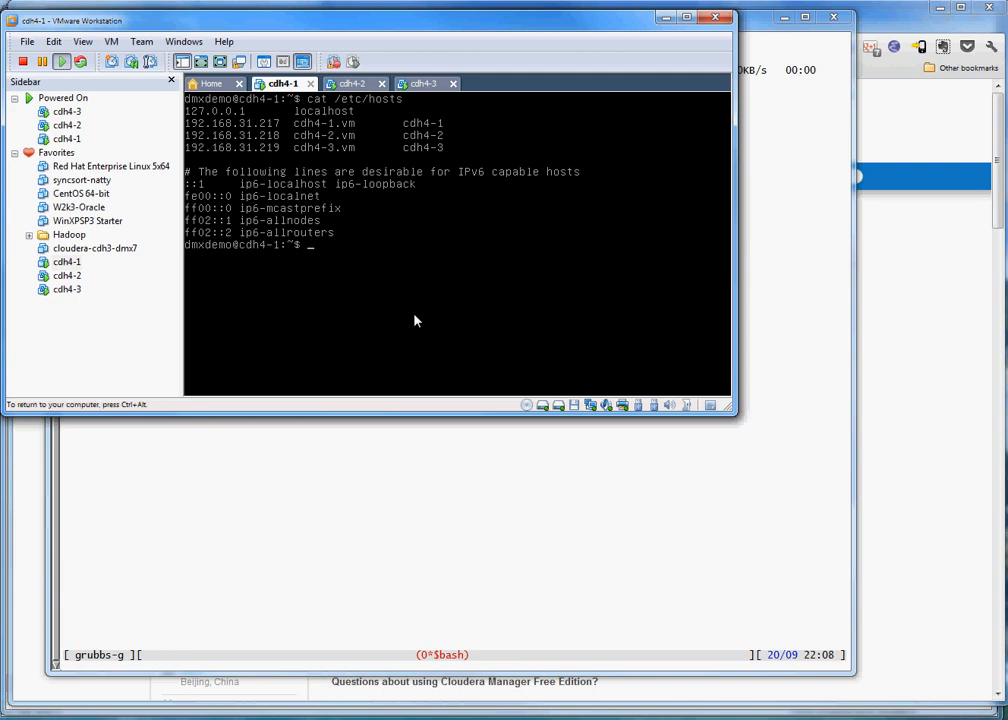
# Step: Run sudo ./cloudera-manager-installer.bin on cdh4-1 to reach the README screen
pyautogui.write('ls')
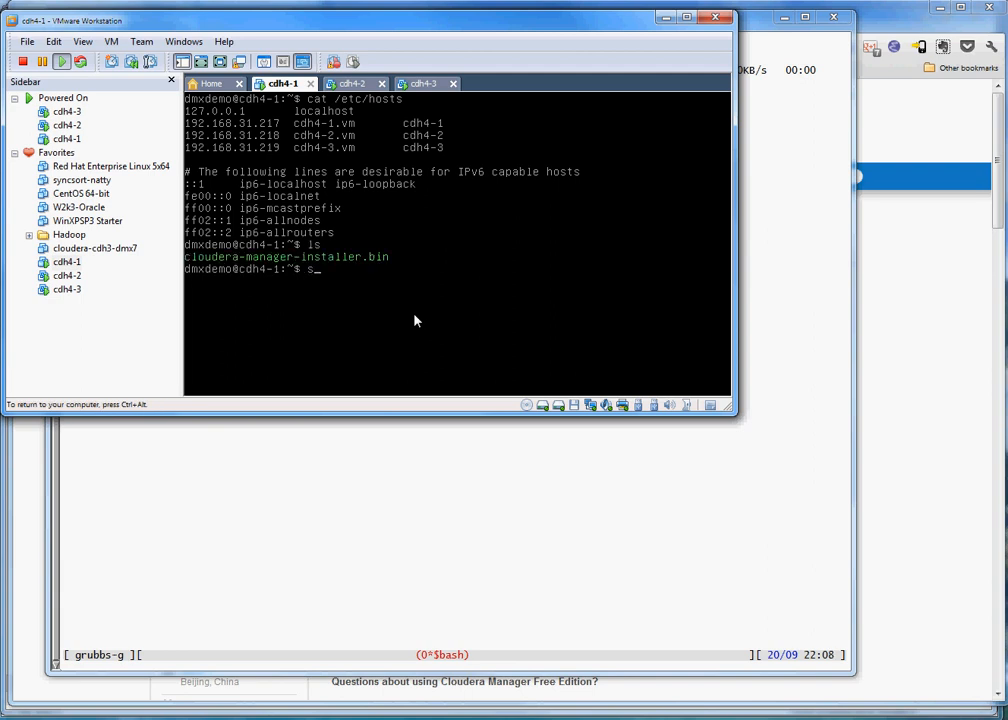
pyautogui.write('udo ./')
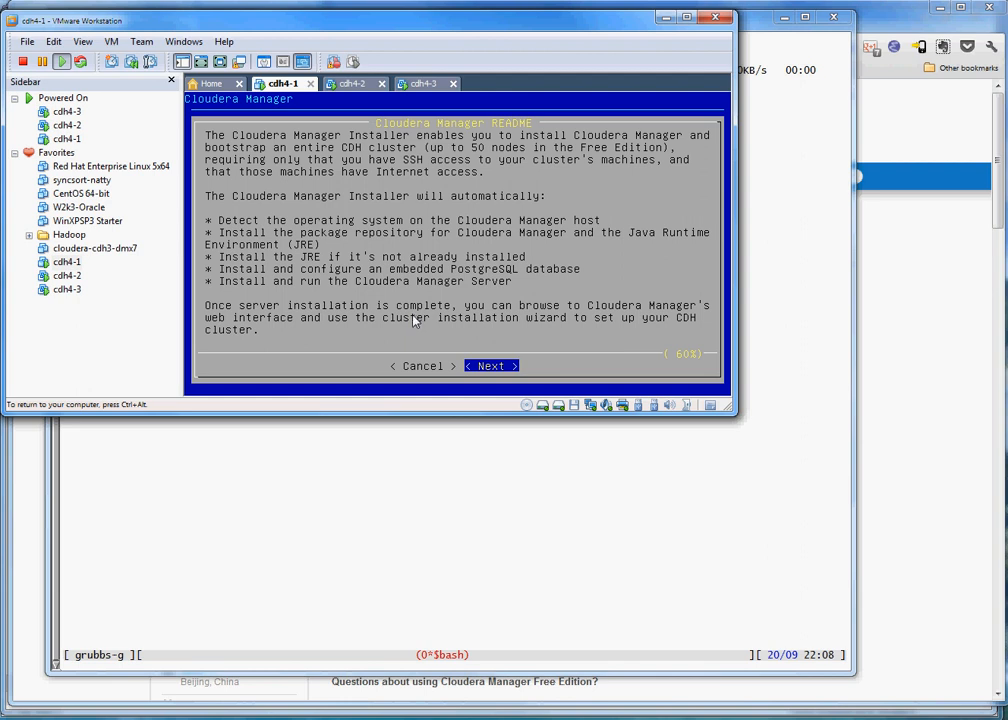
pyautogui.click(491, 365)
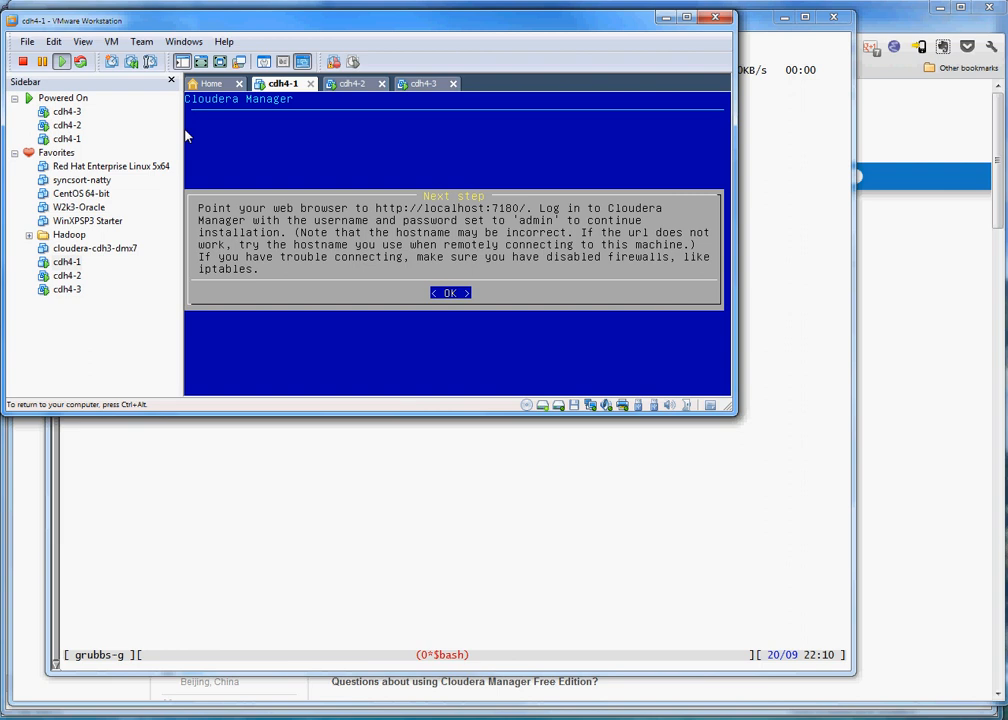
pyautogui.moveTo(210, 103)
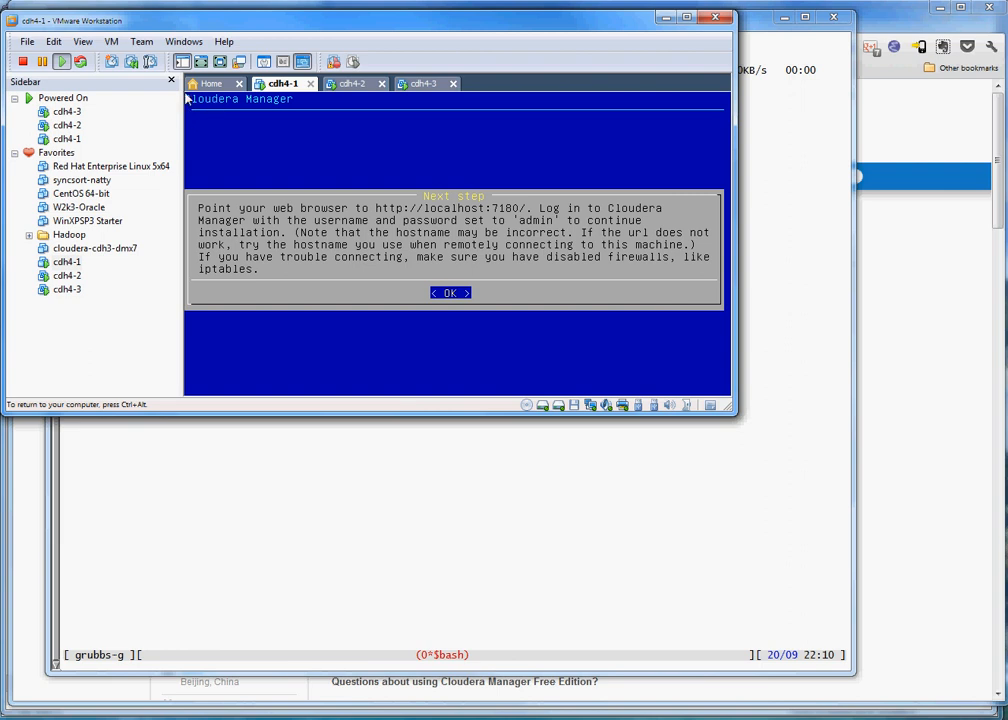
pyautogui.moveTo(210, 152)
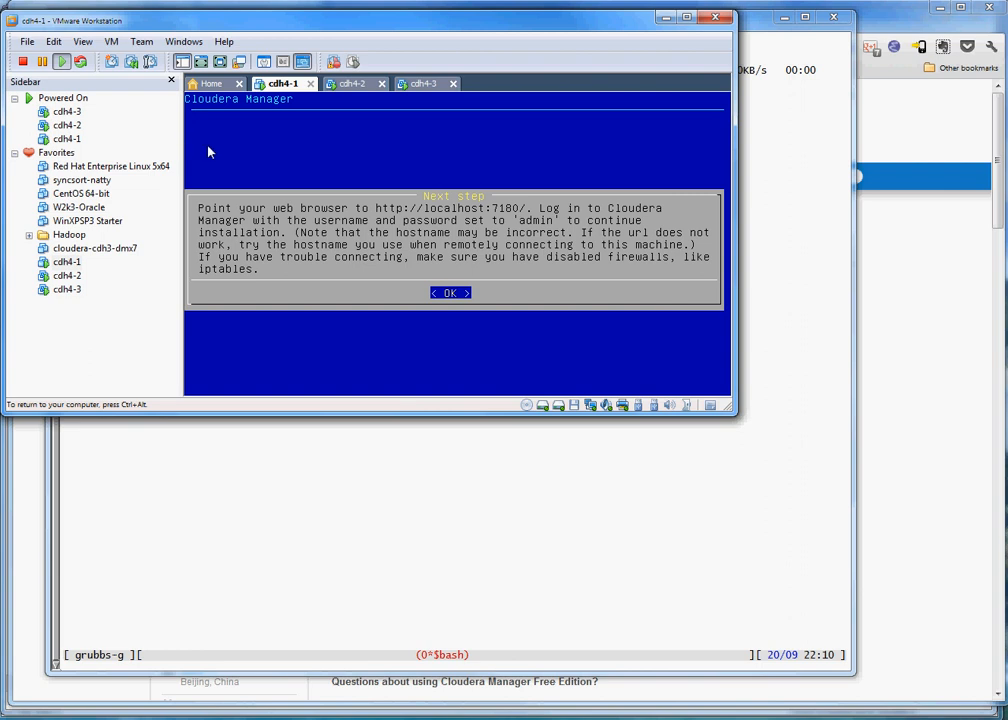
pyautogui.moveTo(188, 98)
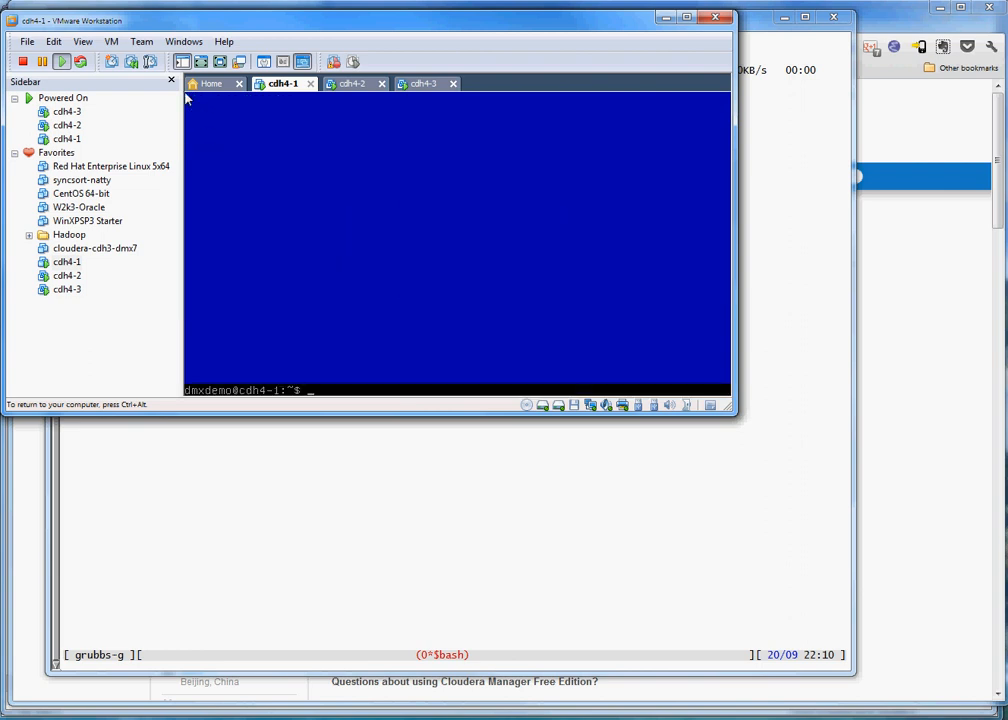
pyautogui.moveTo(218, 194)
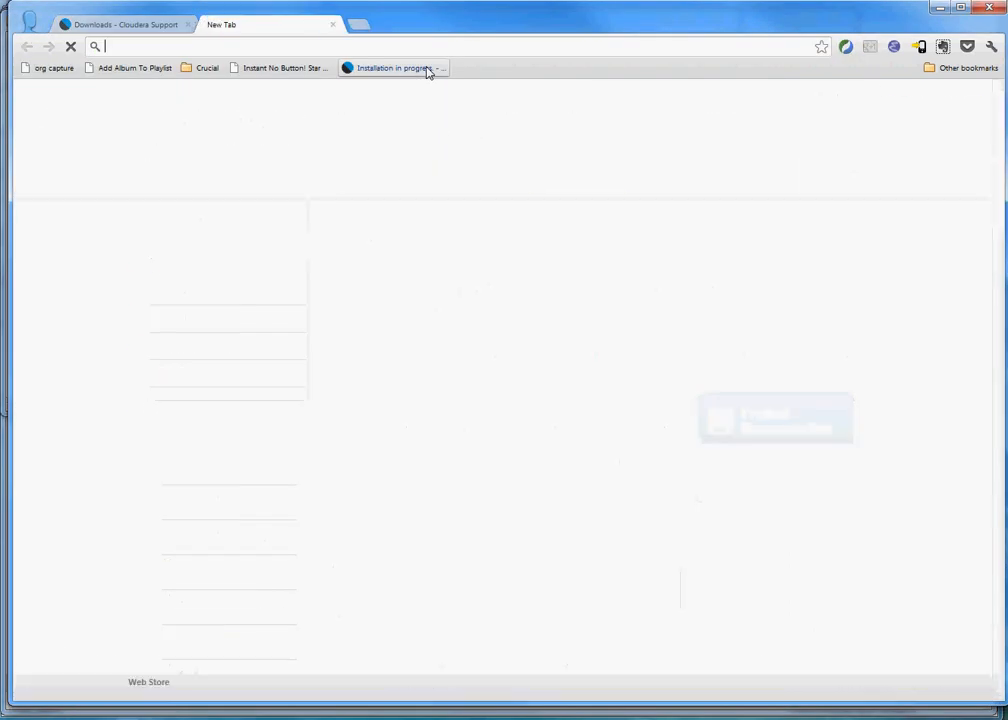
# Step: Log in at cdh4-1:7180 as admin, keep the free edition, and pass the welcome page
pyautogui.write('cdh4-1:7180/cmf/login')
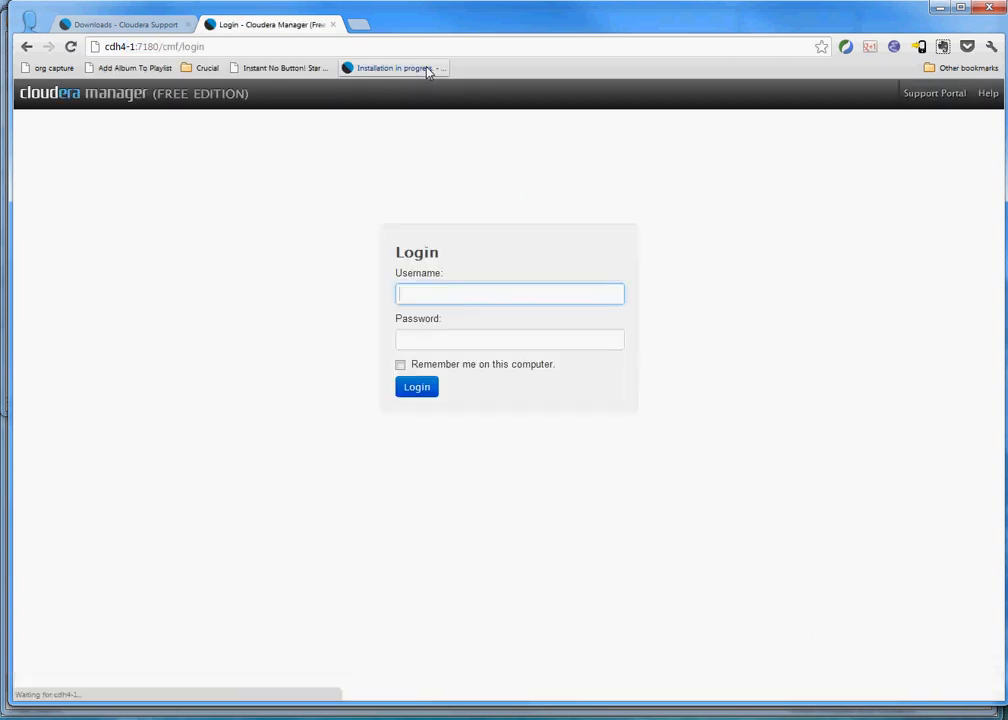
pyautogui.click(510, 293)
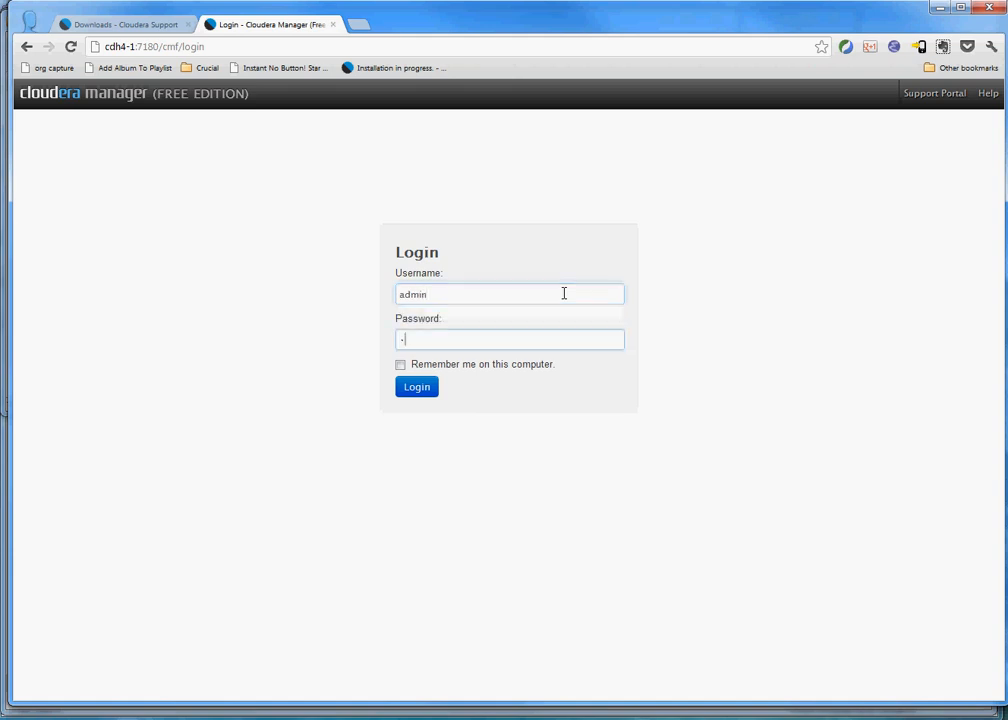
pyautogui.click(416, 387)
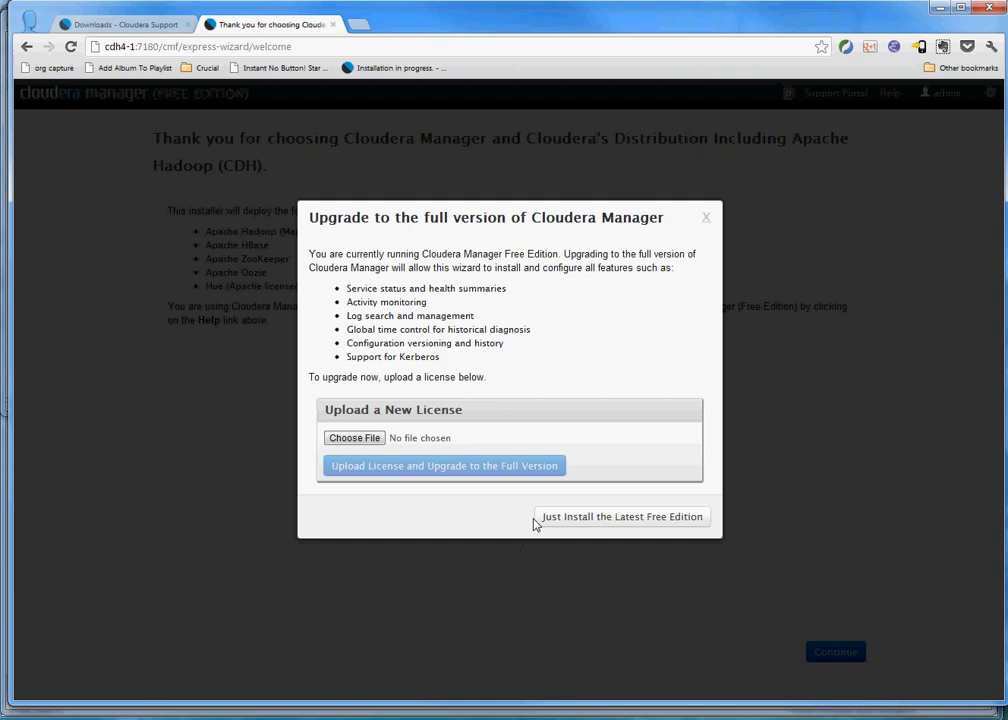
pyautogui.moveTo(564, 527)
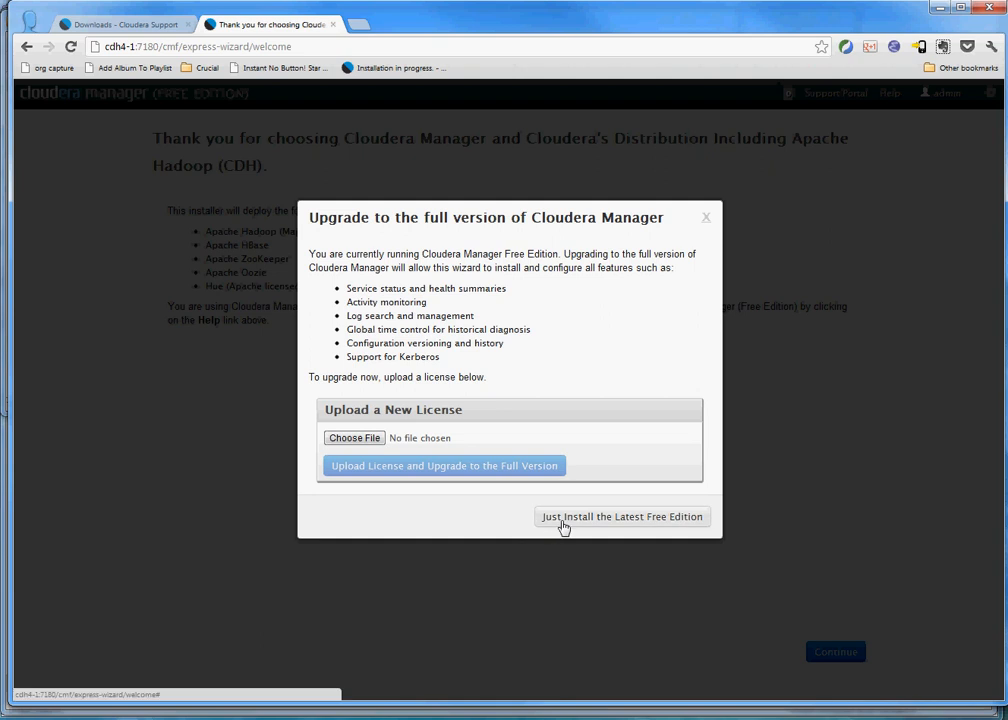
pyautogui.click(621, 516)
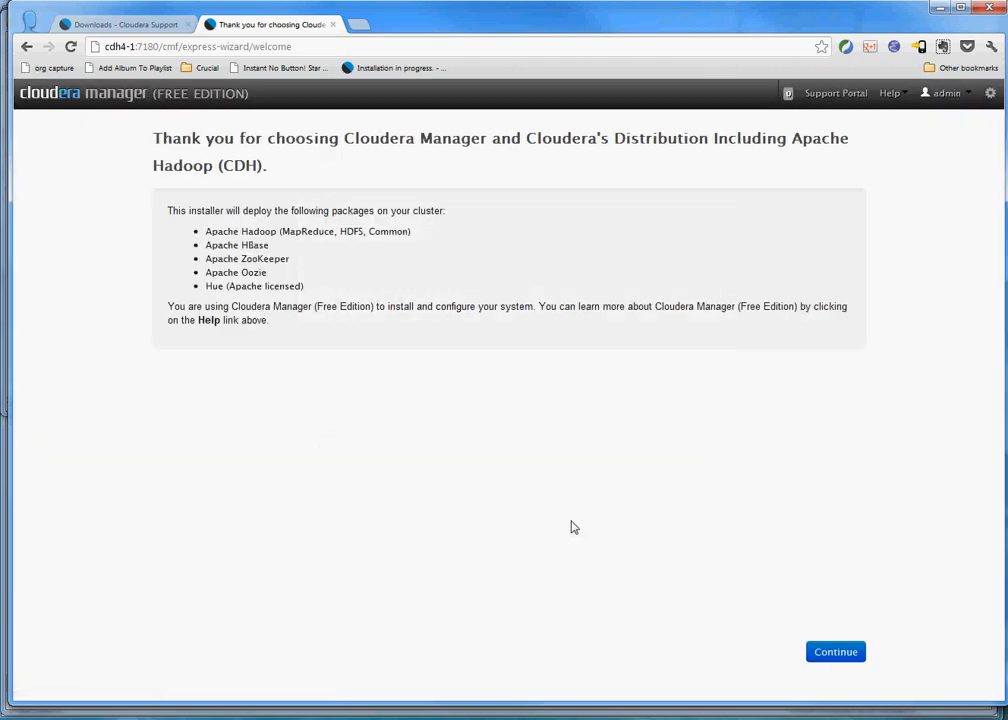
pyautogui.moveTo(848, 610)
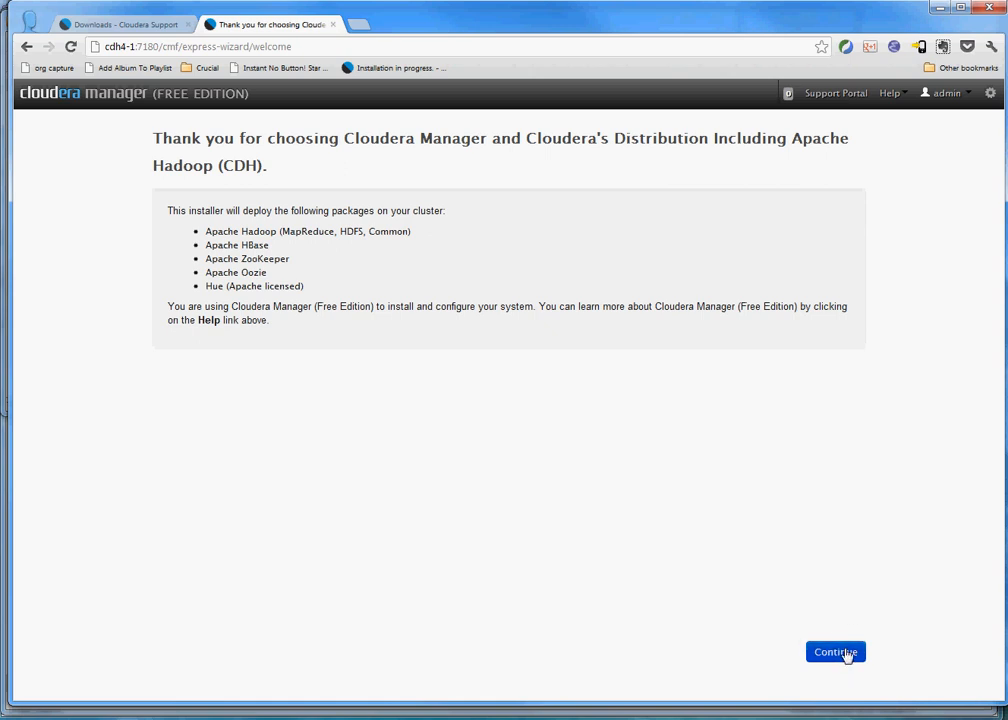
pyautogui.click(835, 651)
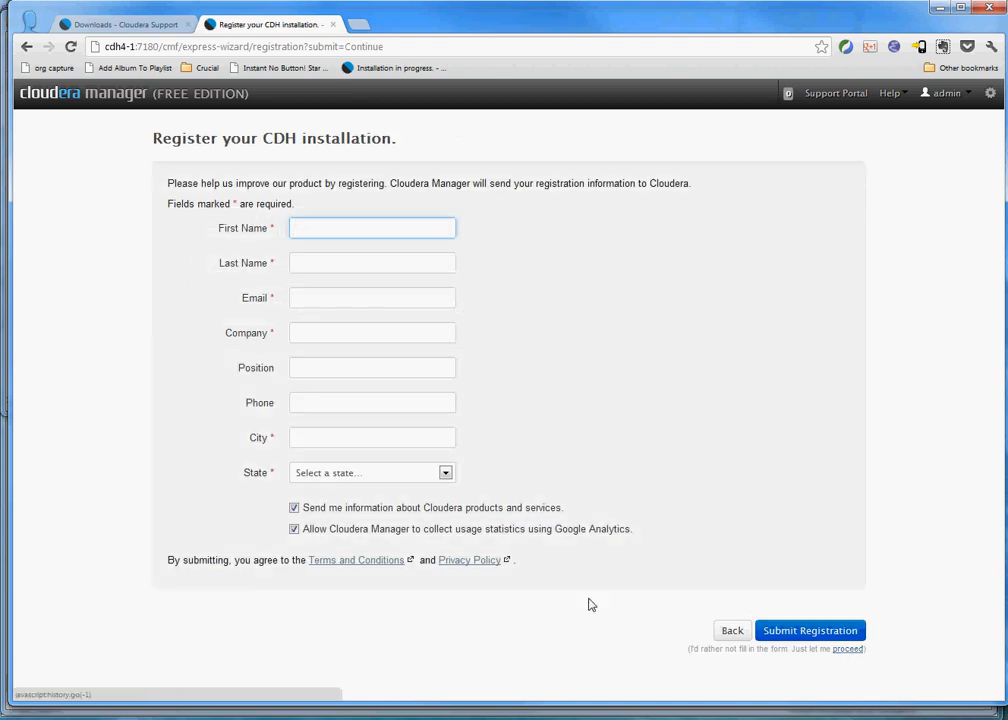
pyautogui.moveTo(846, 649)
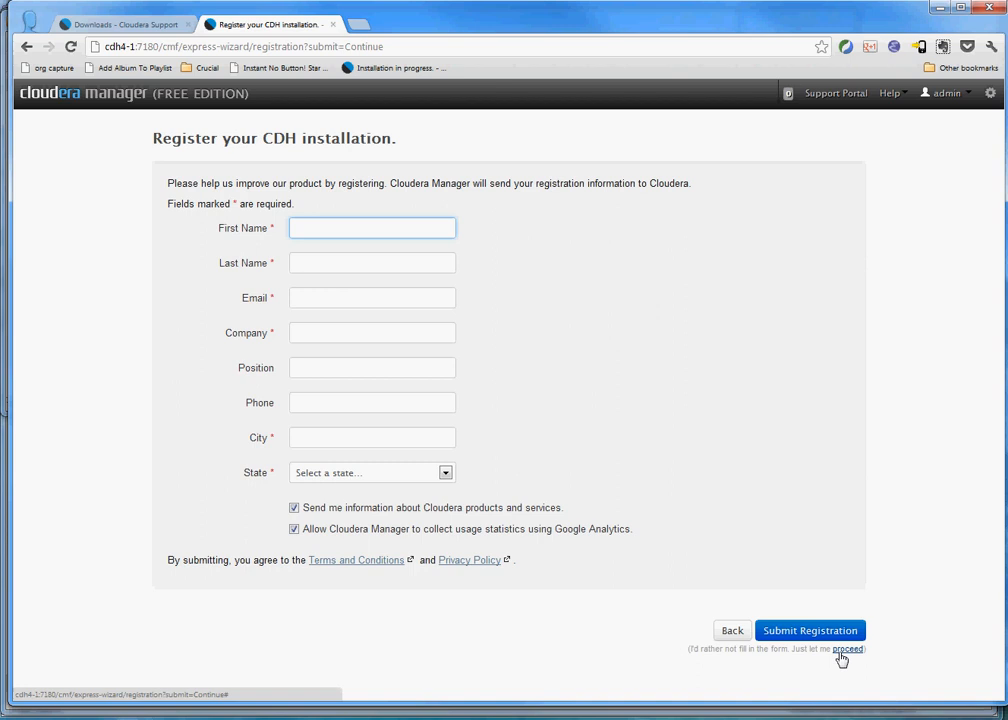
# Step: Skip CDH registration using the 'proceed' link under Submit Registration
pyautogui.click(847, 649)
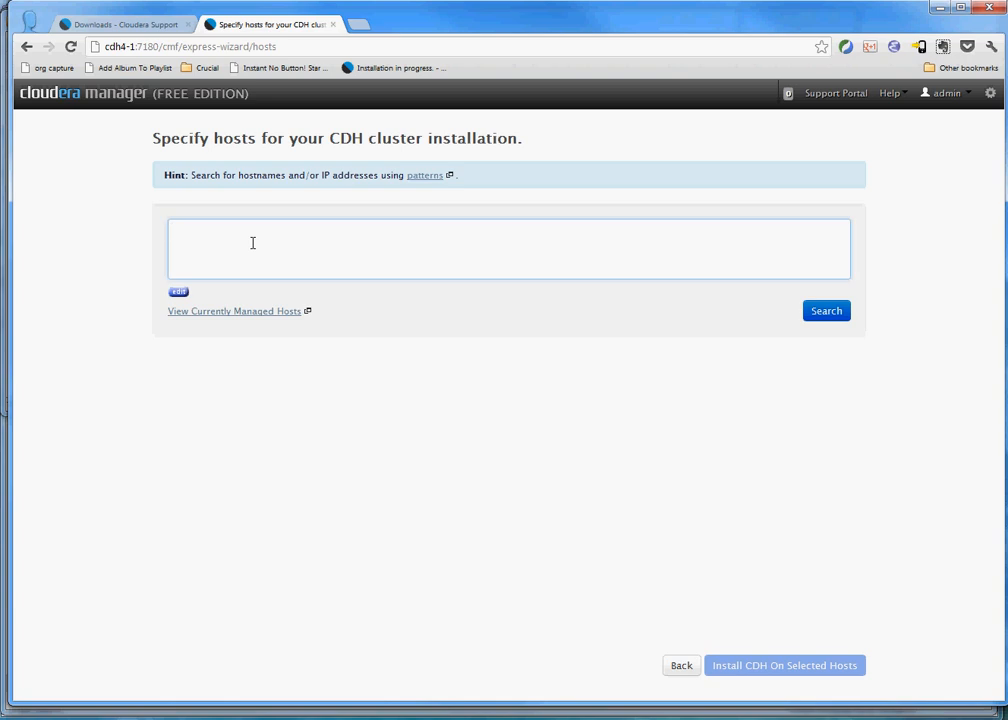
# Step: Search for cdh4-1.vm, cdh4-2.vm and cdh4-3.vm and install CDH on all three
pyautogui.write('cdh4-')
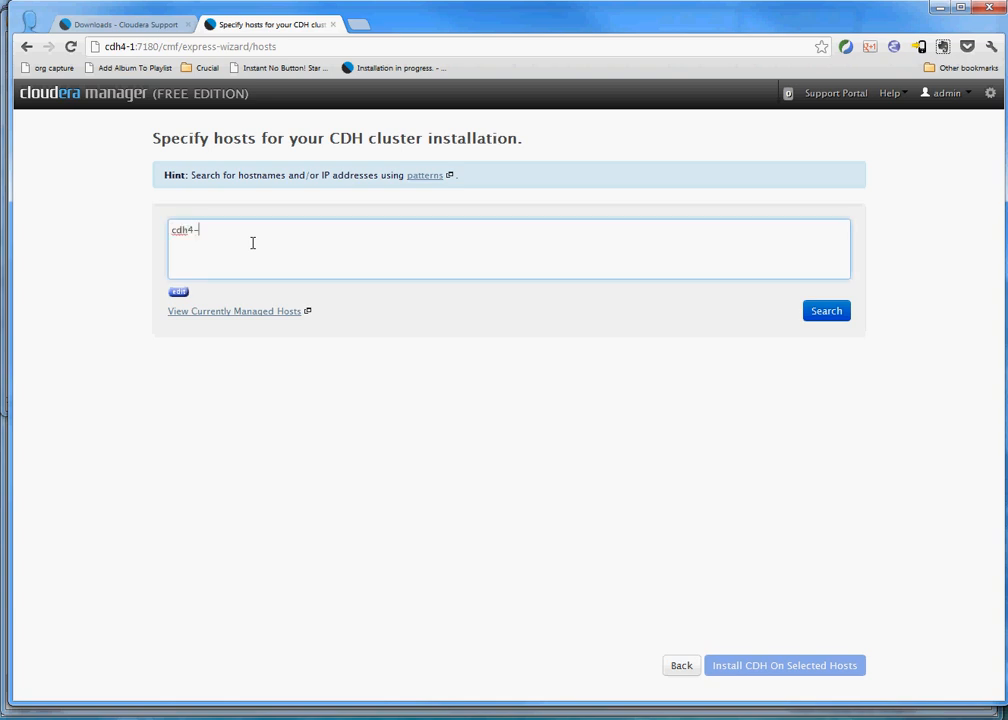
pyautogui.write('.vm')
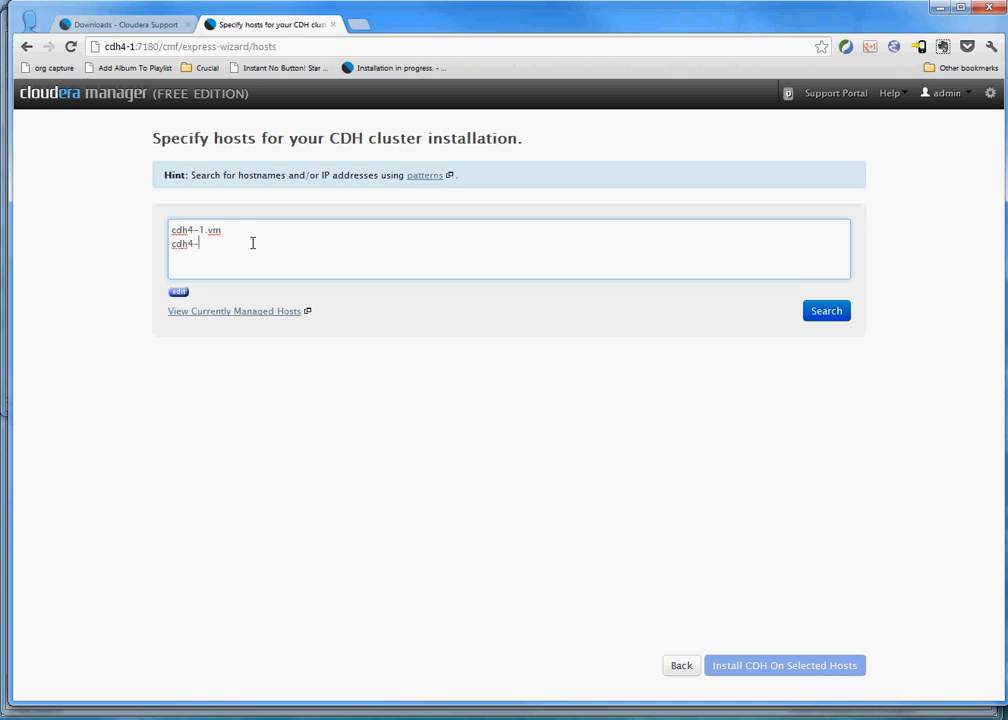
pyautogui.write('2.vm')
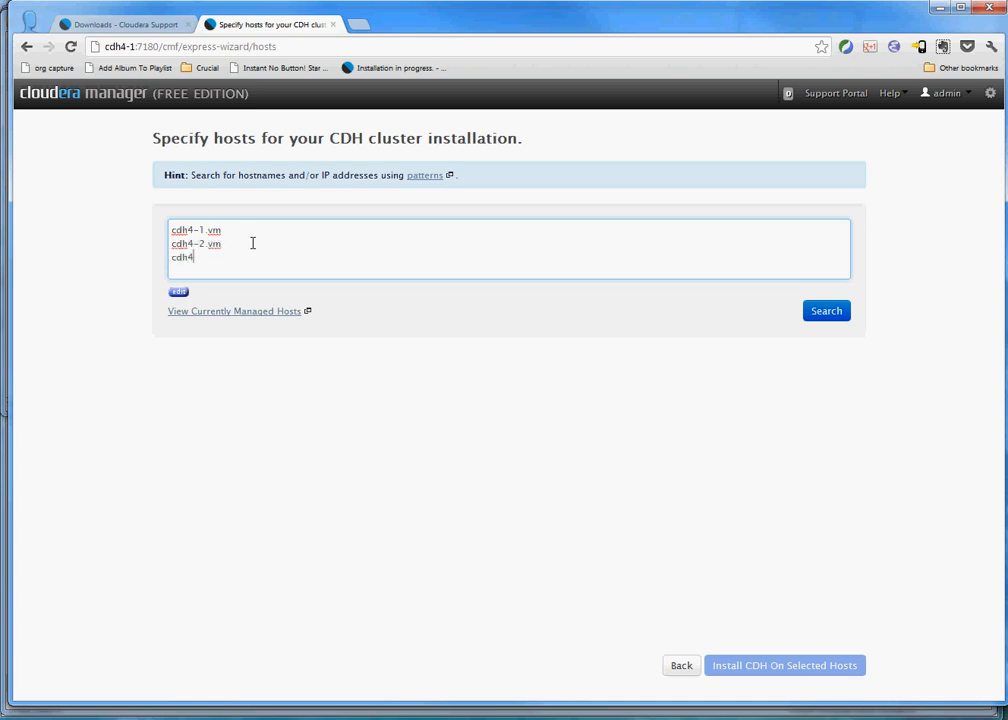
pyautogui.write('-3.vm')
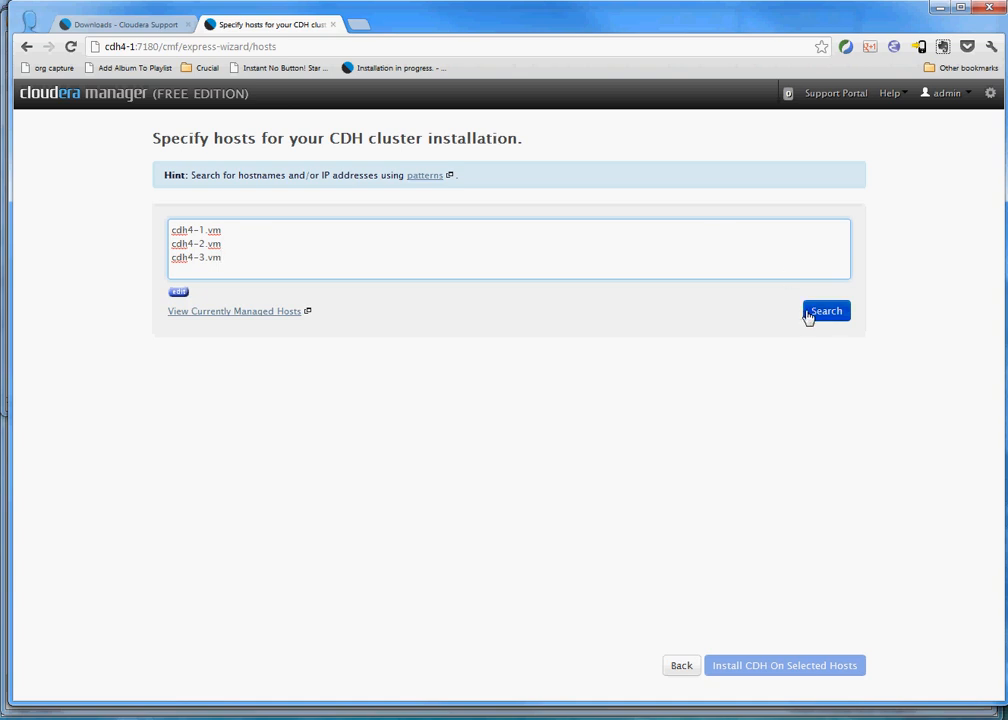
pyautogui.click(825, 311)
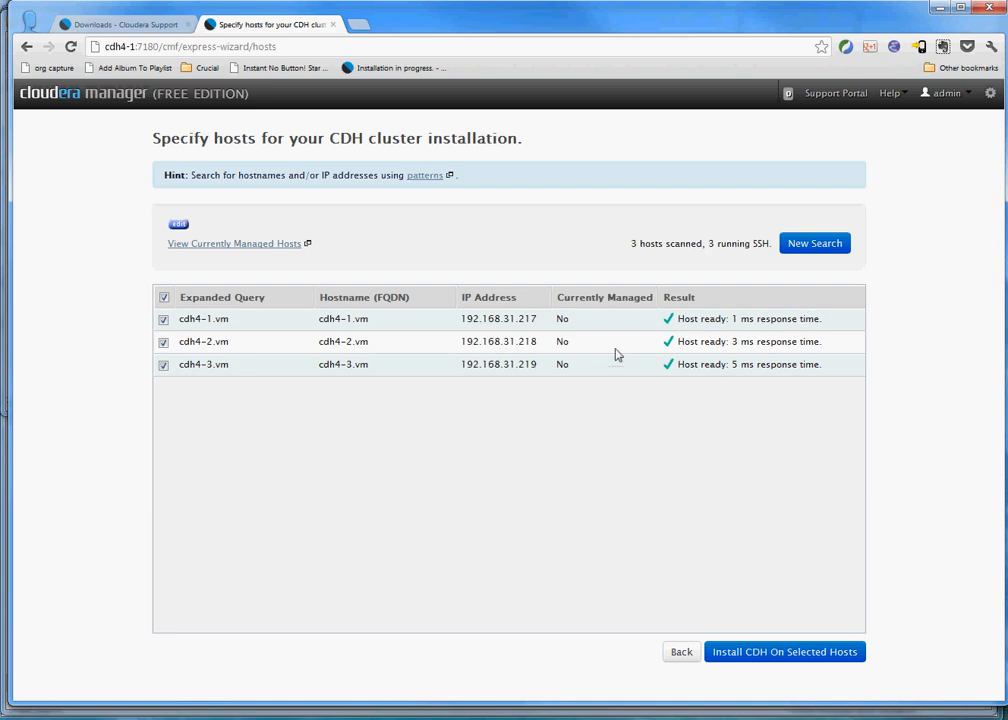
pyautogui.moveTo(757, 256)
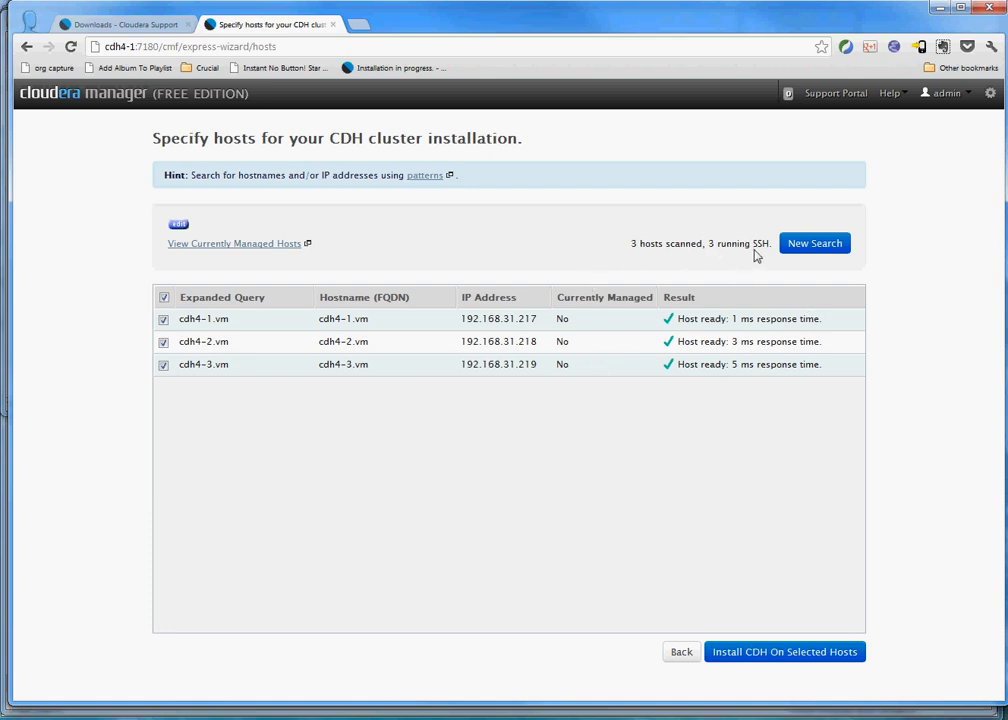
pyautogui.moveTo(485, 407)
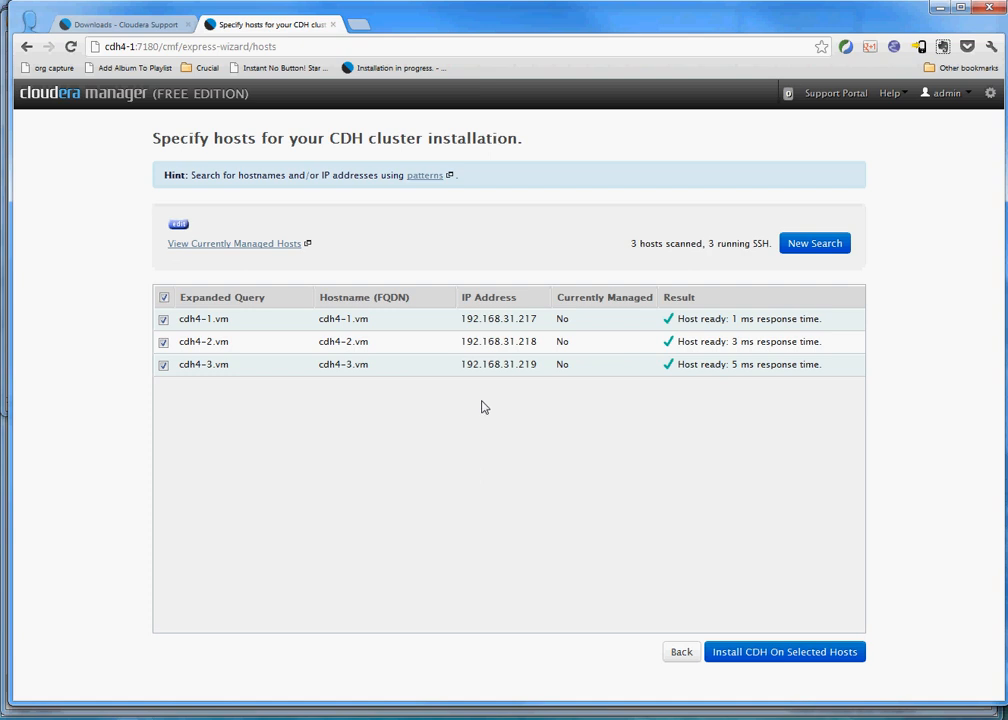
pyautogui.moveTo(496, 423)
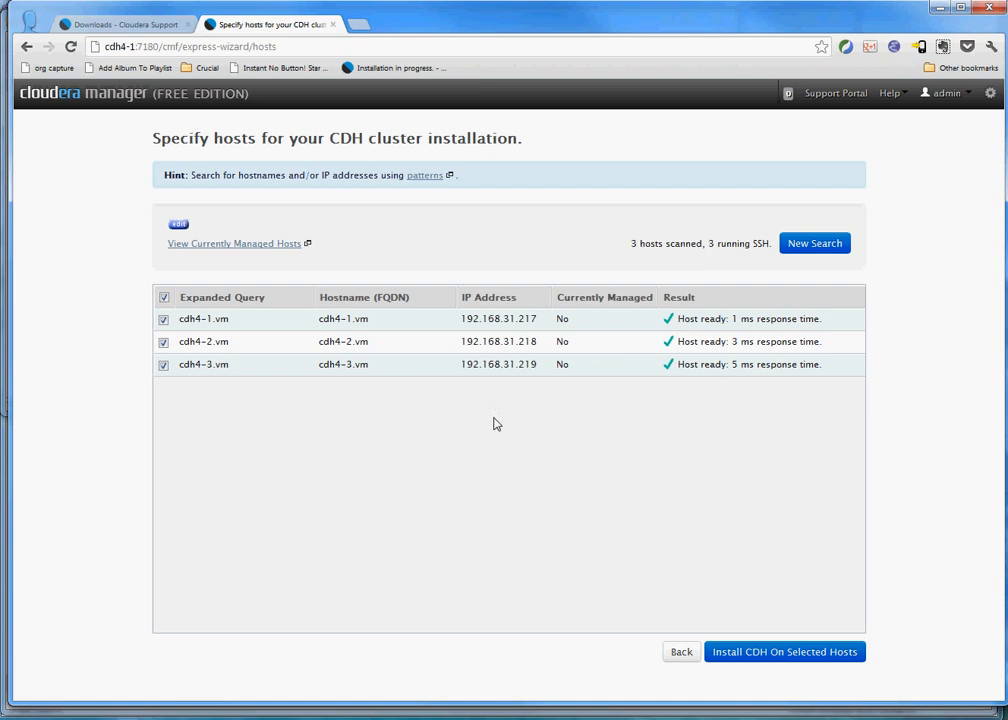
pyautogui.moveTo(733, 619)
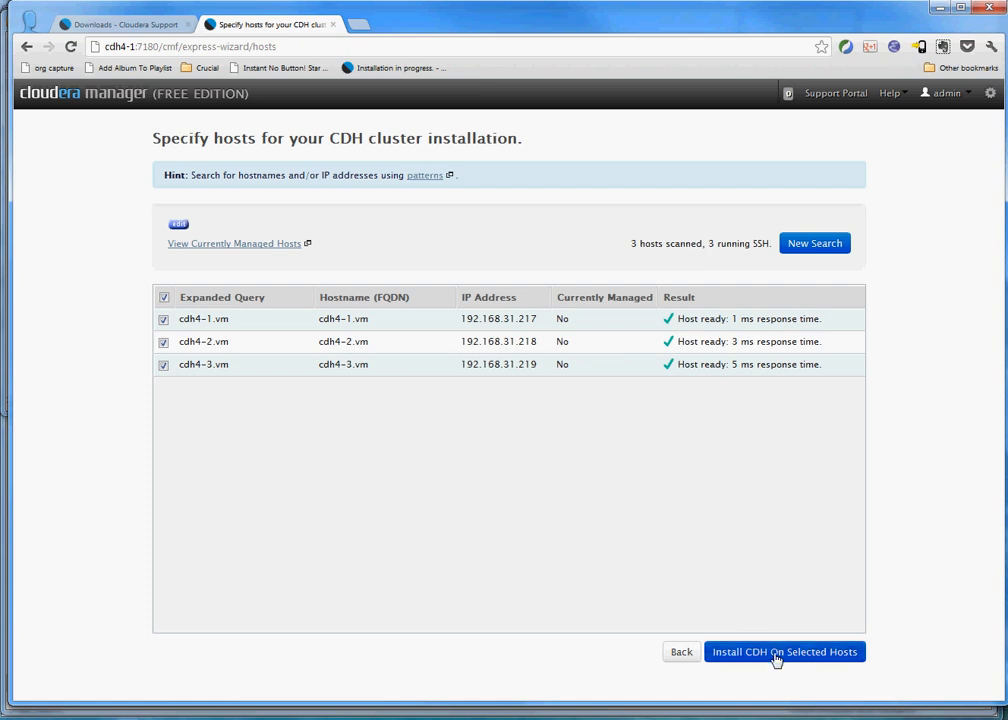
pyautogui.moveTo(706, 464)
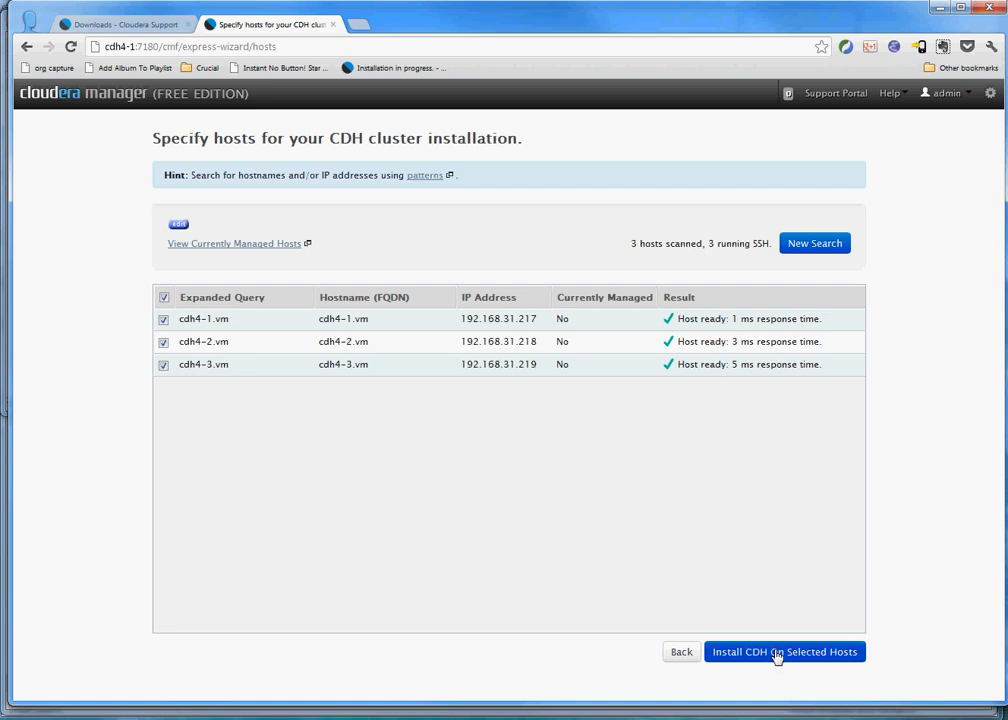
pyautogui.moveTo(739, 663)
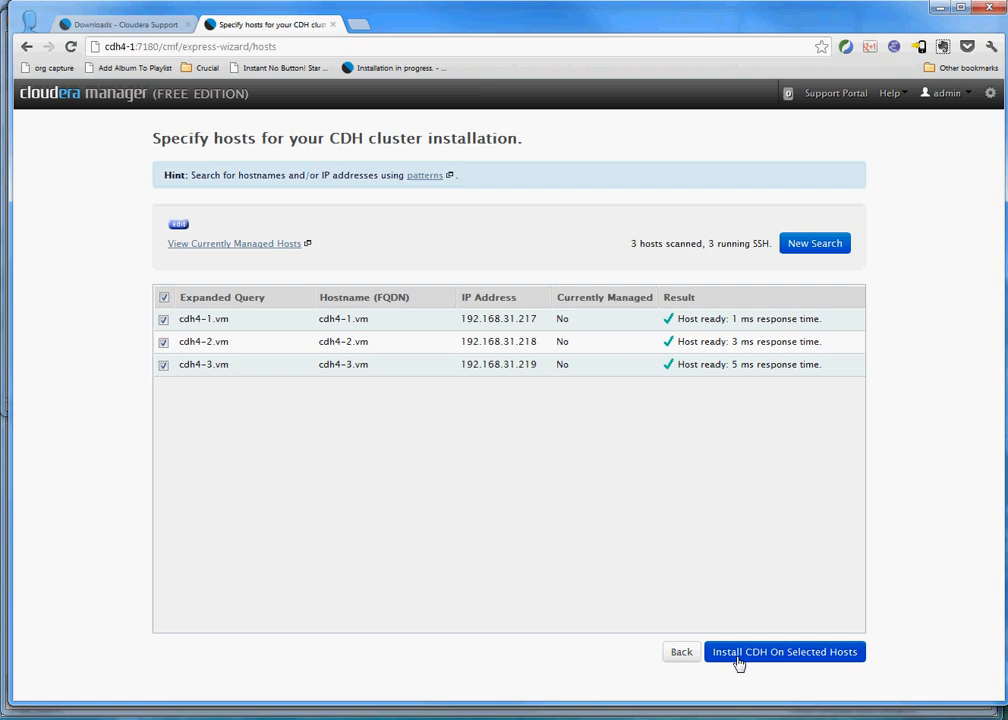
pyautogui.click(783, 651)
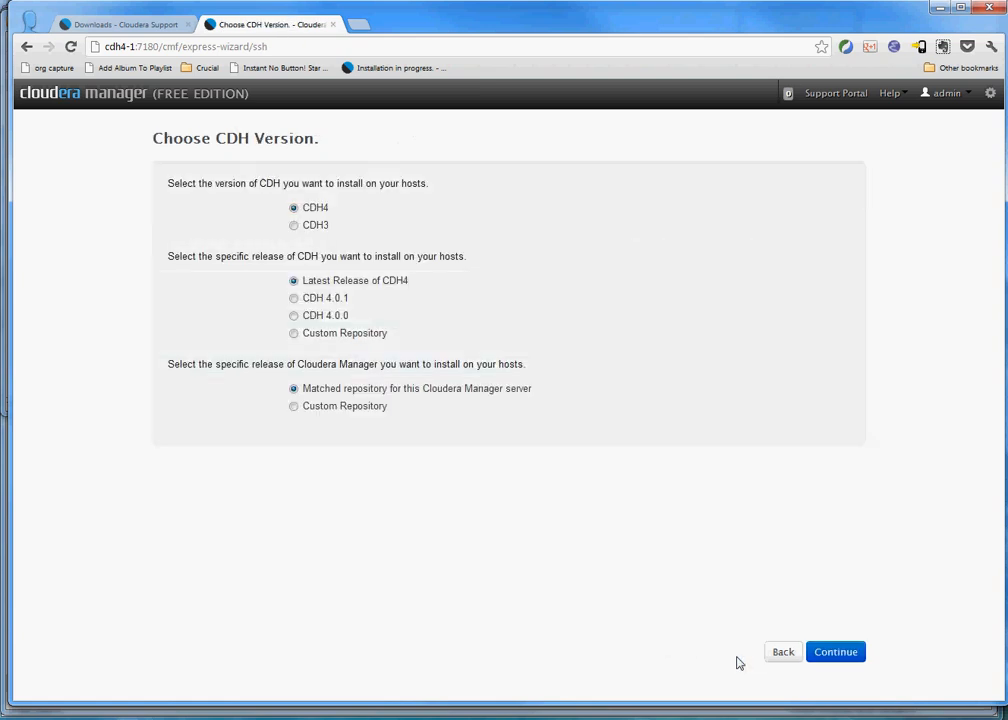
pyautogui.moveTo(438, 388)
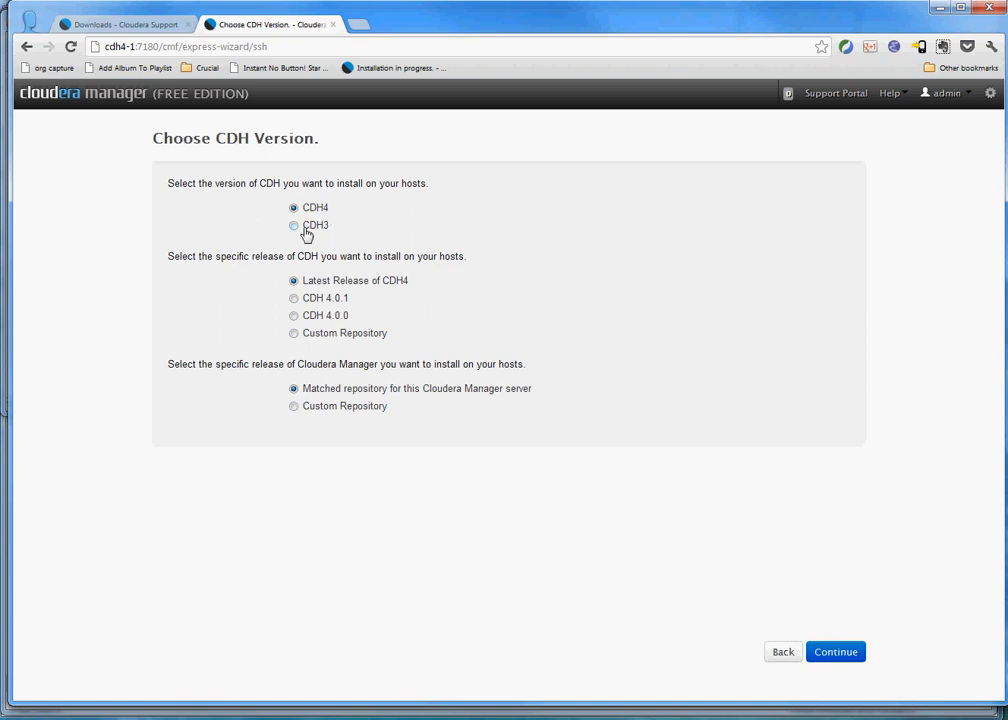
# Step: Preview the CDH3 release options, then return to installing CDH4
pyautogui.click(294, 225)
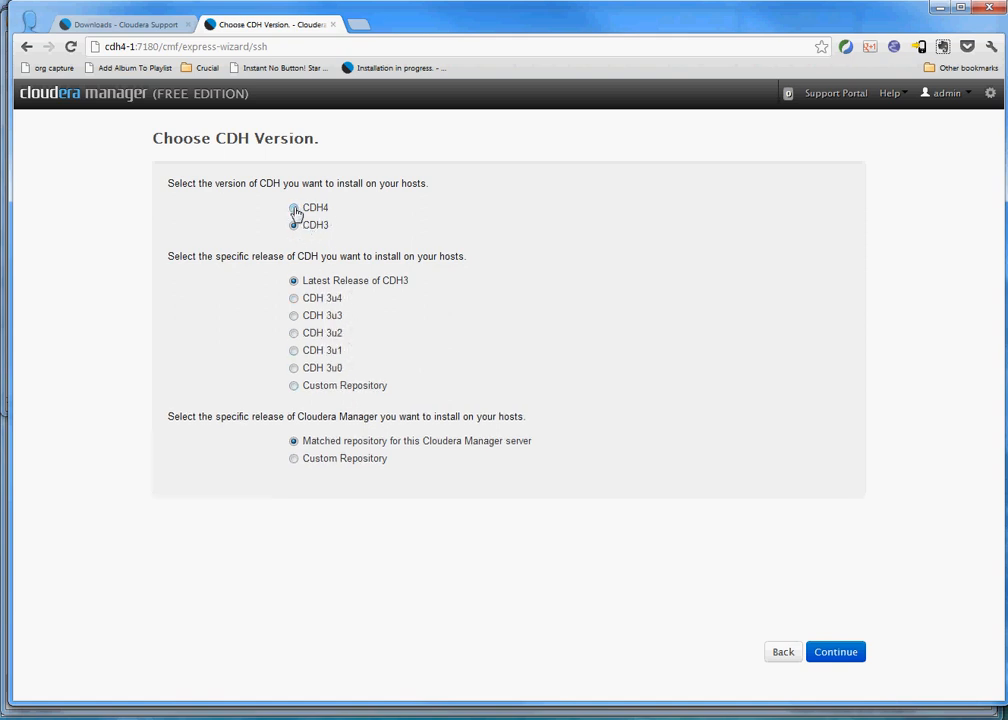
pyautogui.click(294, 207)
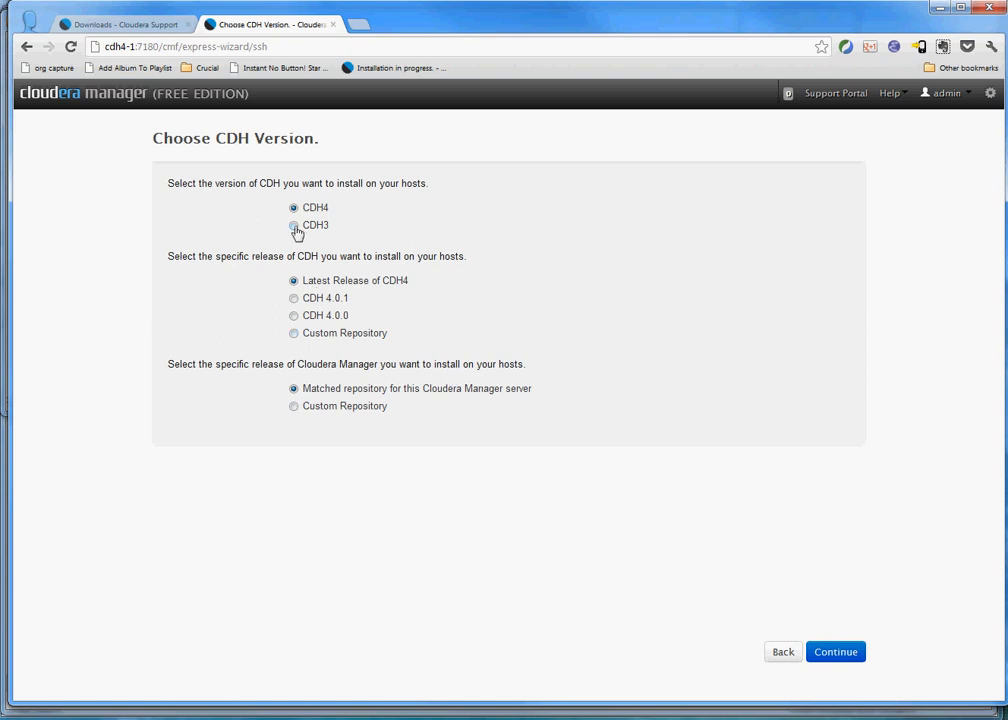
pyautogui.click(294, 225)
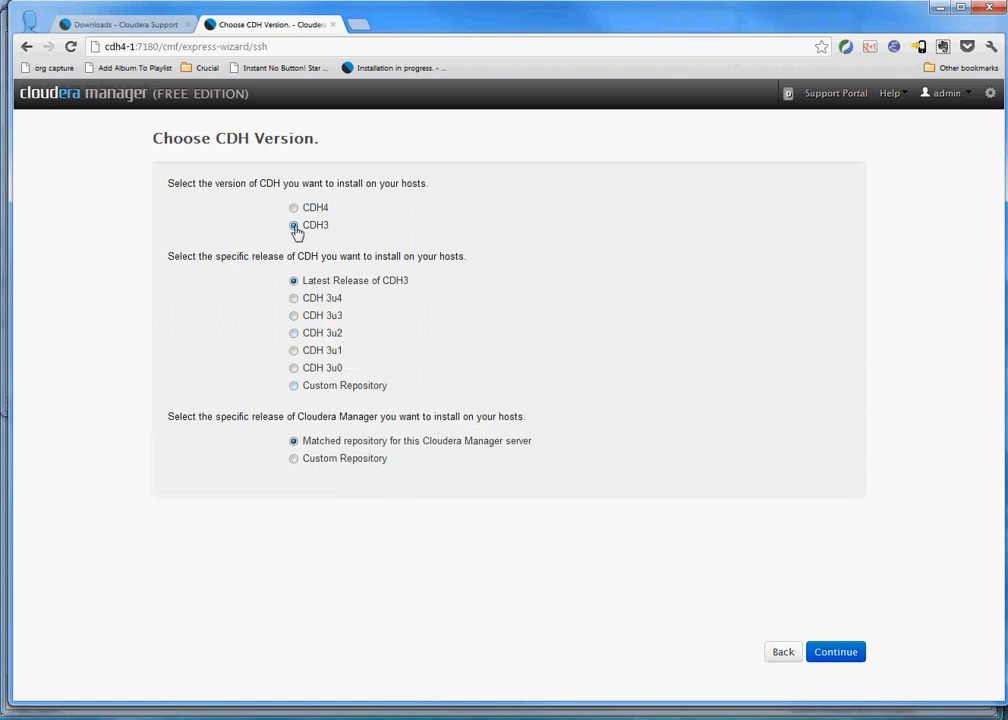
pyautogui.click(294, 225)
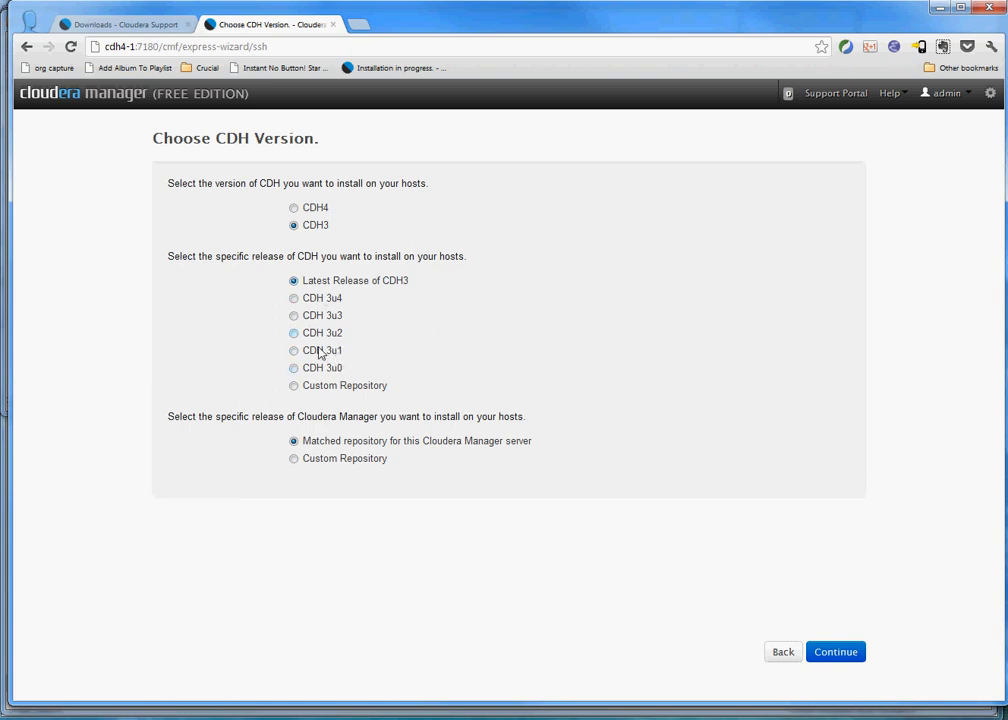
pyautogui.click(294, 207)
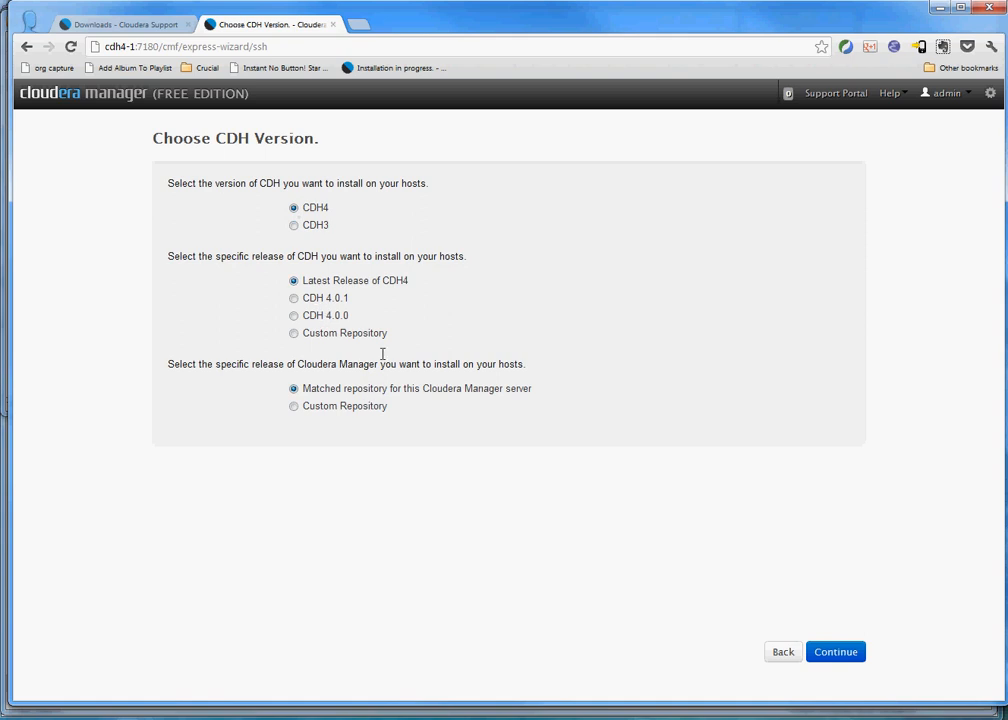
pyautogui.moveTo(408, 245)
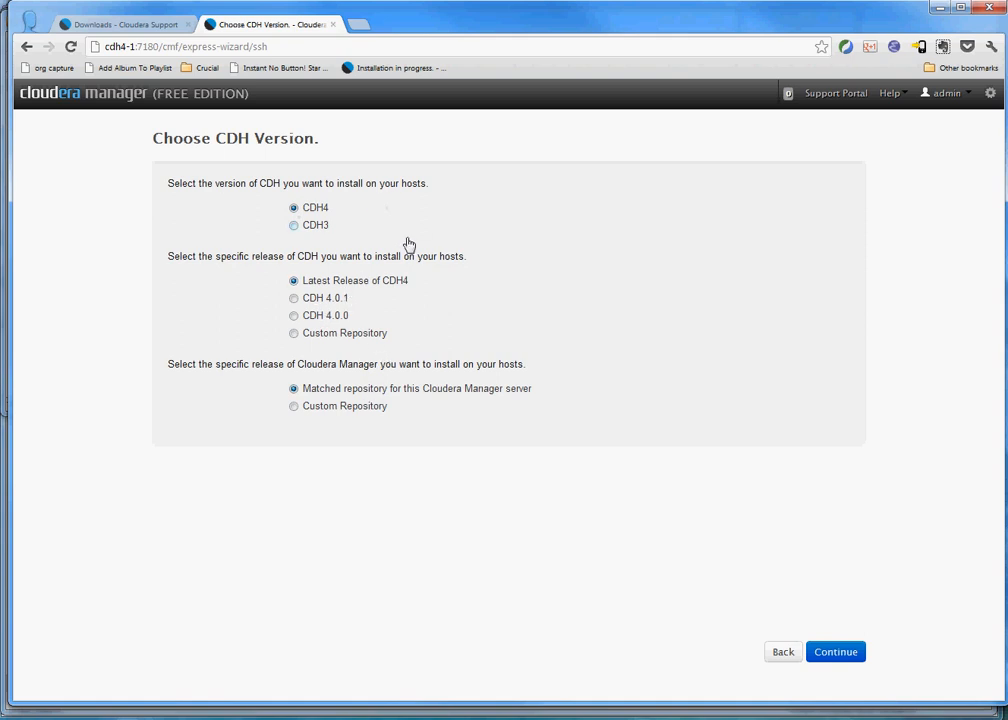
pyautogui.moveTo(333, 358)
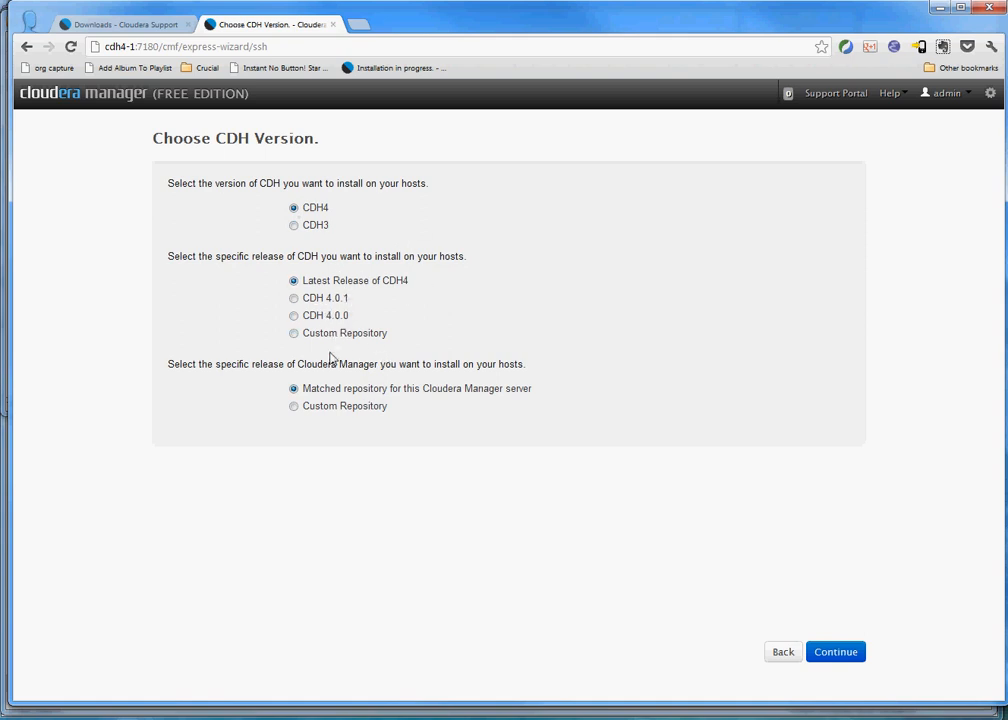
pyautogui.moveTo(310, 356)
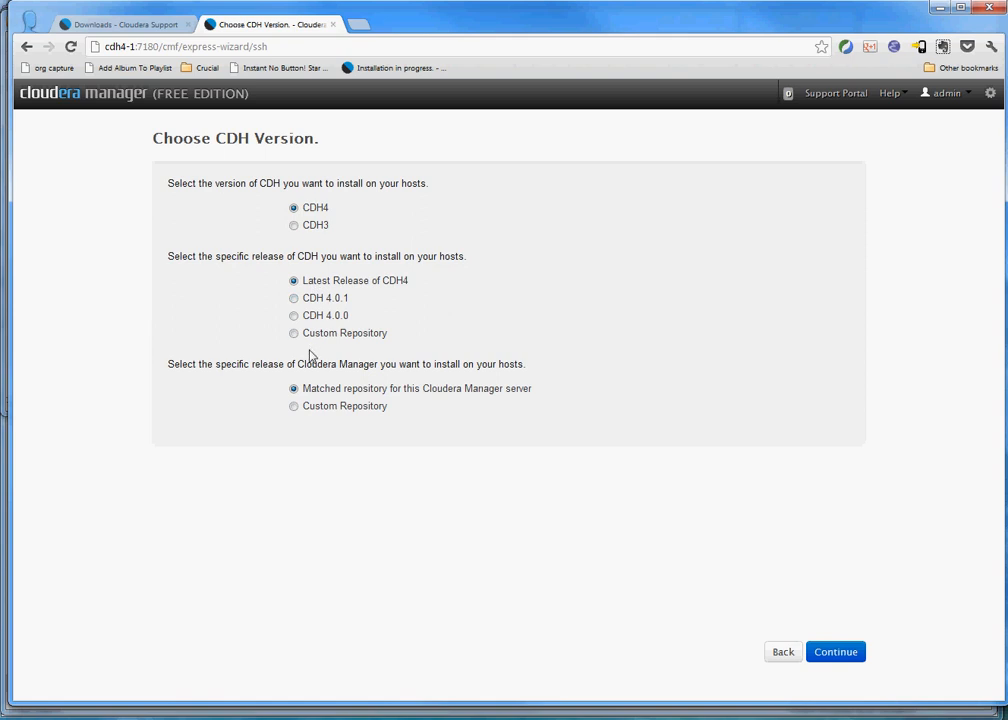
# Step: Keep the latest CDH4 release and matched manager repository, then return to host specification
pyautogui.click(294, 333)
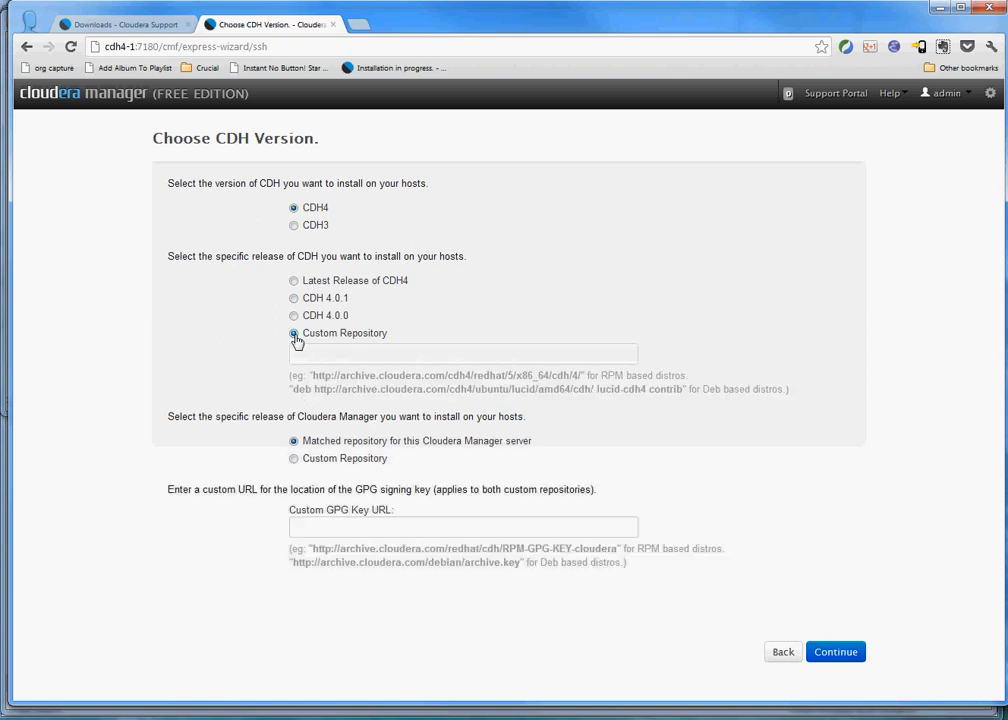
pyautogui.click(294, 280)
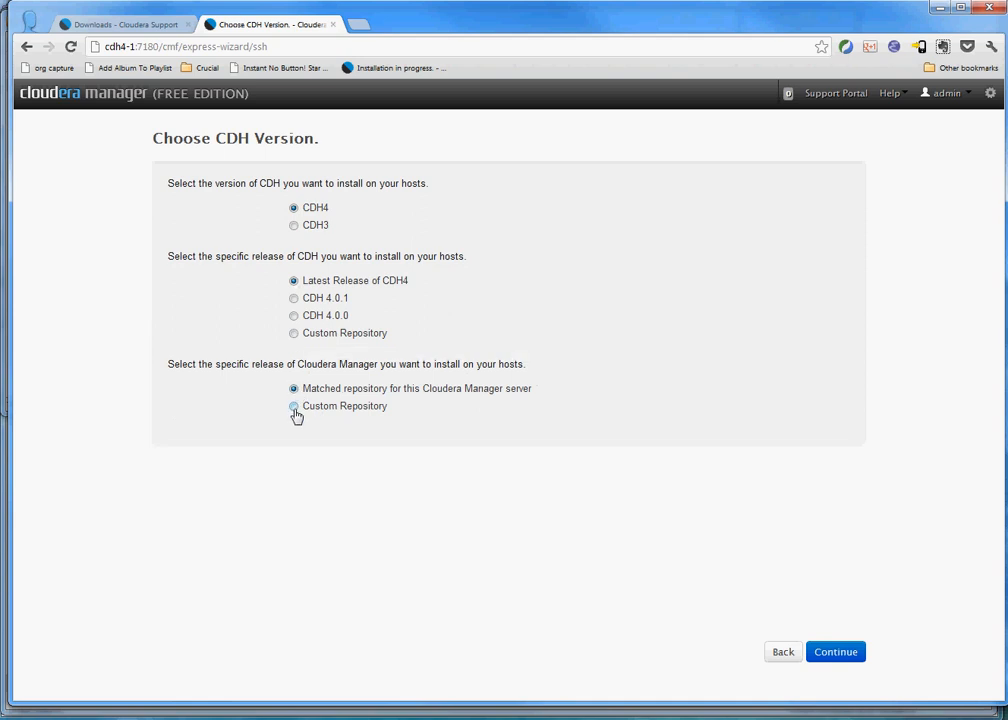
pyautogui.click(294, 406)
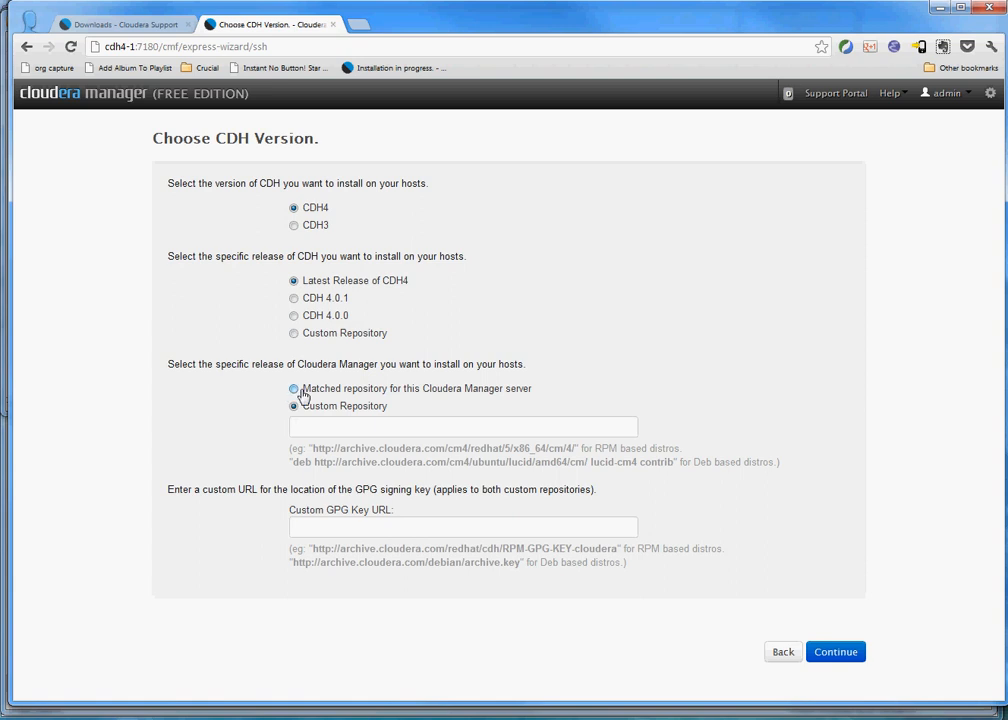
pyautogui.click(294, 388)
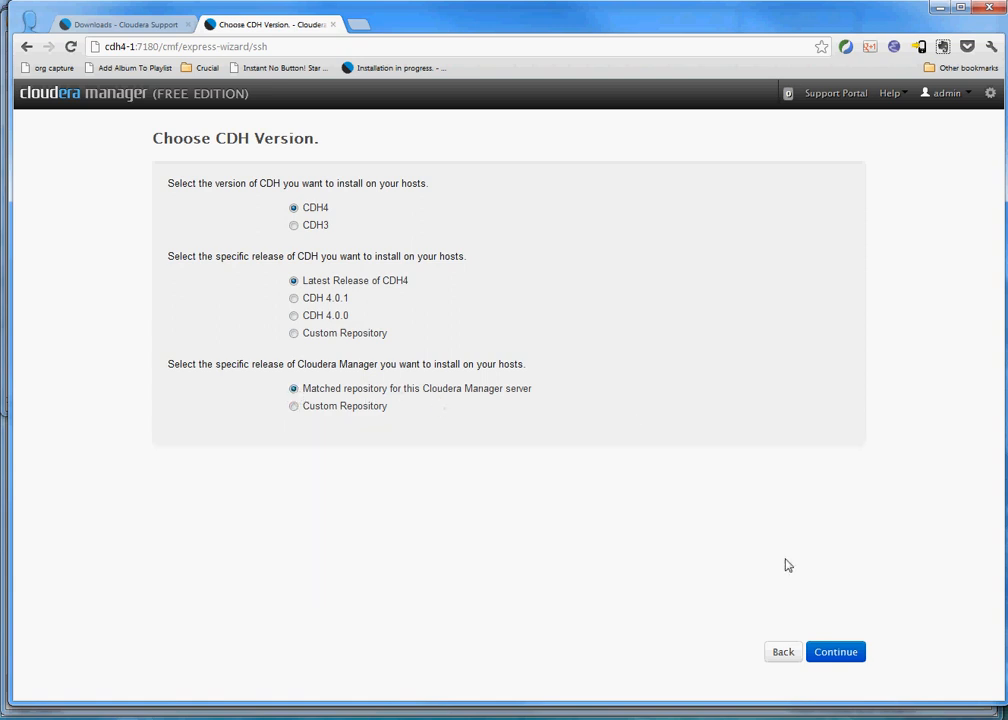
pyautogui.click(835, 651)
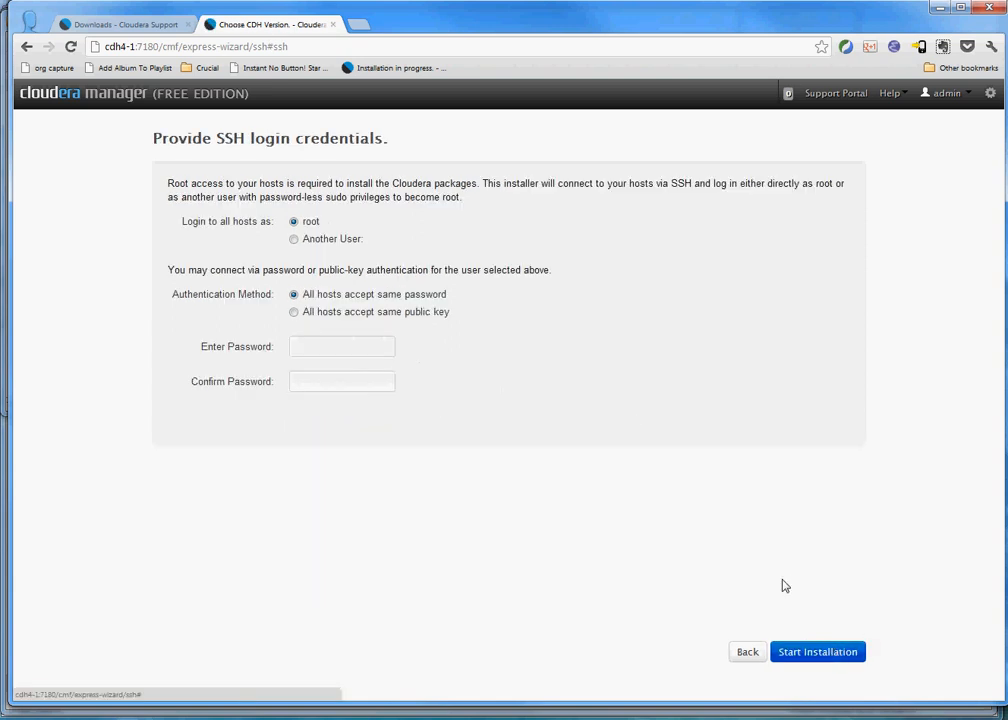
pyautogui.click(342, 346)
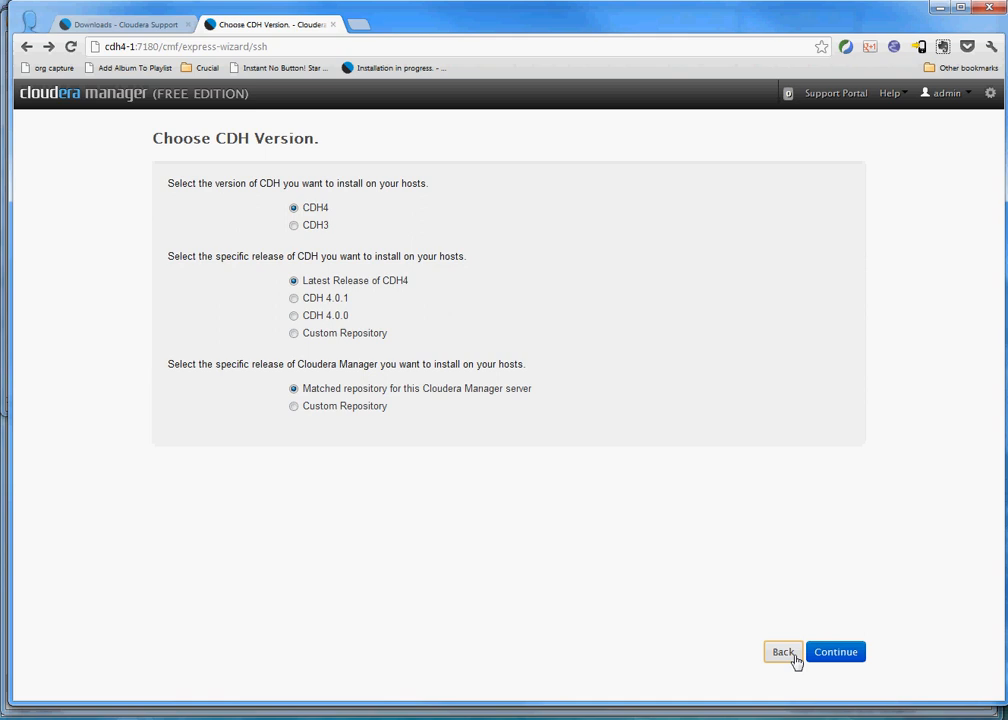
pyautogui.click(835, 651)
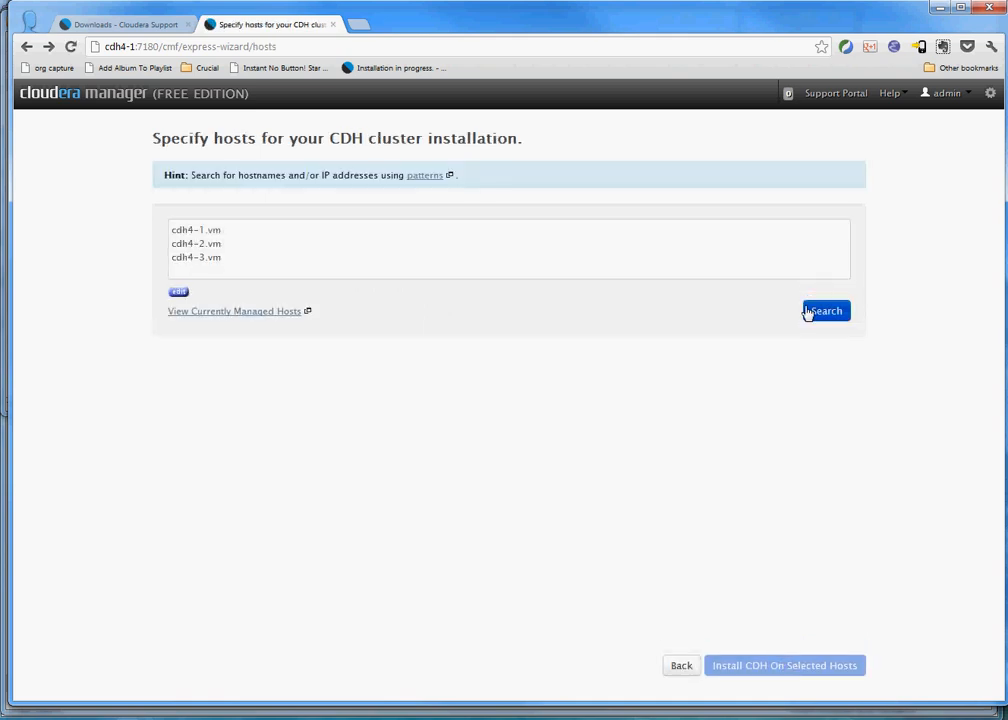
# Step: Re-search the three cdh4 hosts, install CDH on them, and accept the CDH4 version
pyautogui.click(824, 311)
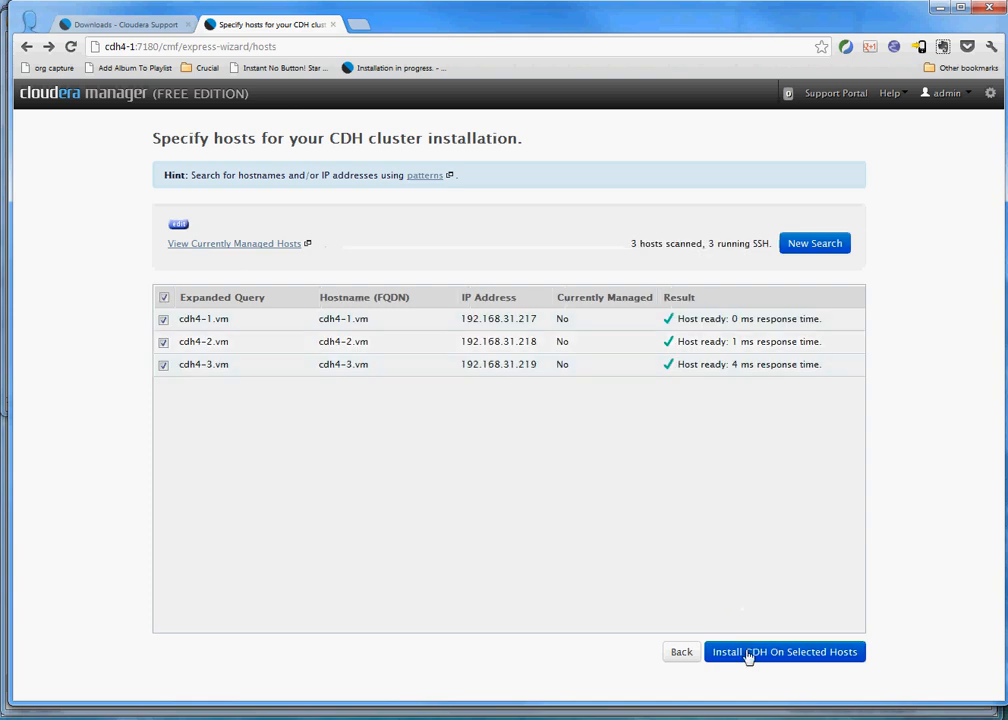
pyautogui.click(784, 651)
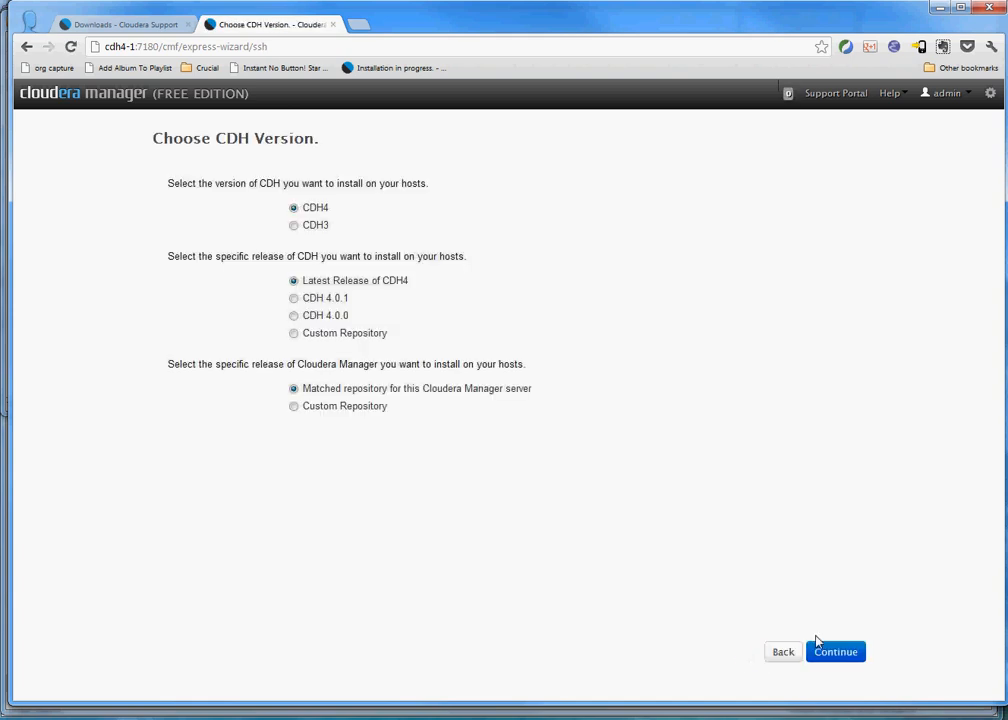
pyautogui.click(835, 651)
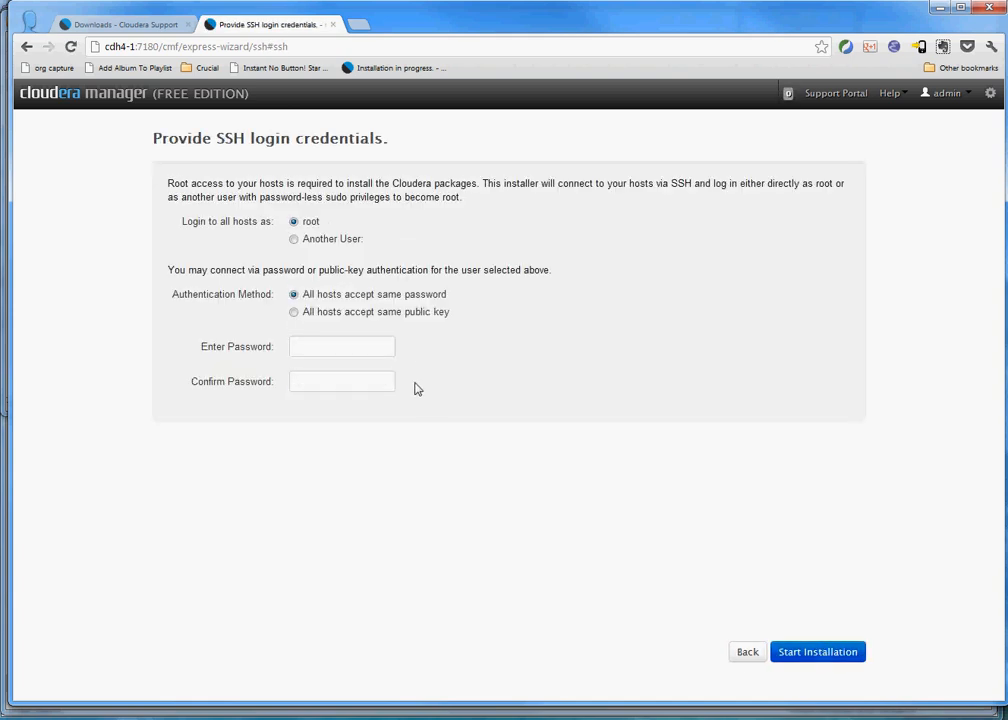
# Step: Enter and confirm the shared root SSH password, then start the installation
pyautogui.click(342, 346)
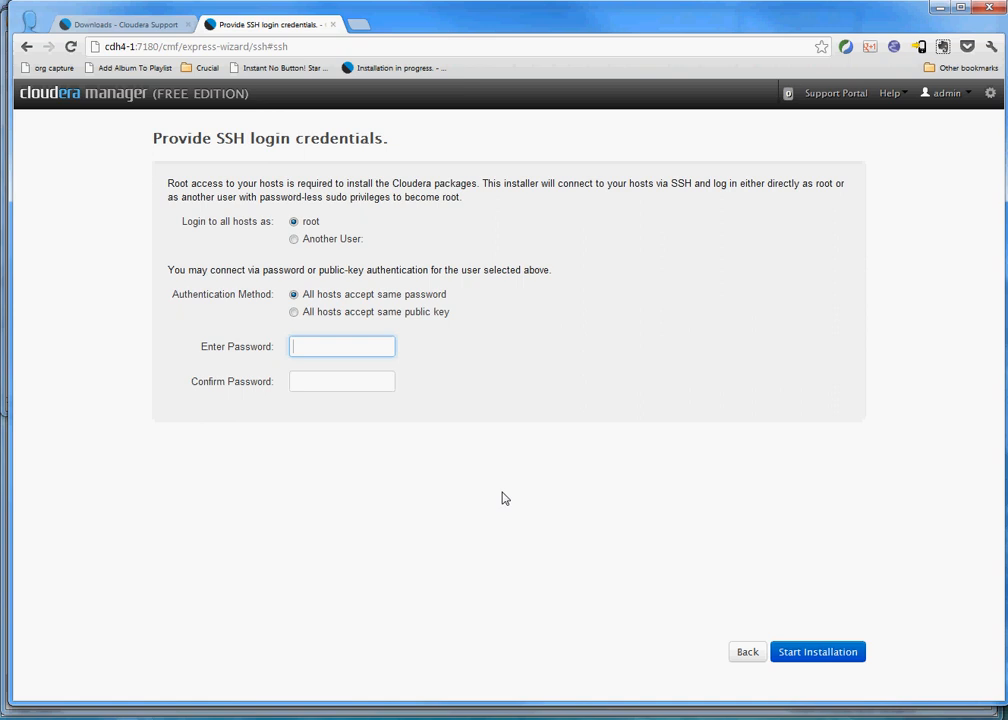
pyautogui.write('••')
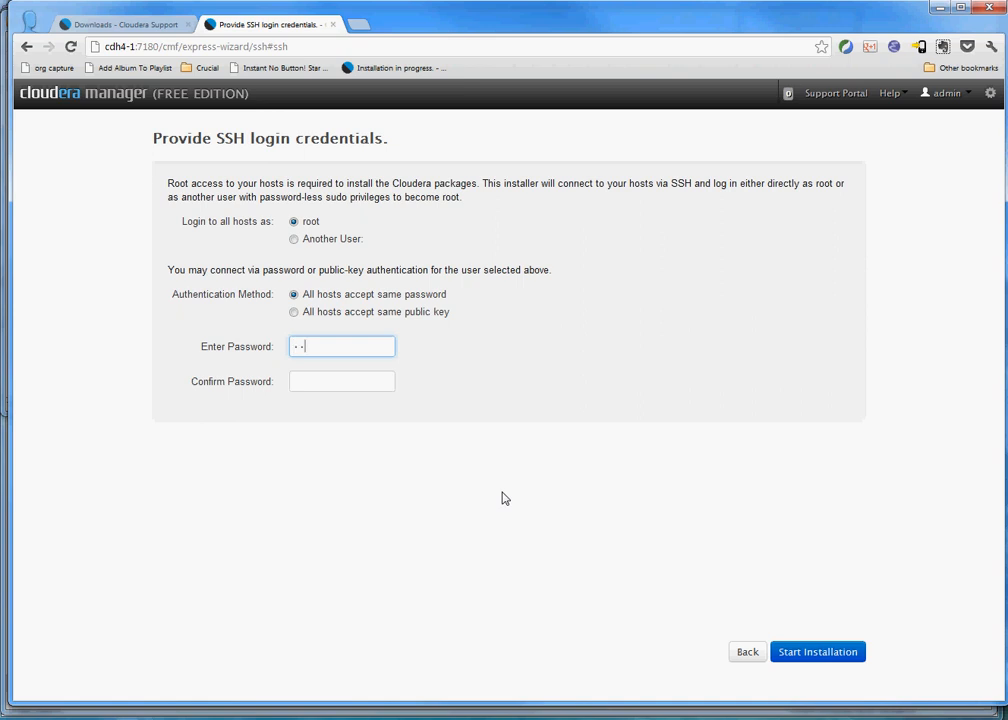
pyautogui.write('password')
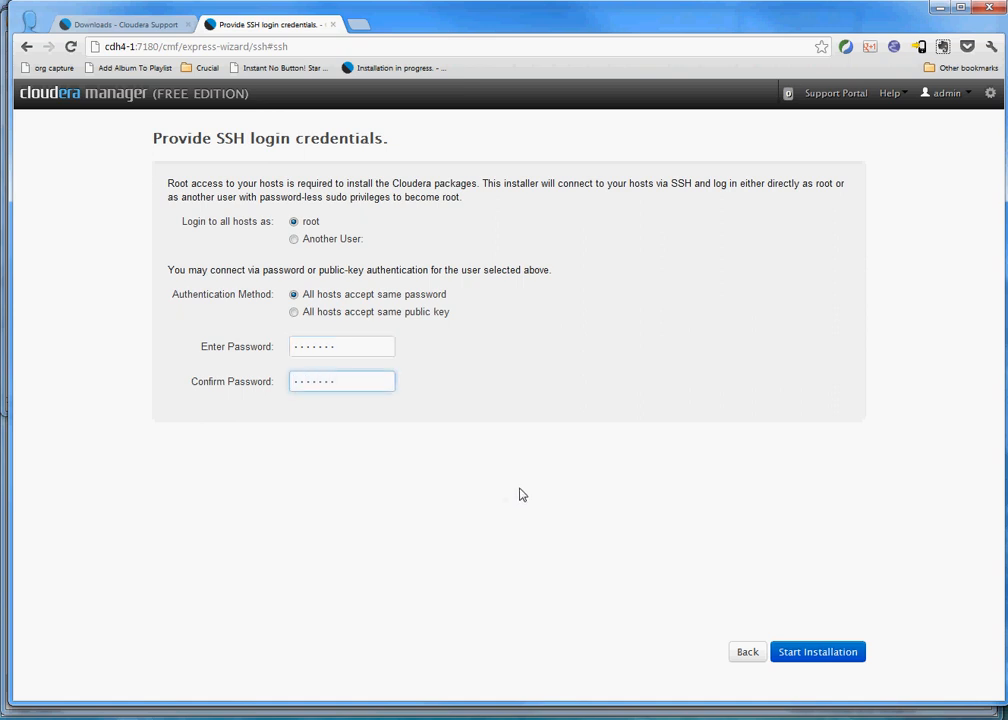
pyautogui.moveTo(700, 536)
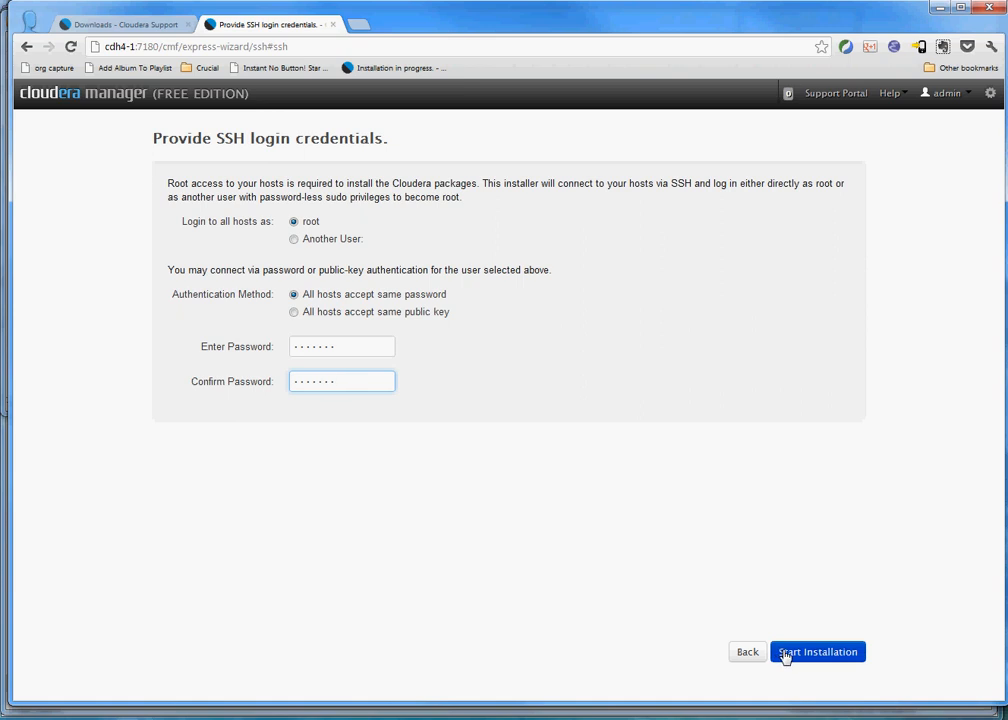
pyautogui.click(817, 651)
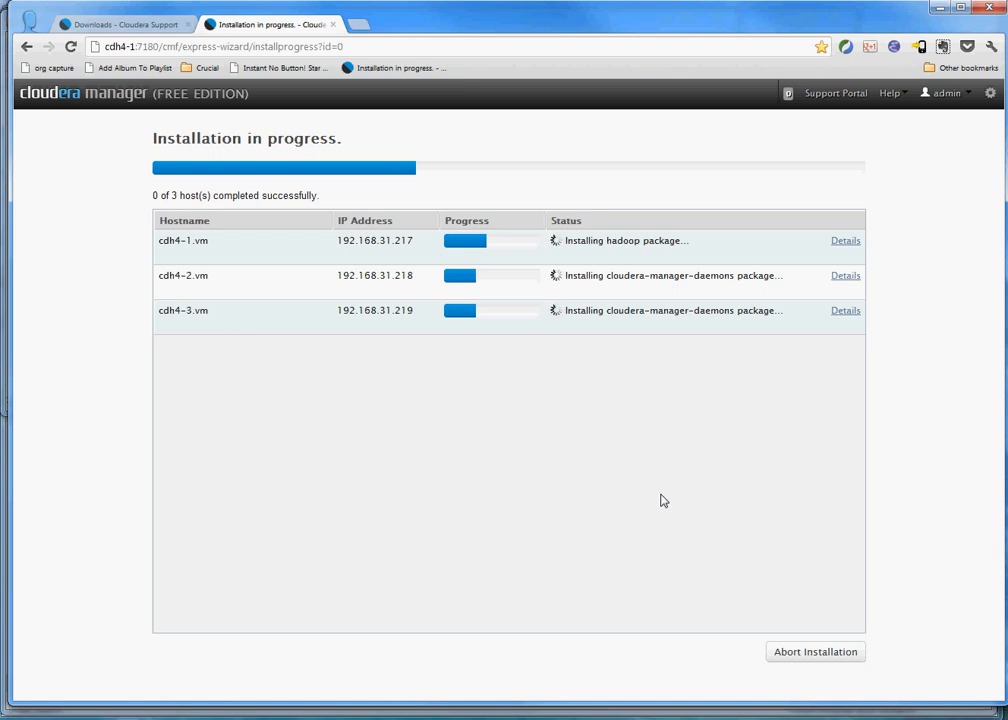
pyautogui.moveTo(564, 475)
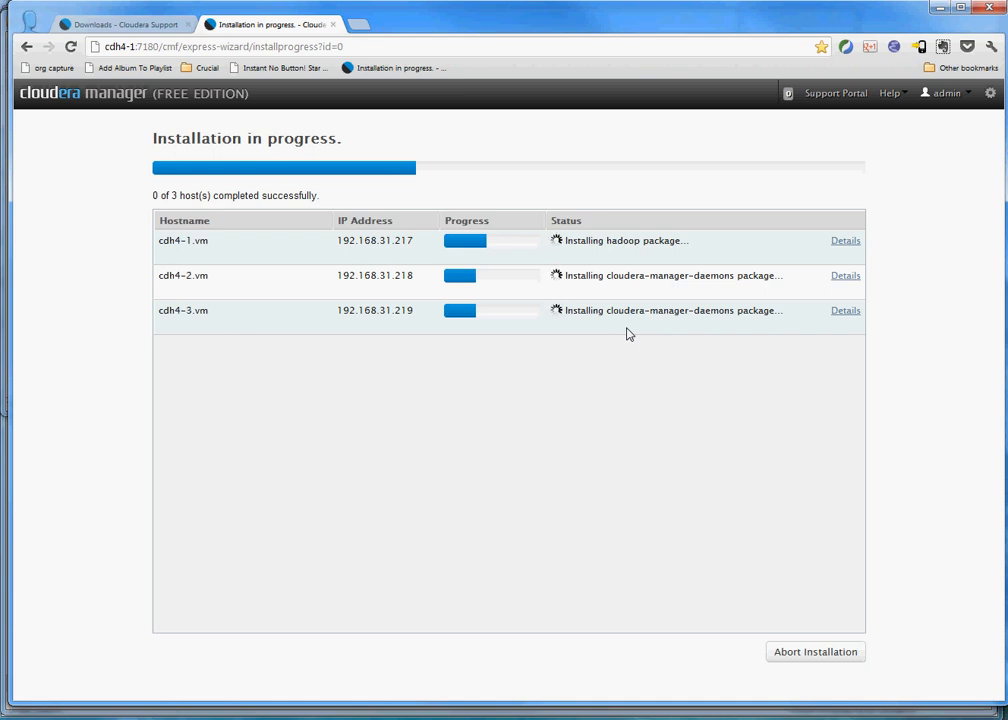
pyautogui.moveTo(806, 258)
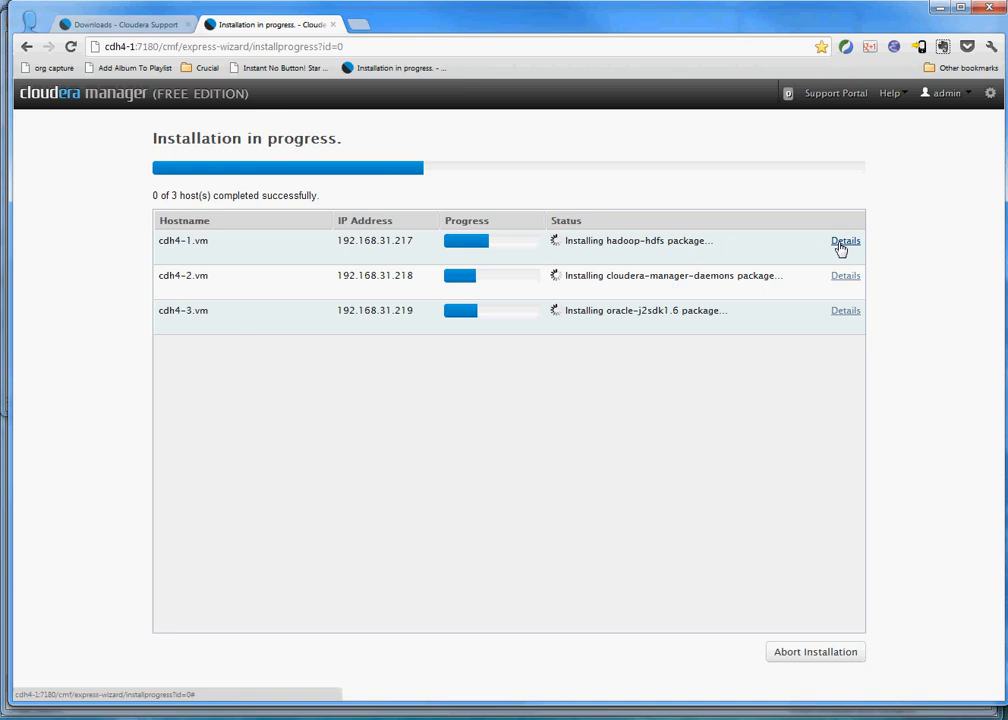
# Step: Open the detailed installation log for cdh4-1.vm
pyautogui.click(845, 240)
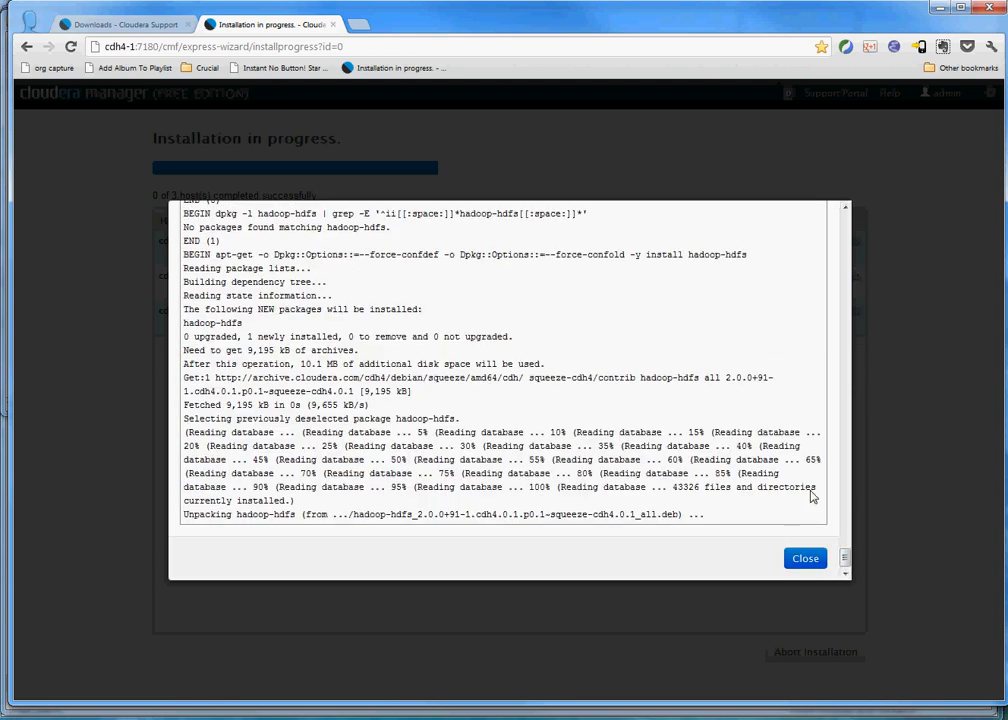
# Step: Close the hadoop-hdfs install log for cdh4-1.vm
pyautogui.click(805, 558)
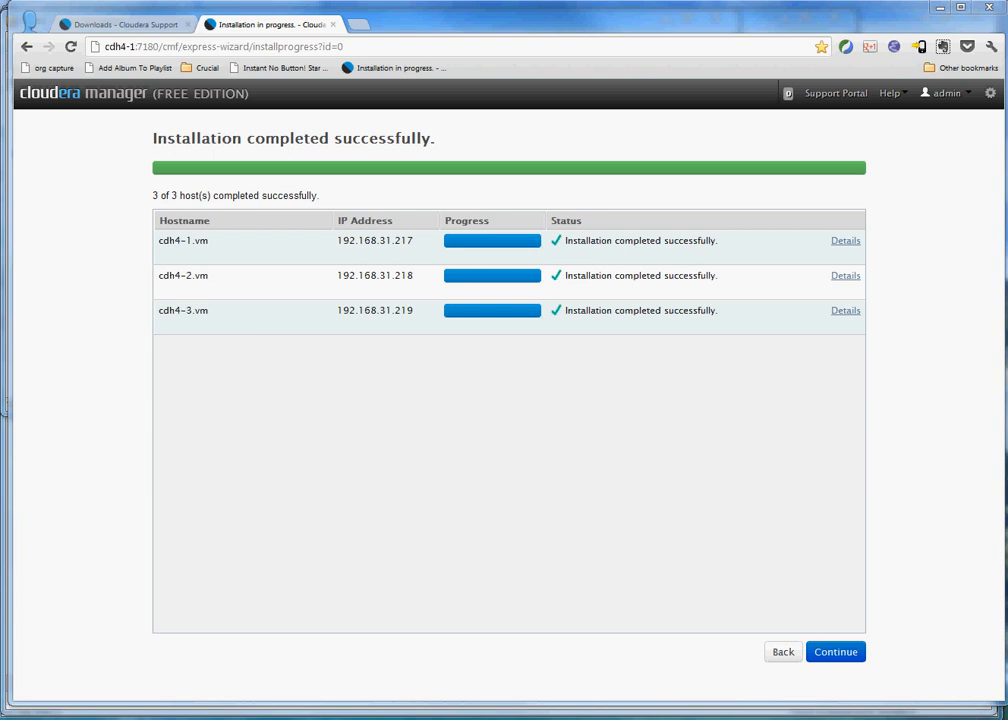
pyautogui.moveTo(968, 148)
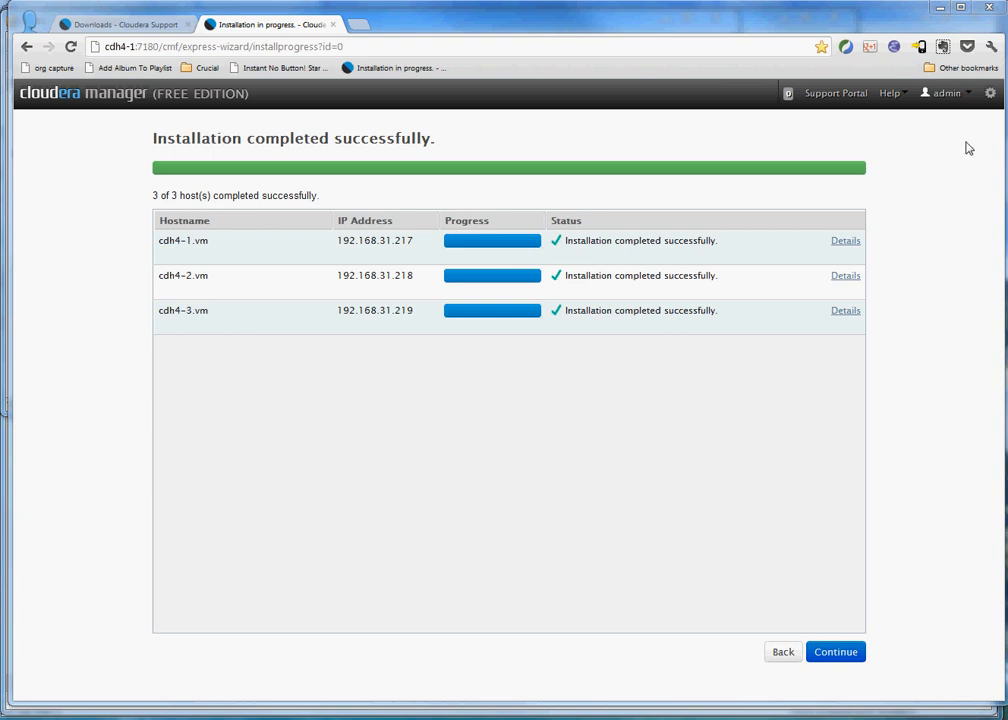
pyautogui.moveTo(752, 415)
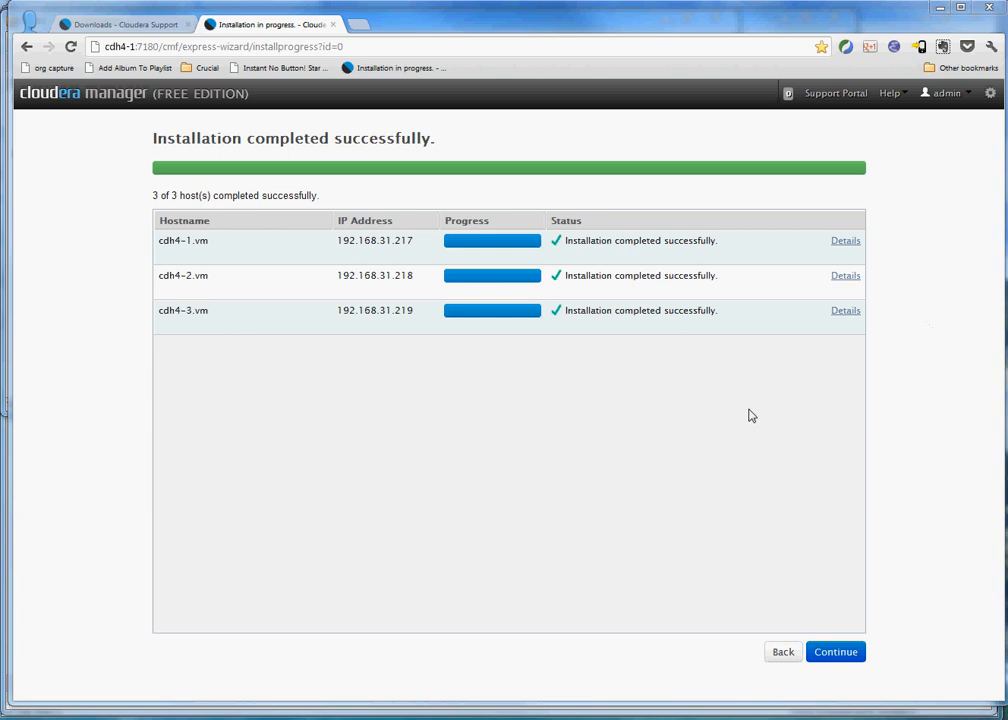
pyautogui.moveTo(826, 503)
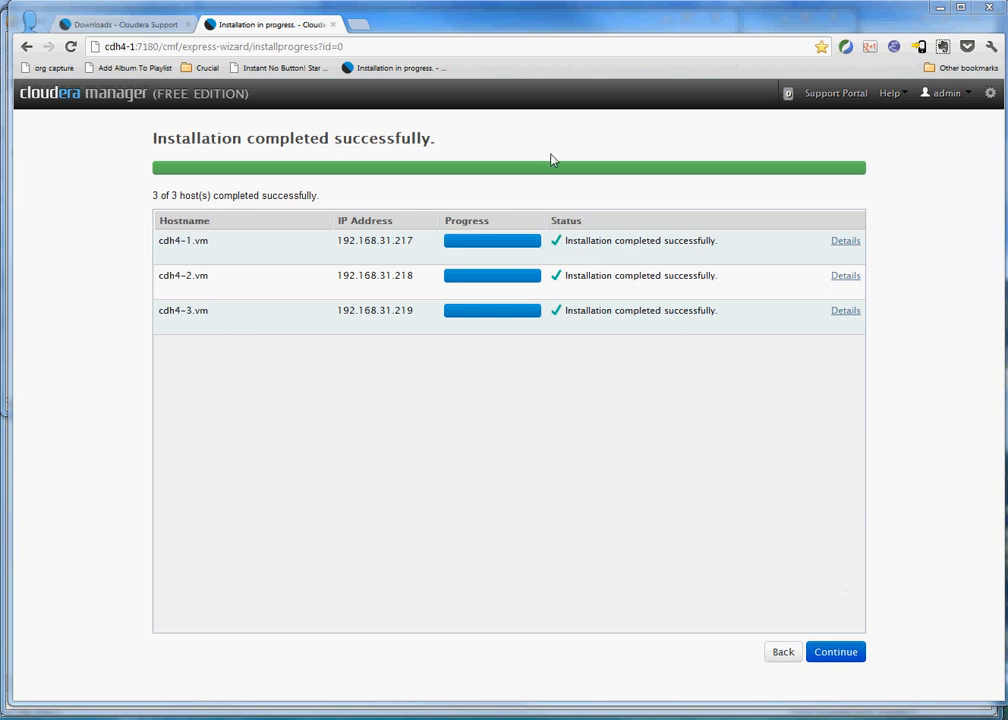
pyautogui.moveTo(618, 428)
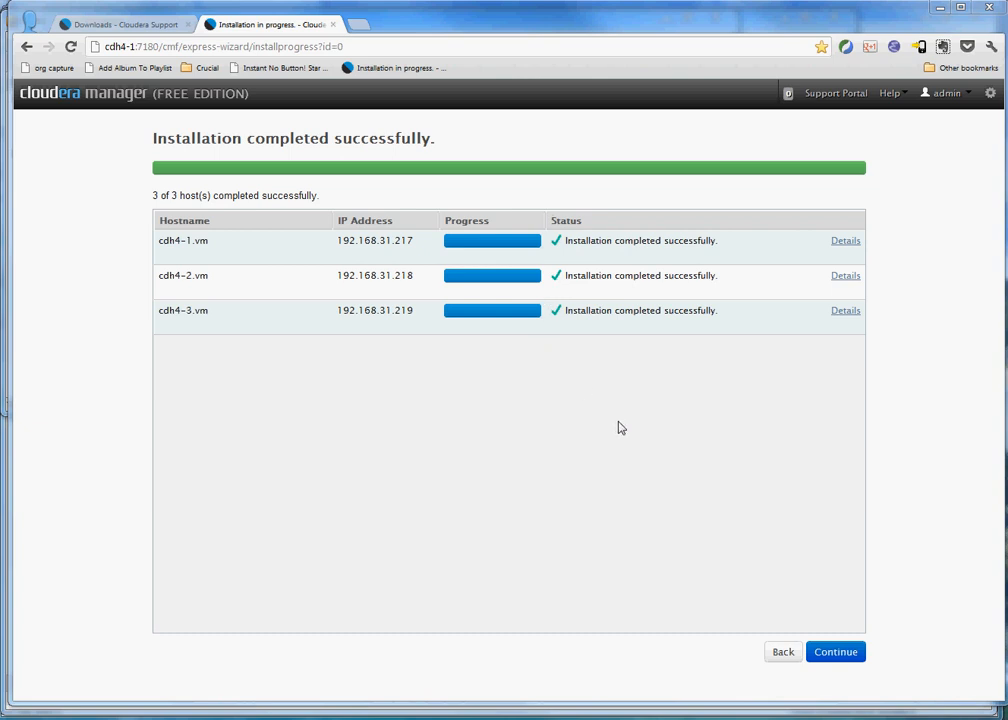
pyautogui.moveTo(617, 527)
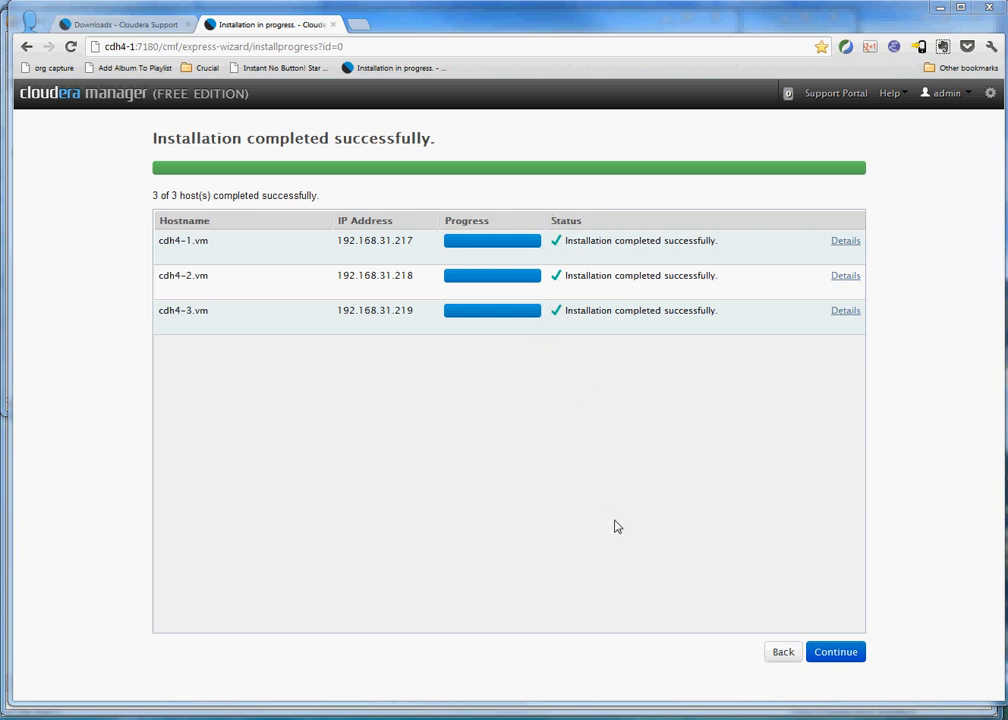
pyautogui.moveTo(868, 676)
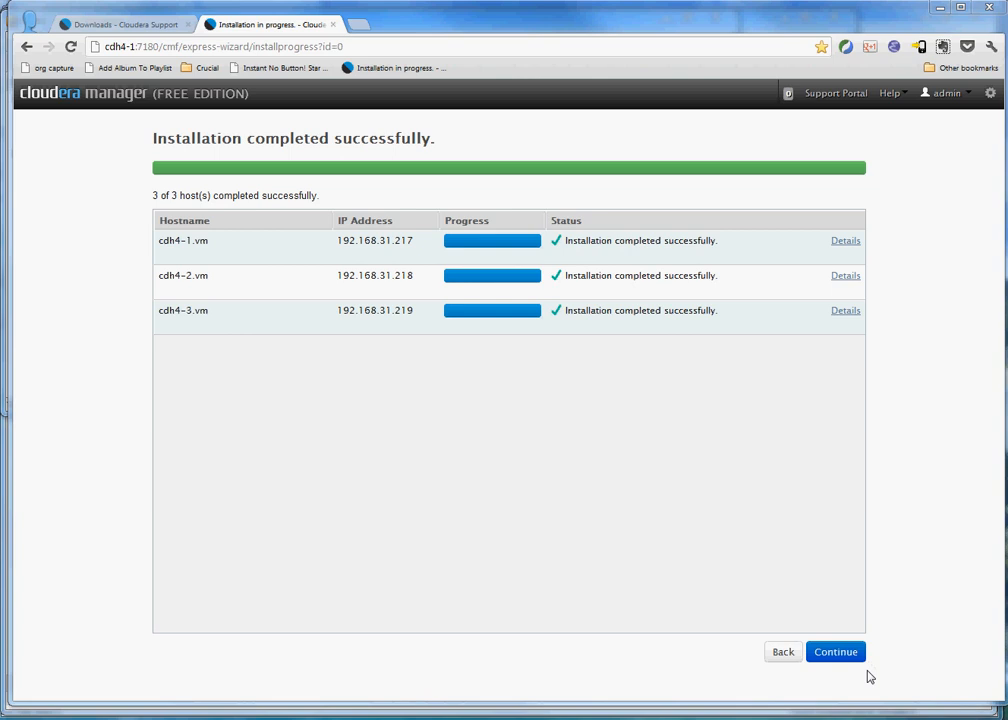
pyautogui.moveTo(910, 650)
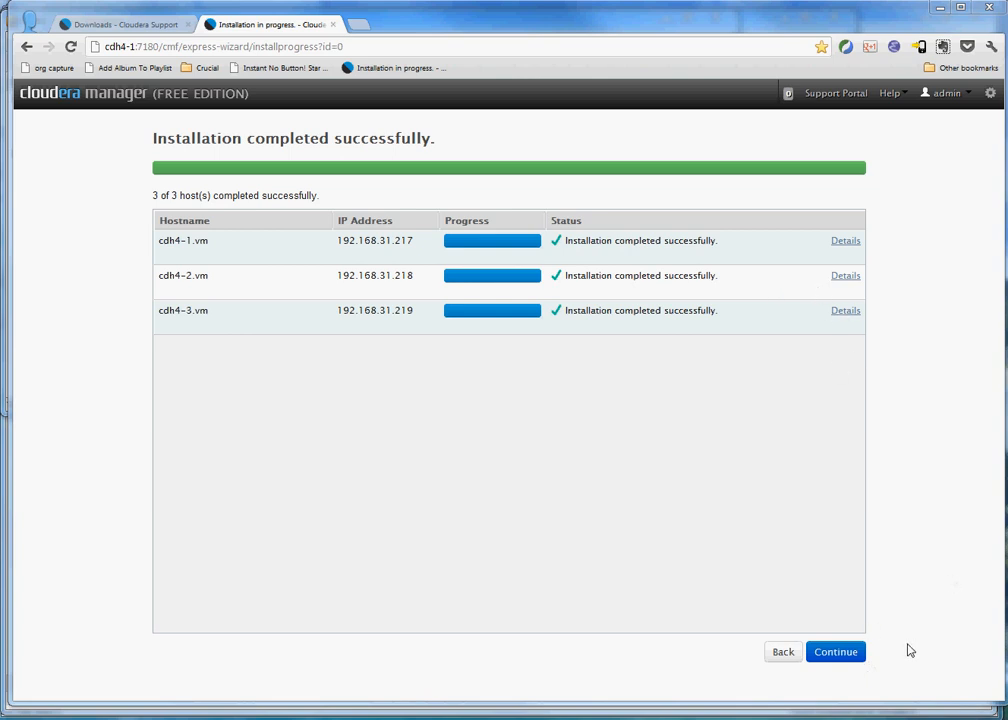
pyautogui.moveTo(910, 640)
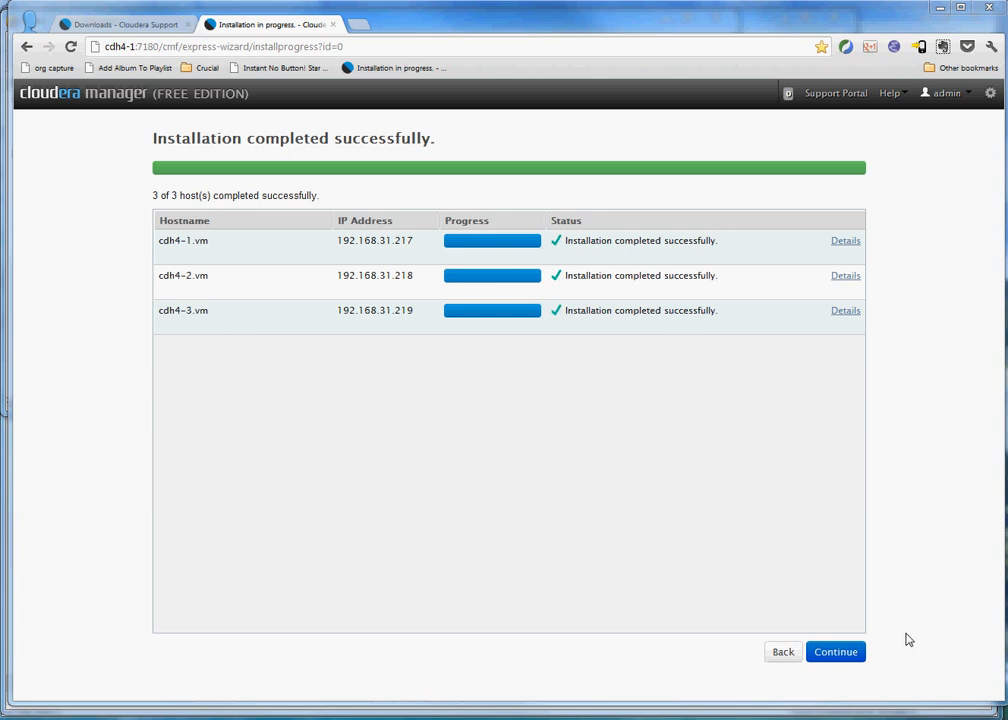
pyautogui.moveTo(905, 596)
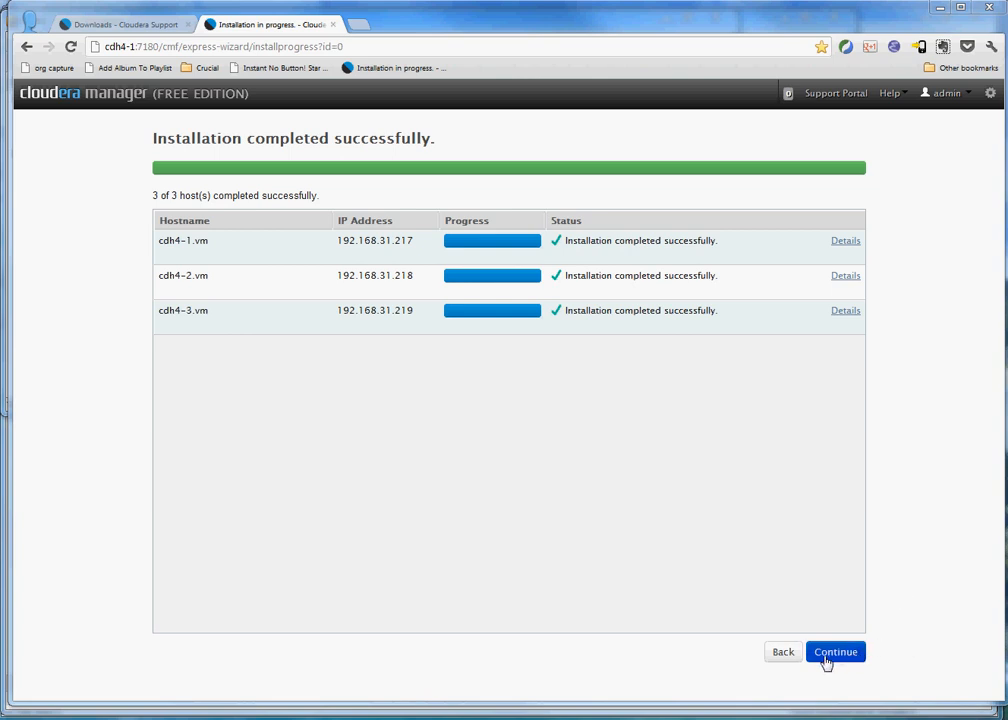
# Step: Continue past the completed three-host installation to start the host inspection
pyautogui.click(835, 651)
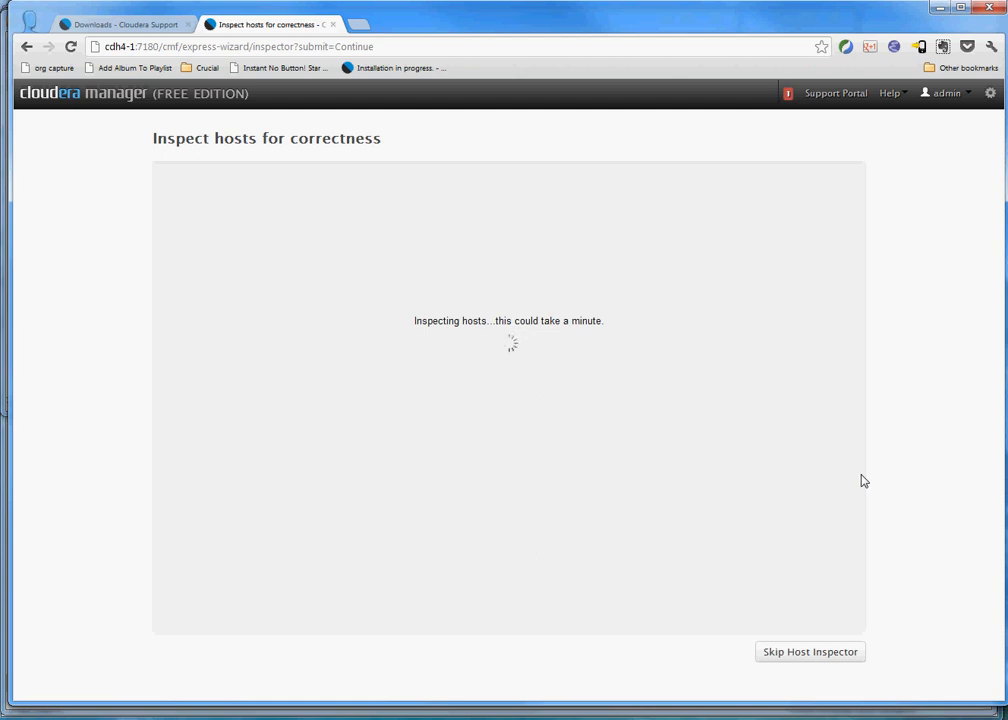
pyautogui.moveTo(927, 519)
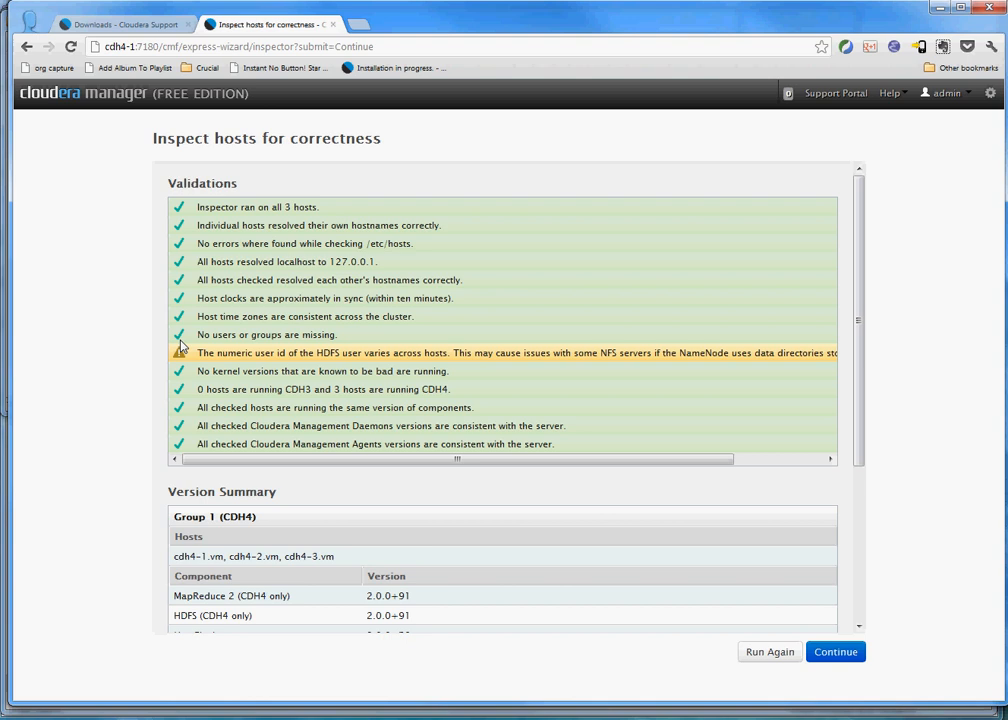
pyautogui.moveTo(279, 371)
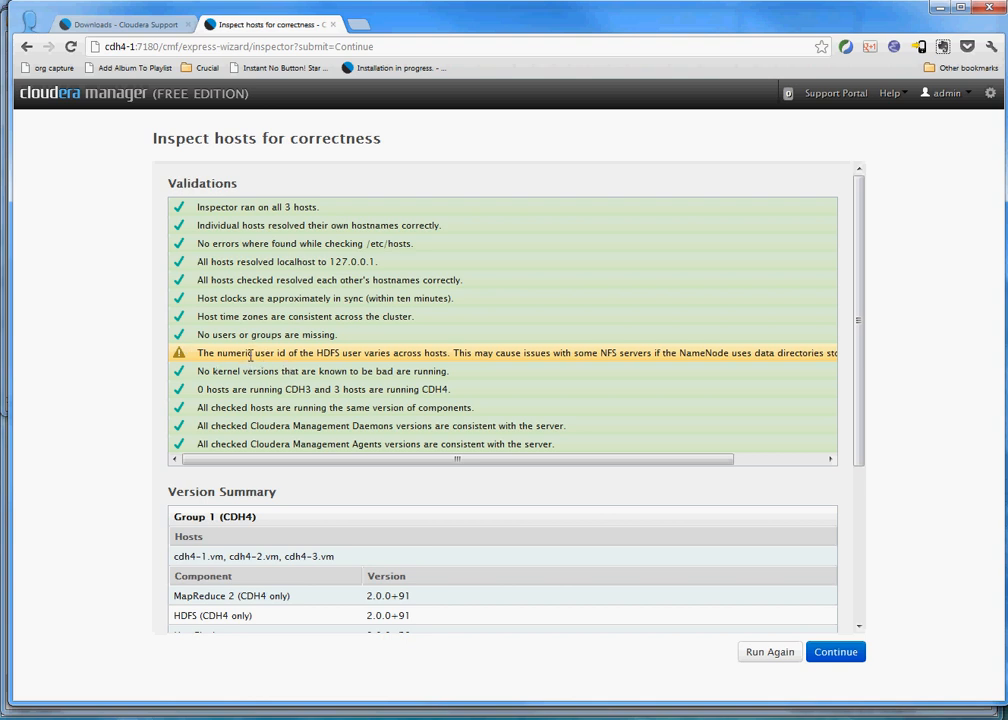
pyautogui.moveTo(291, 365)
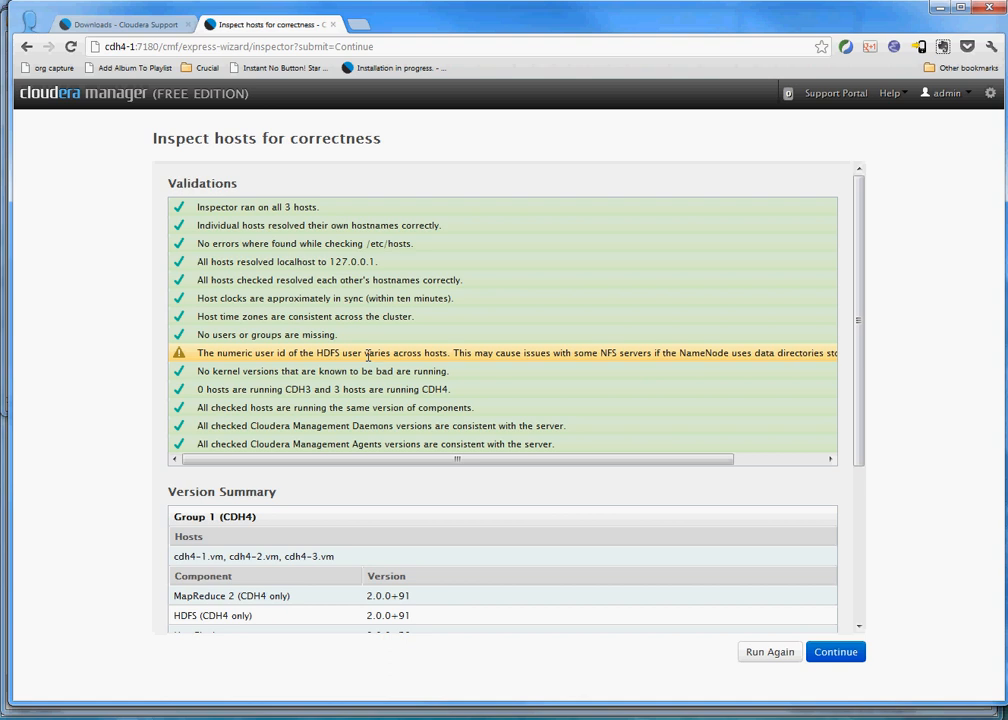
pyautogui.moveTo(340, 355)
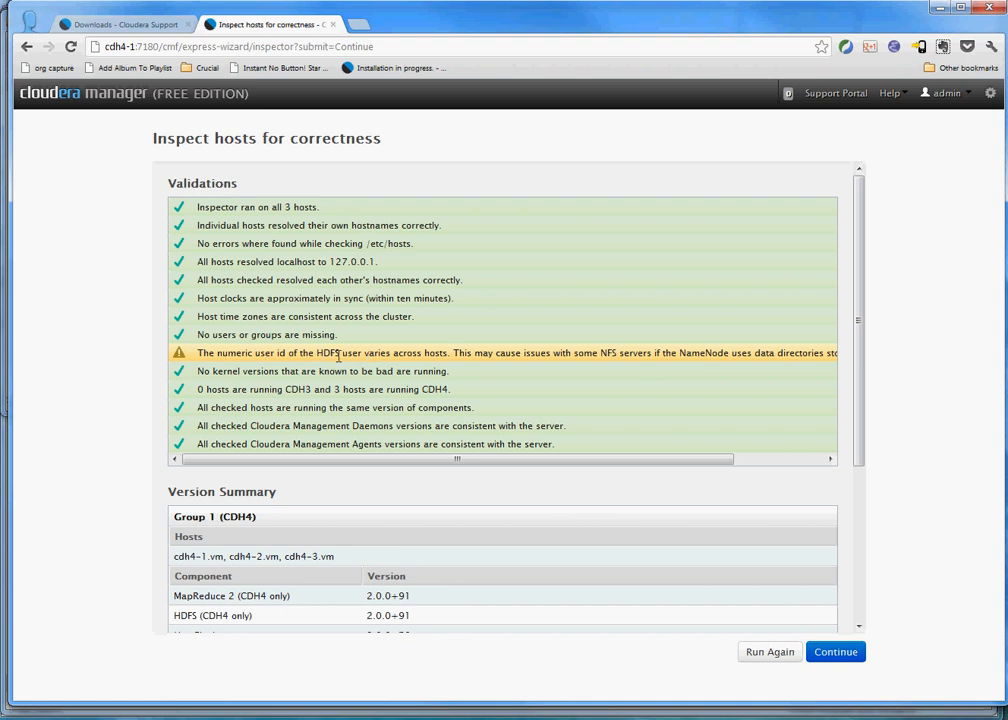
pyautogui.moveTo(377, 367)
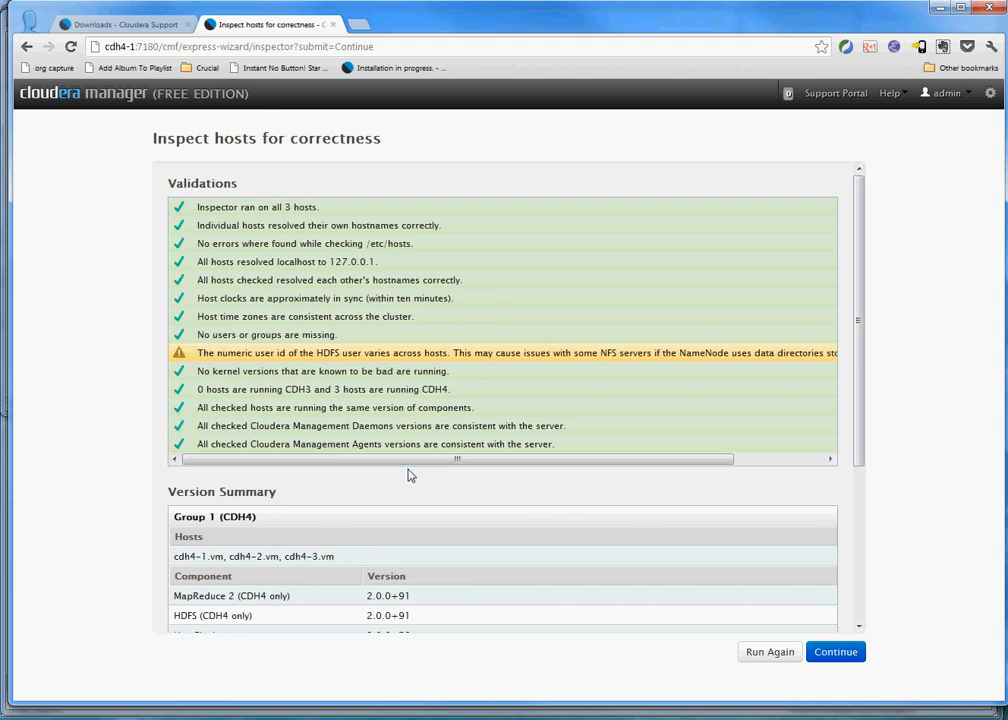
pyautogui.moveTo(435, 442)
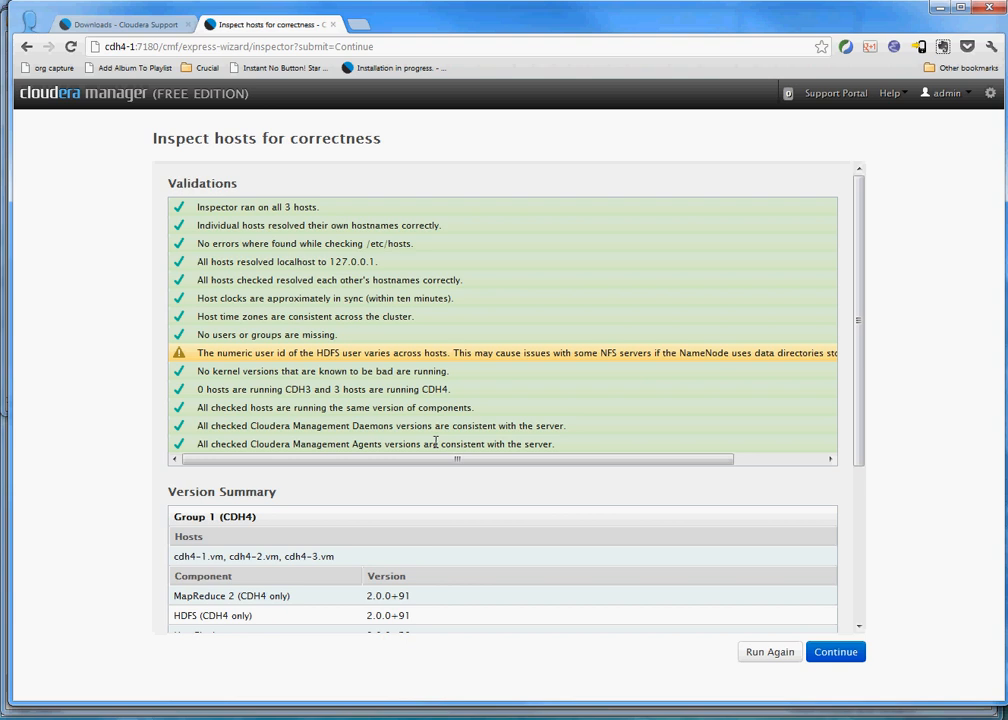
# Step: Scroll through the inspection's Validations and Version Summary results
pyautogui.scroll(-3)
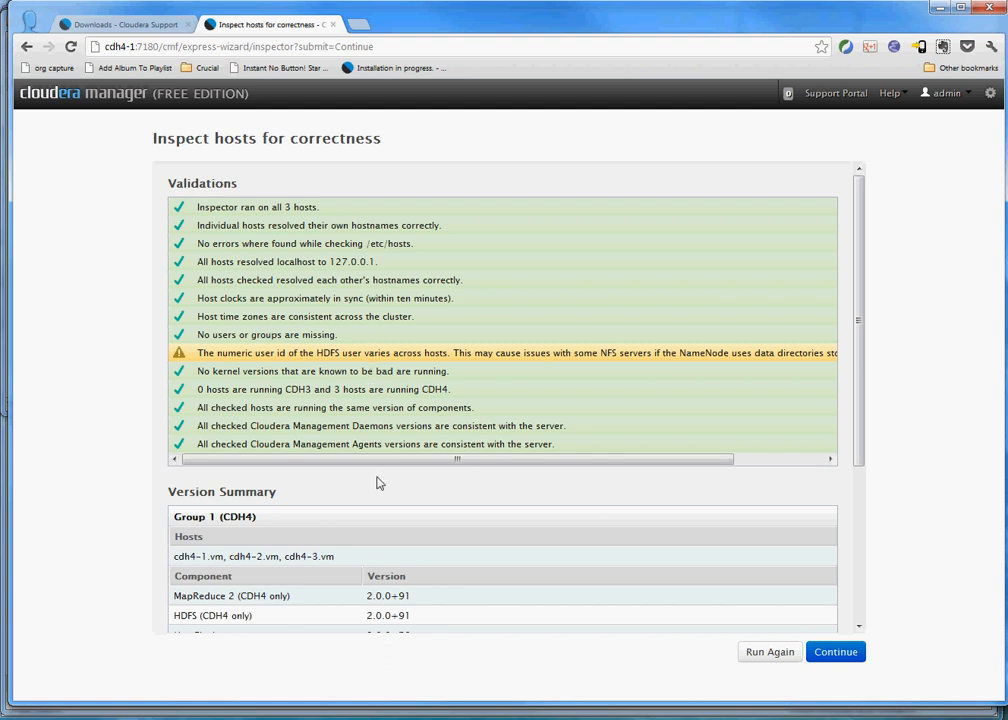
pyautogui.scroll(-3)
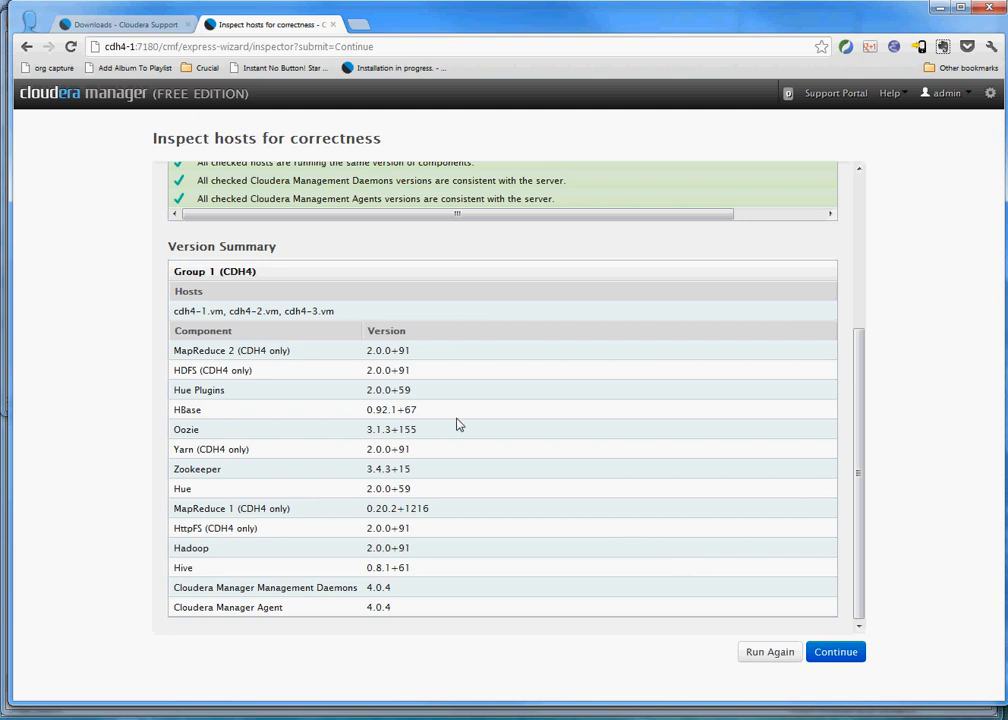
pyautogui.moveTo(597, 630)
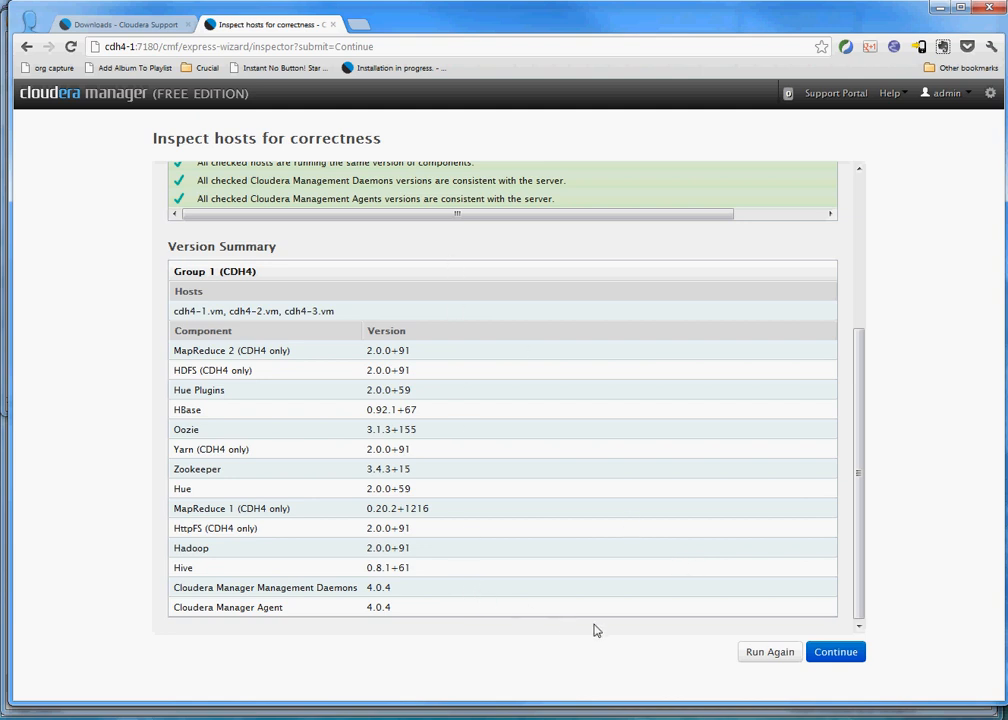
pyautogui.moveTo(434, 500)
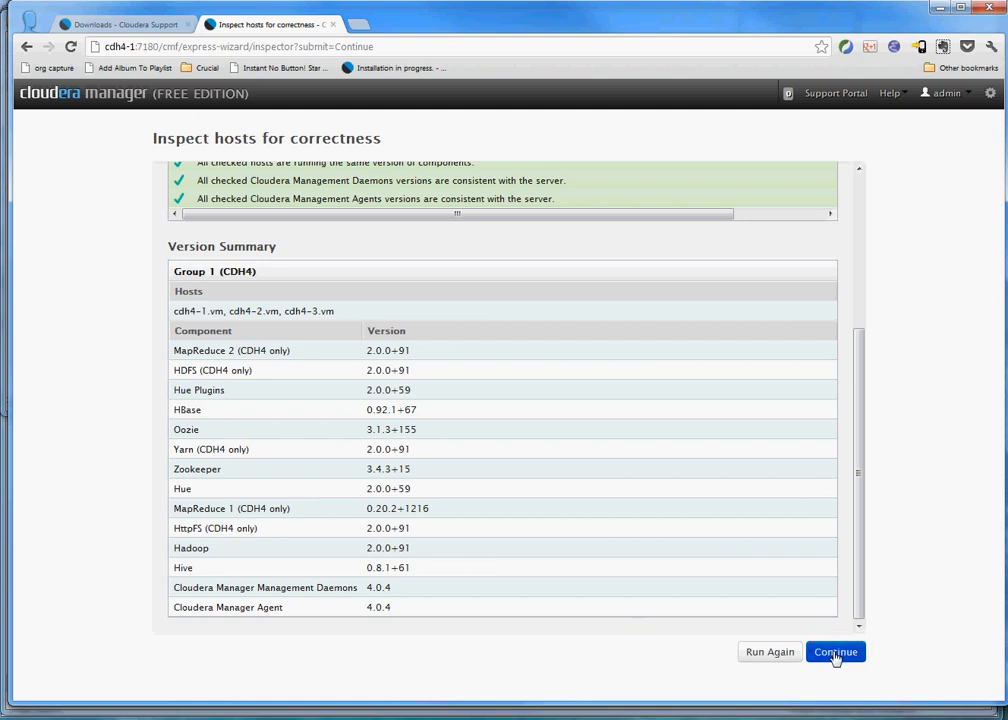
# Step: Accept the inspection results and select CDH4 with the Core Hadoop combination
pyautogui.click(835, 651)
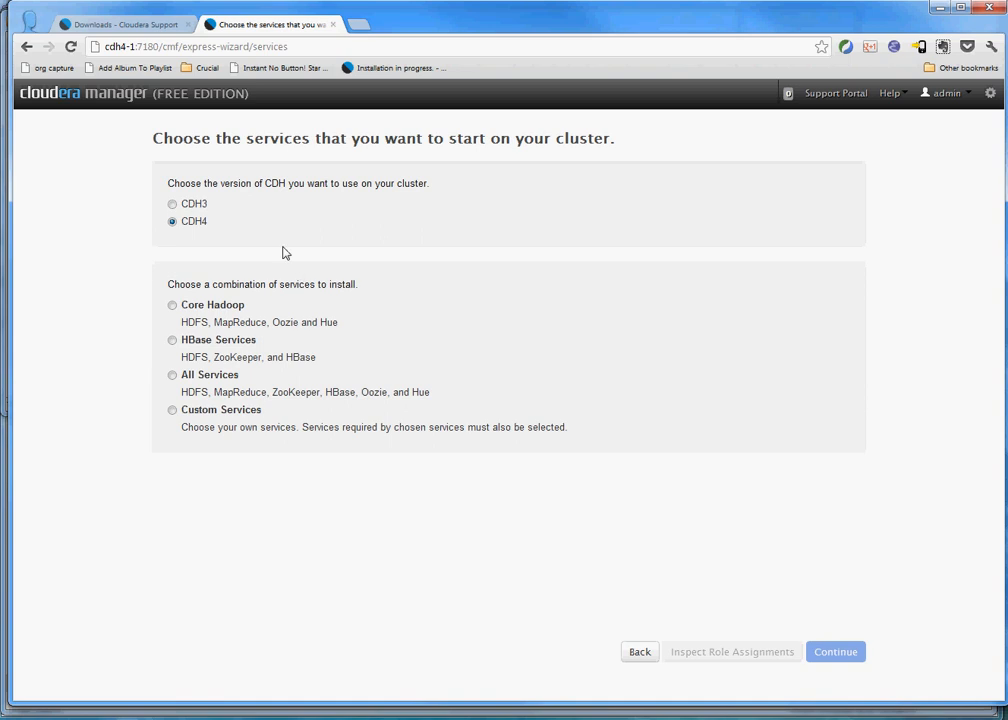
pyautogui.moveTo(235, 237)
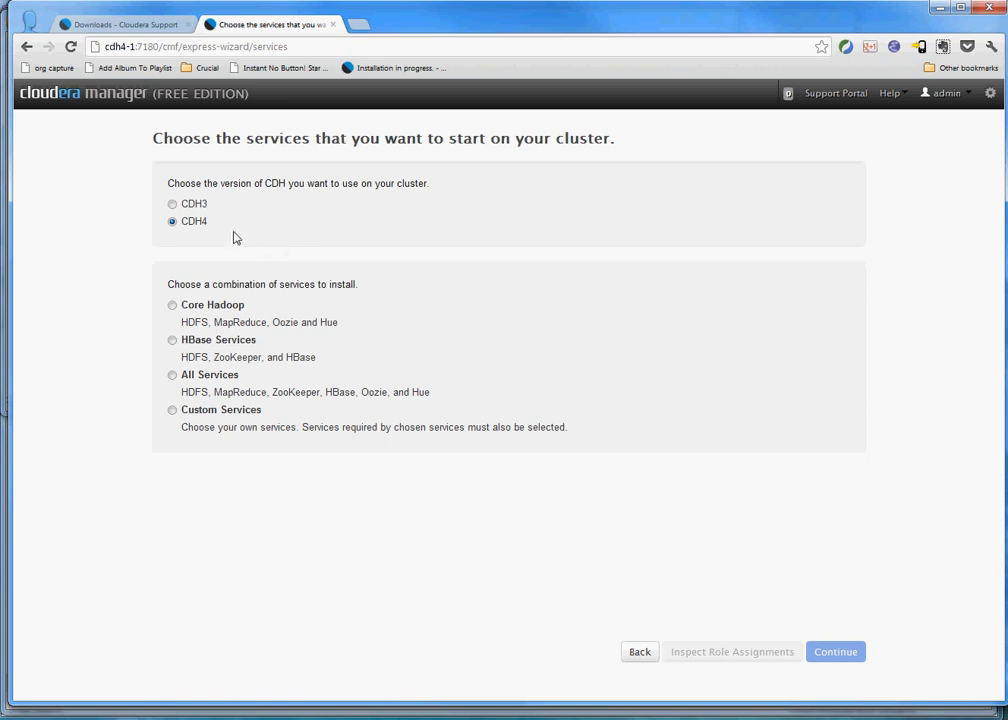
pyautogui.moveTo(195, 258)
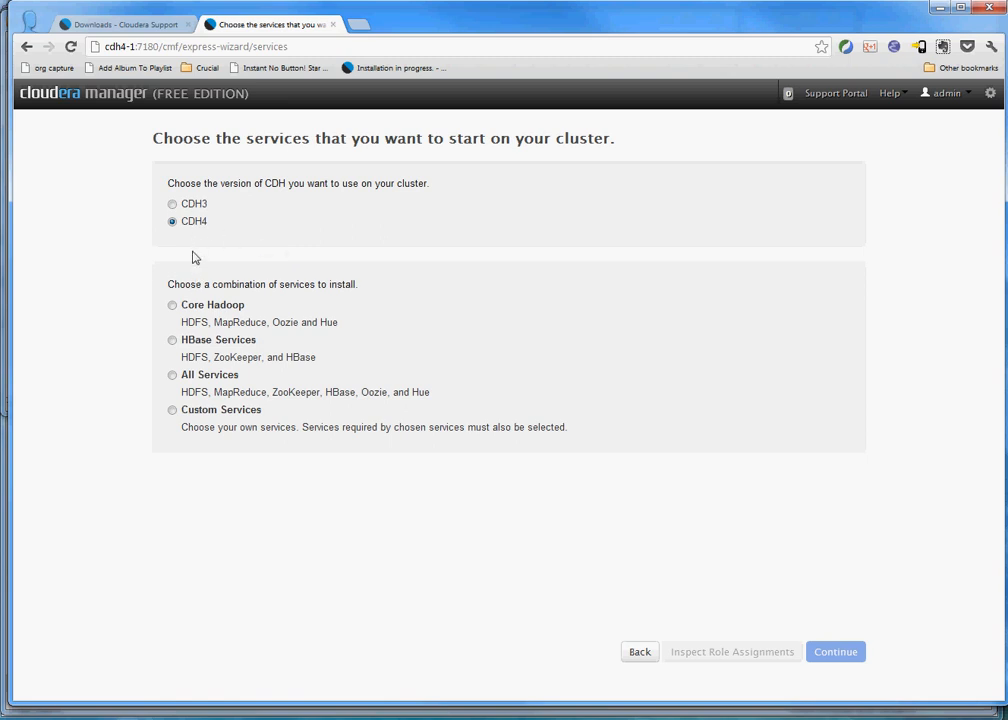
pyautogui.click(172, 305)
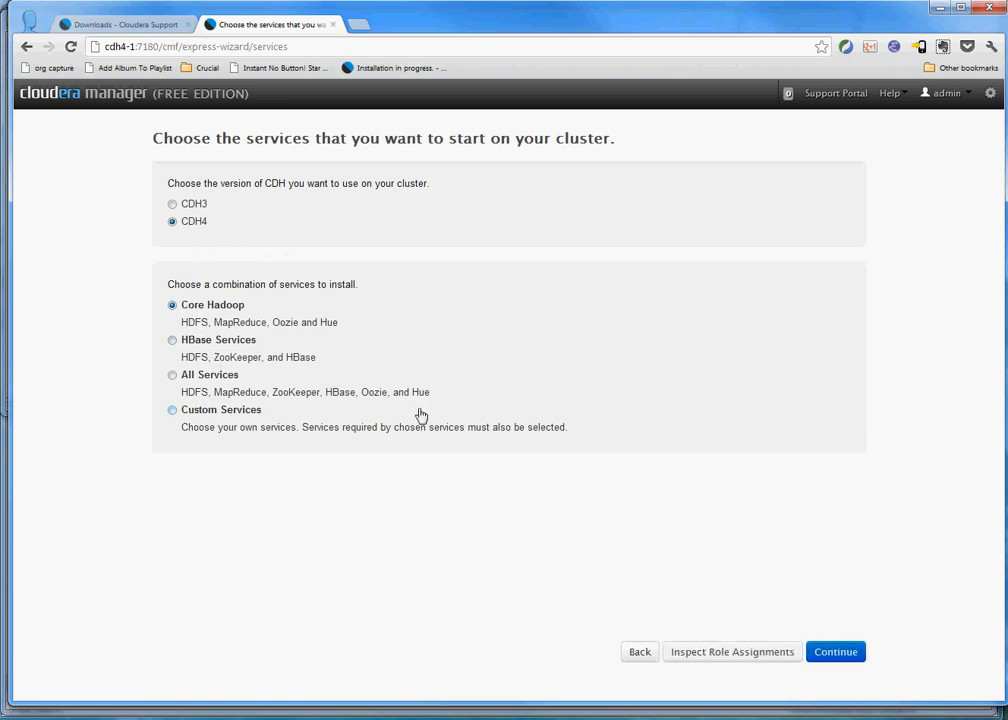
pyautogui.moveTo(303, 329)
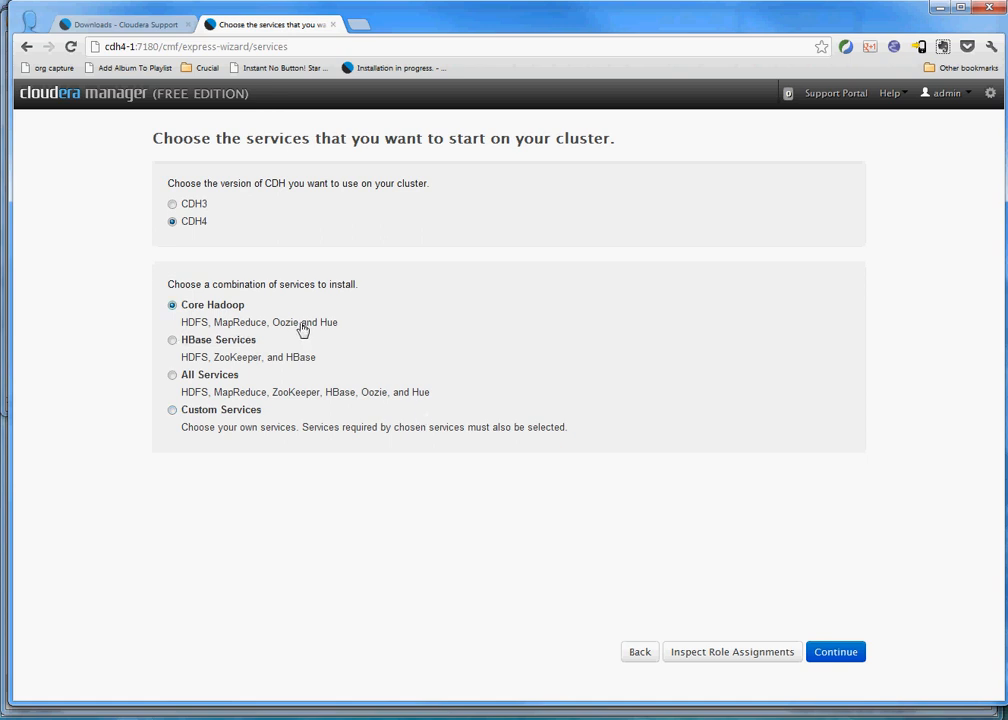
pyautogui.moveTo(172, 384)
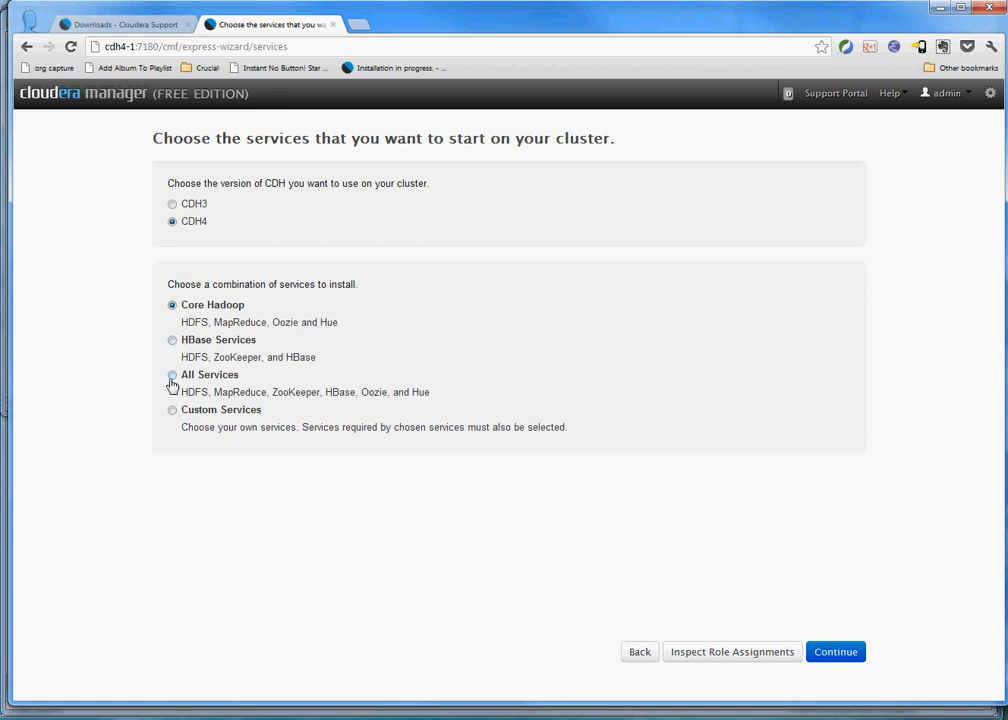
pyautogui.click(172, 410)
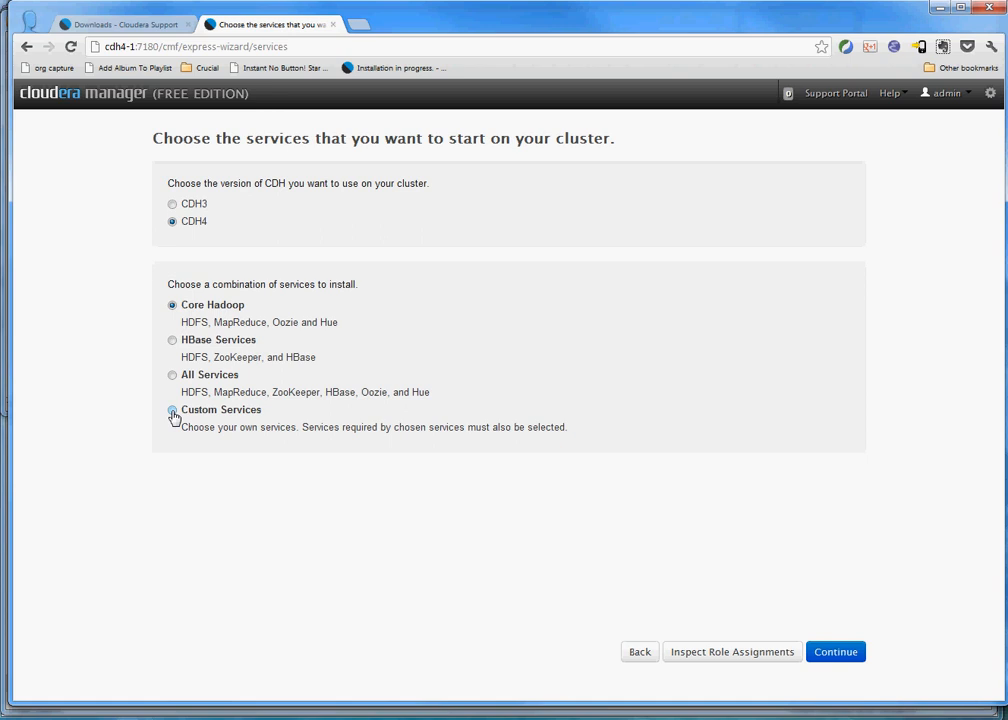
# Step: Switch to Custom Services and toggle MapReduce, YARN, HDFS and Hue until none are ticked
pyautogui.click(172, 411)
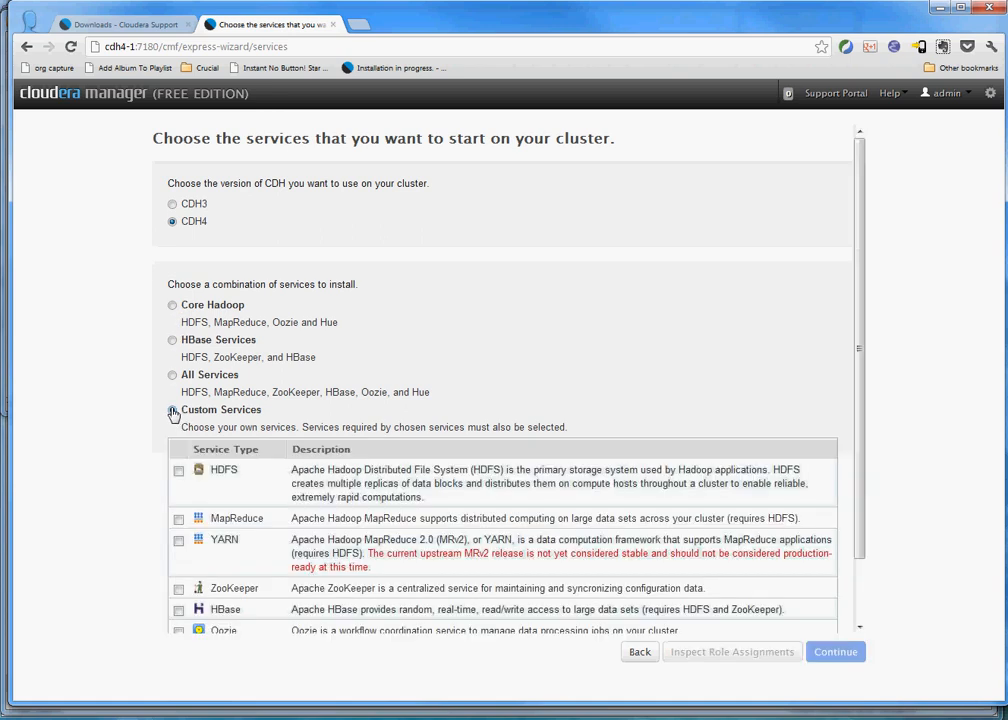
pyautogui.scroll(-3)
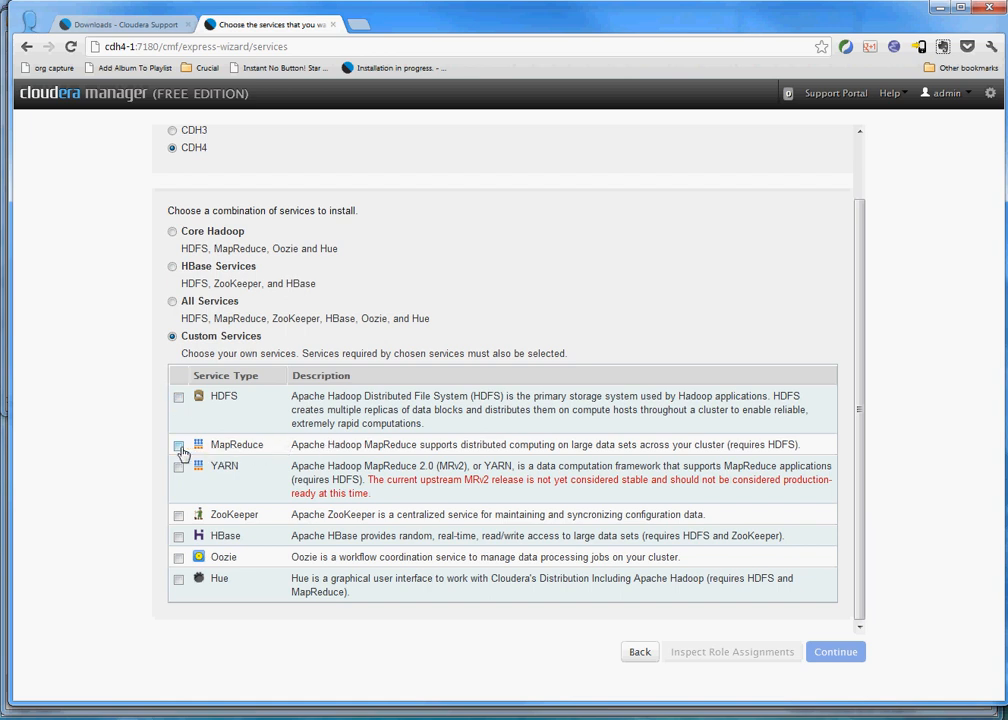
pyautogui.click(179, 444)
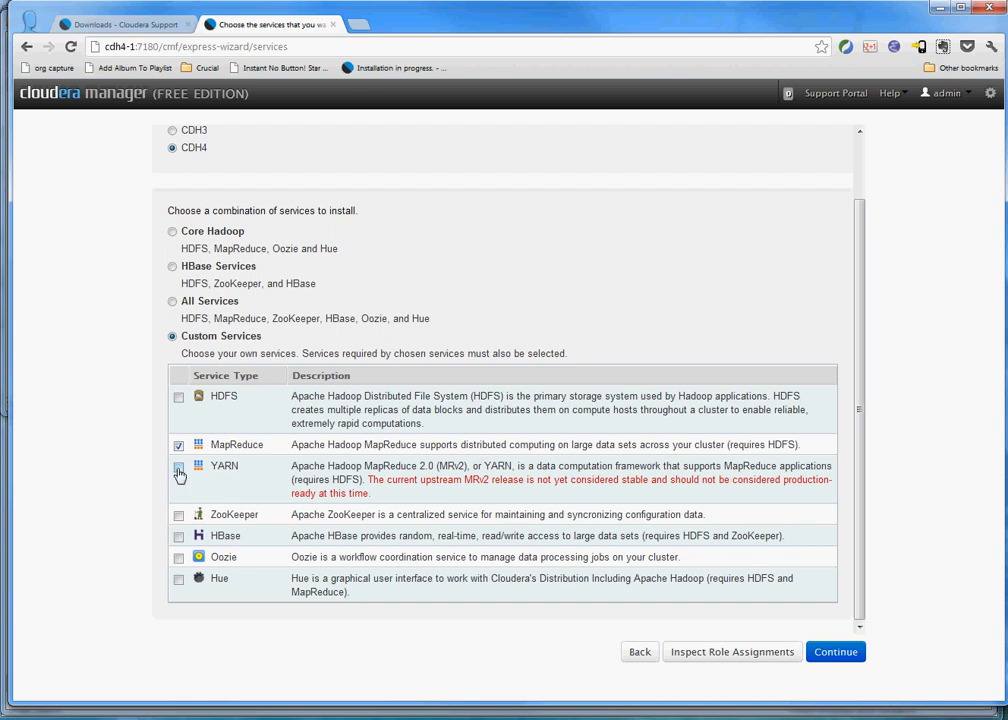
pyautogui.click(179, 466)
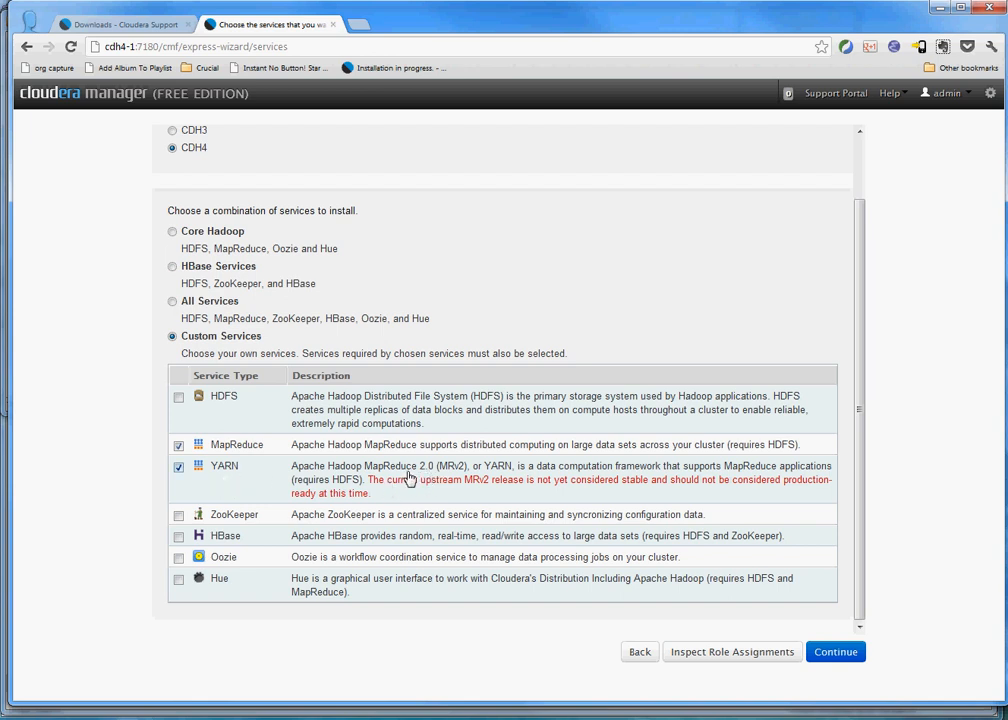
pyautogui.moveTo(287, 483)
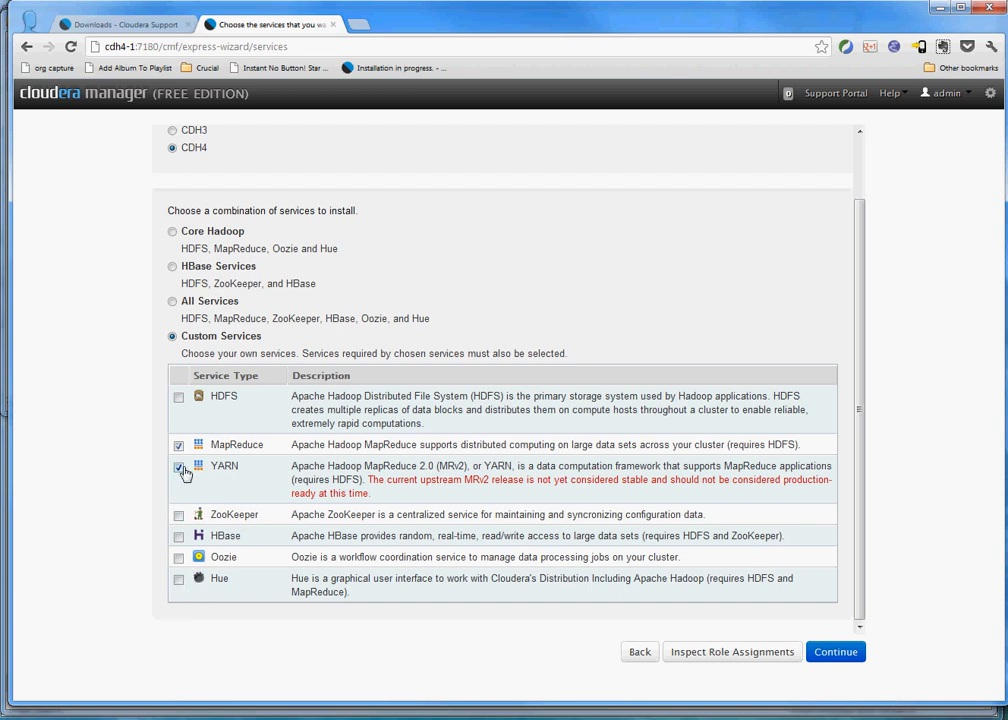
pyautogui.click(178, 444)
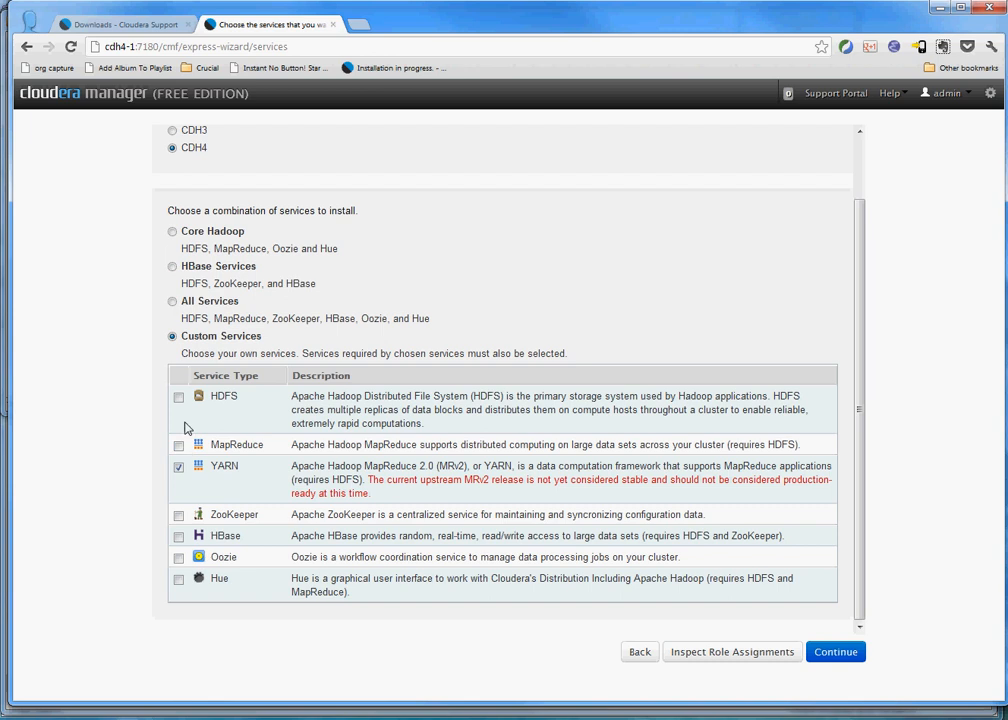
pyautogui.click(178, 396)
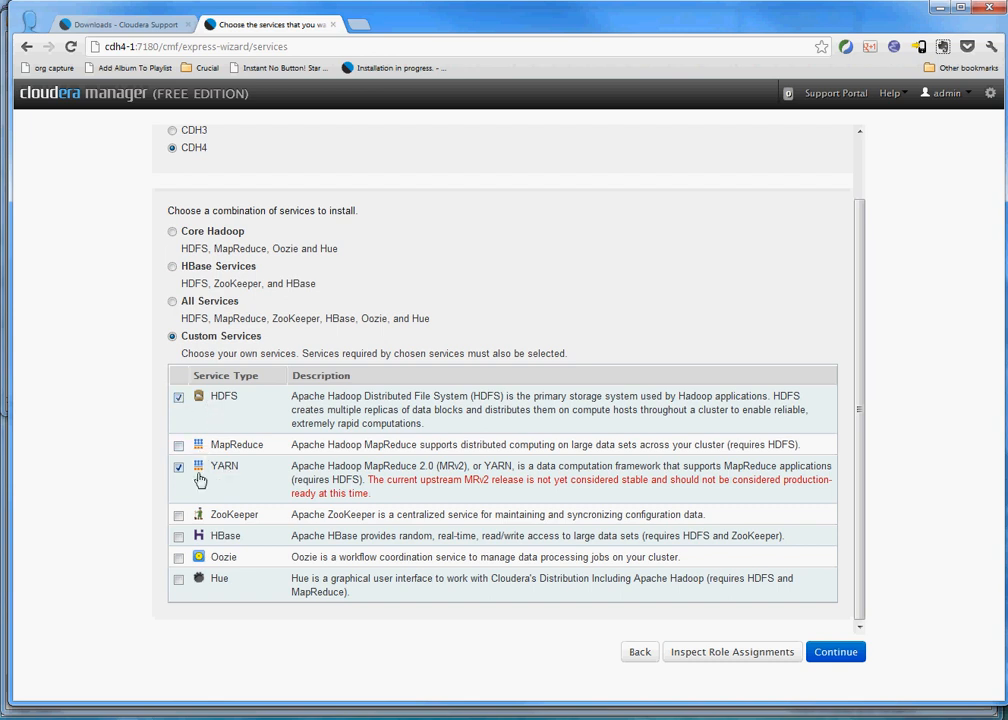
pyautogui.click(179, 578)
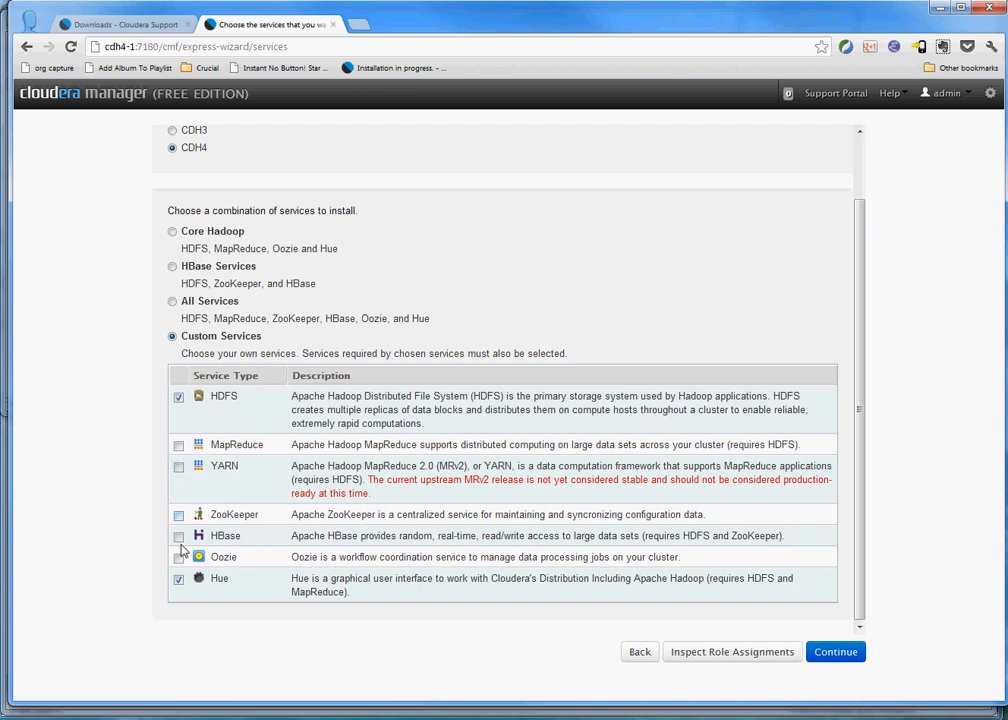
pyautogui.click(179, 396)
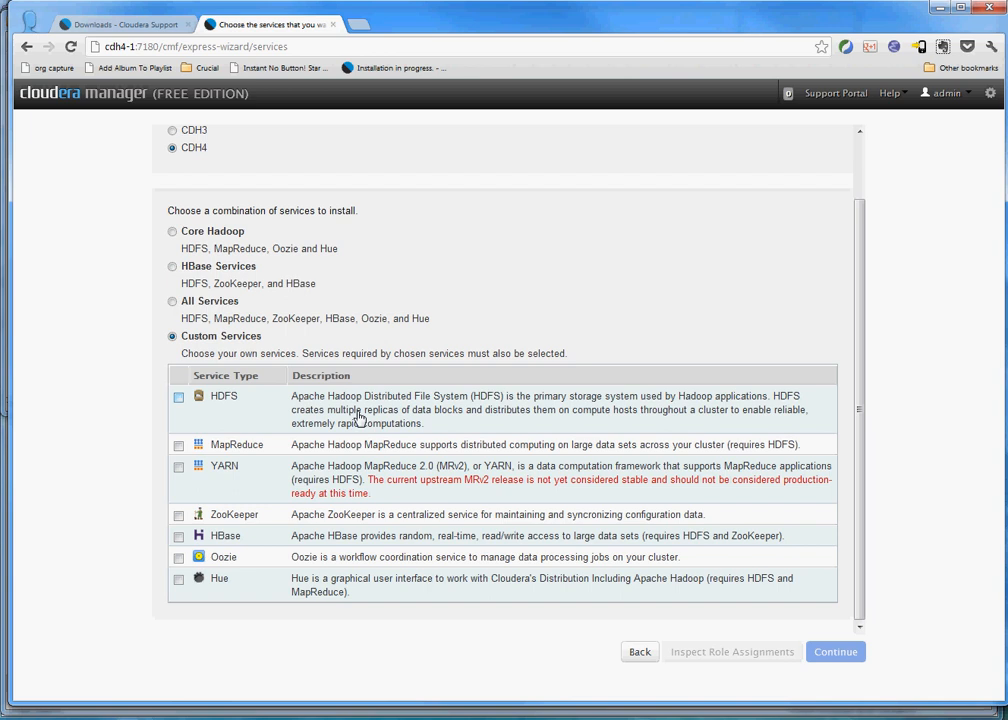
pyautogui.click(178, 396)
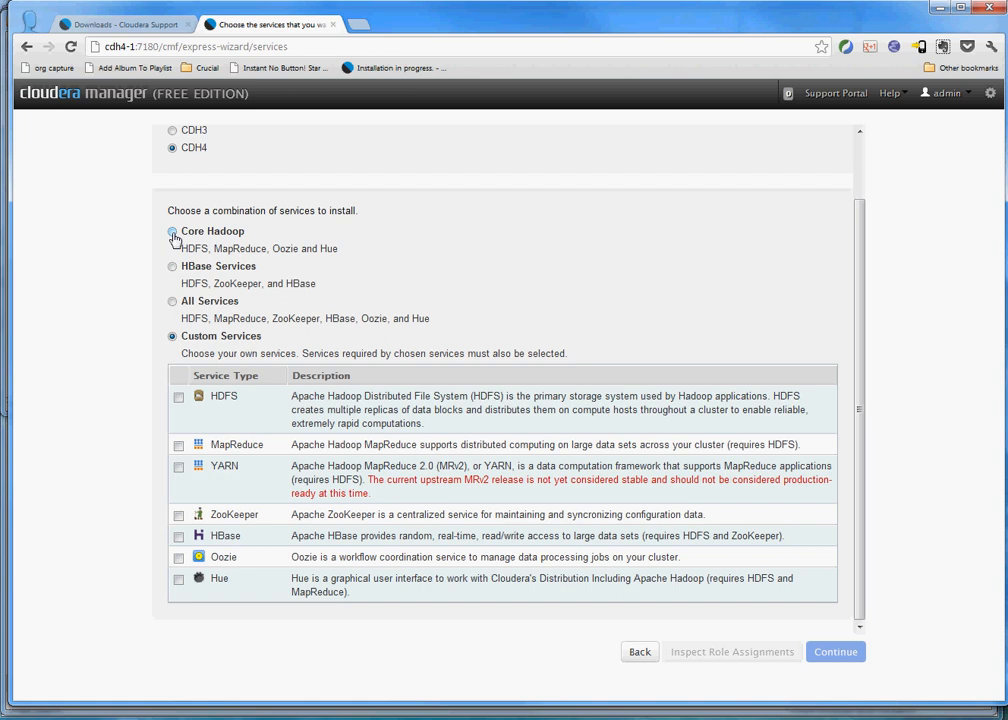
# Step: Select the Core Hadoop radio button again, keeping CDH4 as the version
pyautogui.click(172, 231)
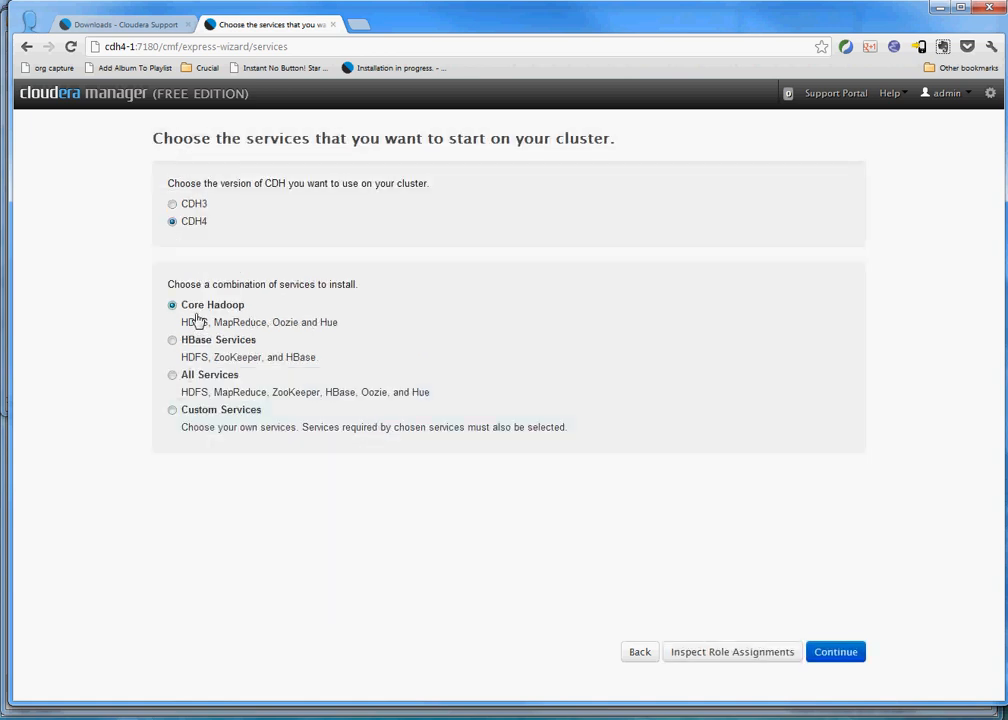
pyautogui.moveTo(796, 644)
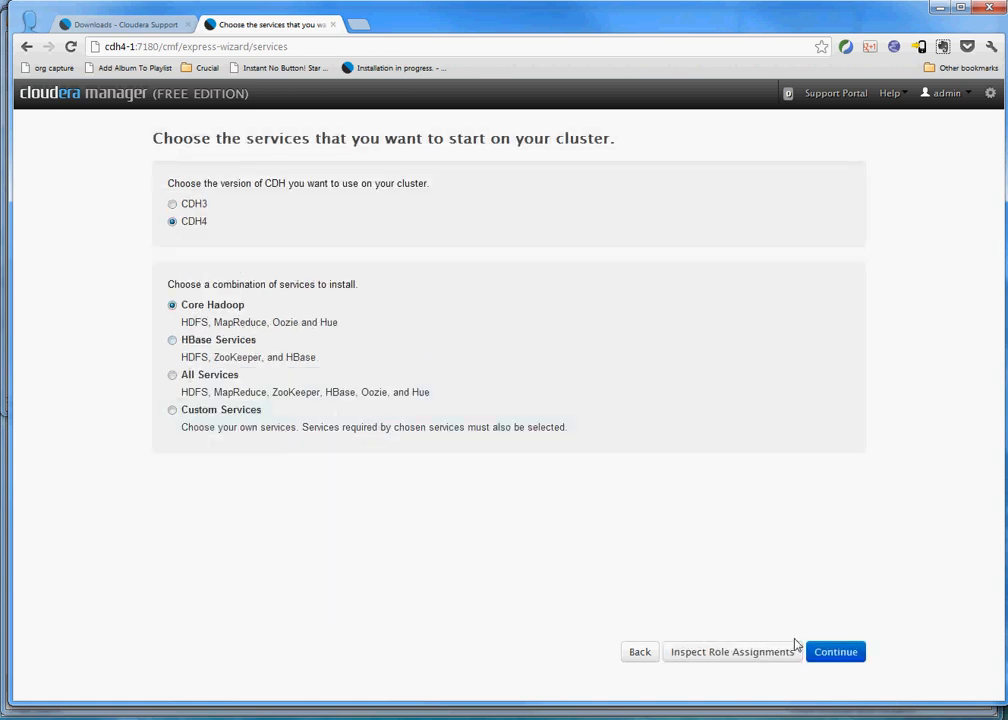
pyautogui.moveTo(692, 647)
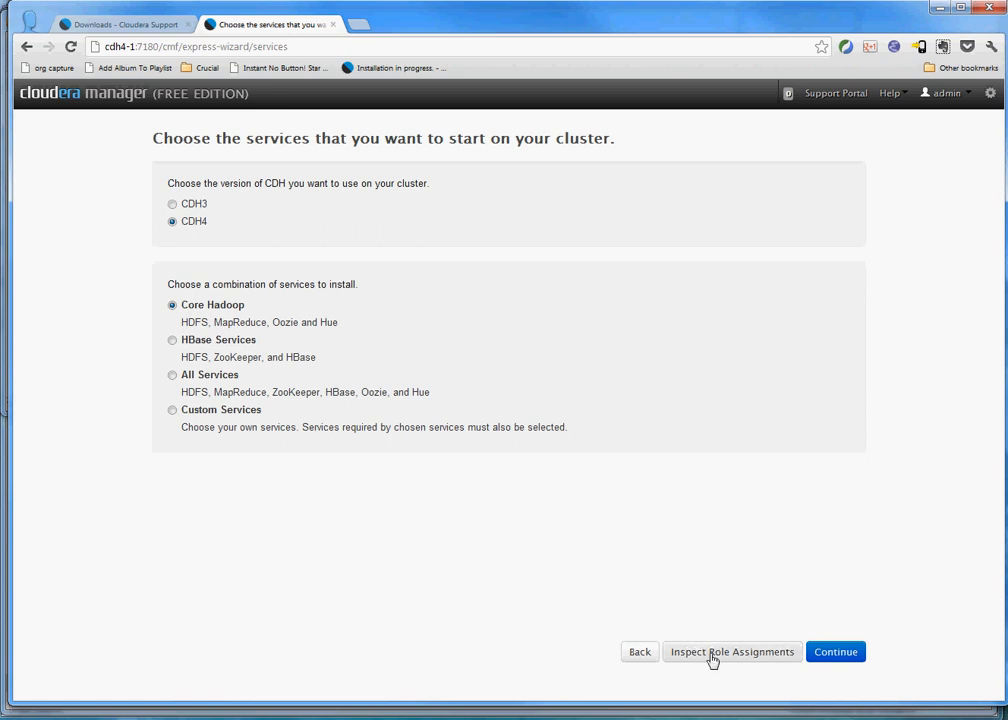
# Step: Put SecondaryNameNode on cdh4-2.vm, toggle cdh4-1.vm roles back to defaults, and continue
pyautogui.click(731, 651)
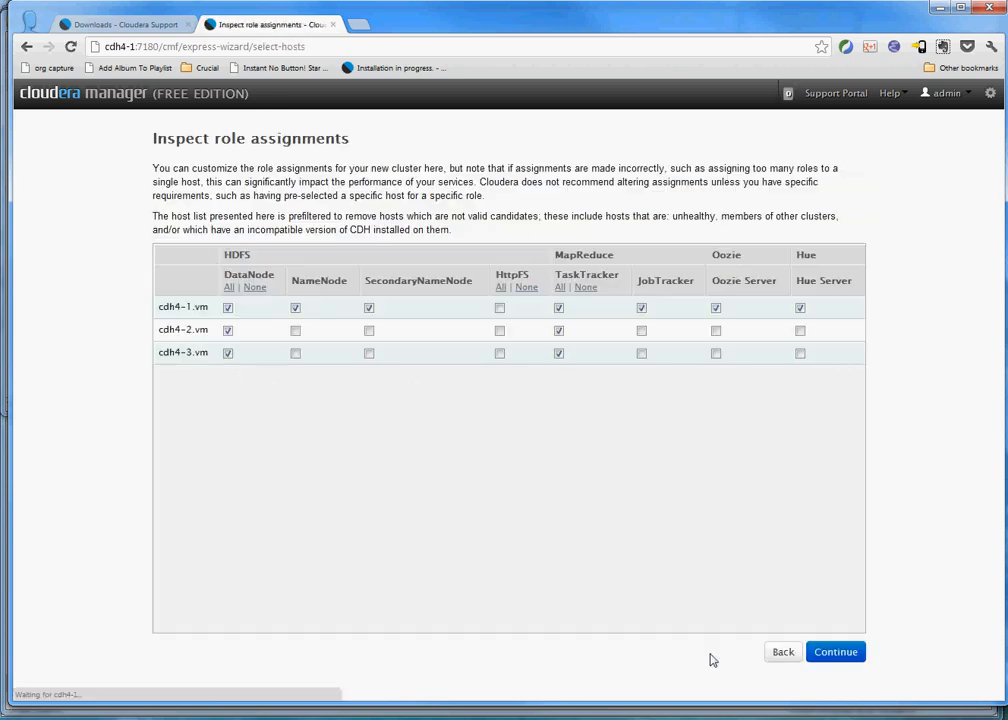
pyautogui.moveTo(477, 528)
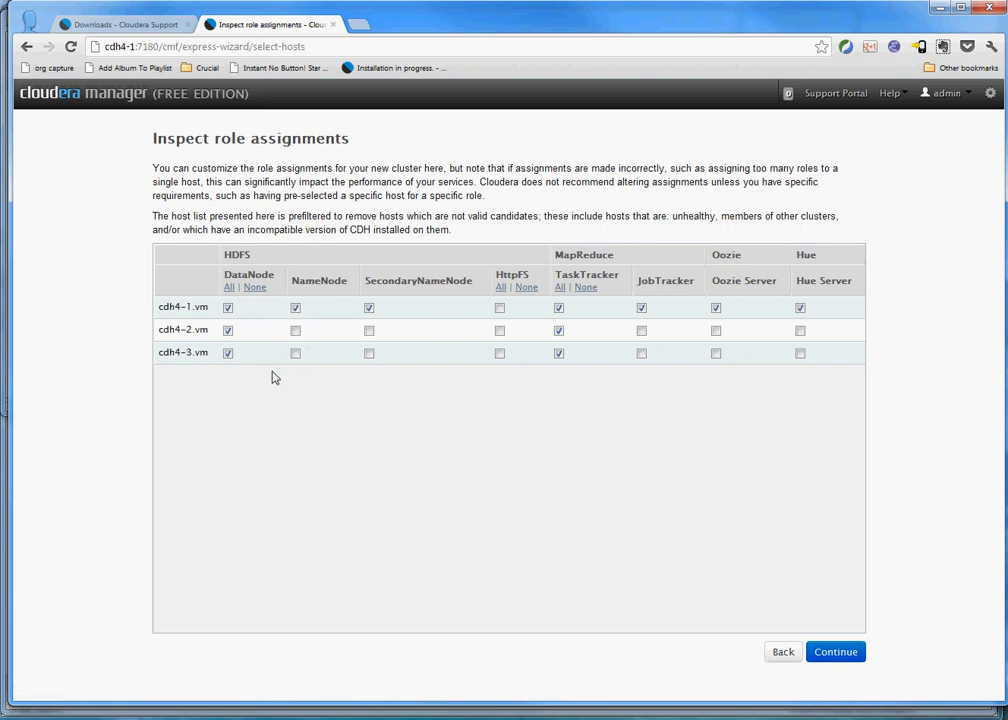
pyautogui.moveTo(337, 401)
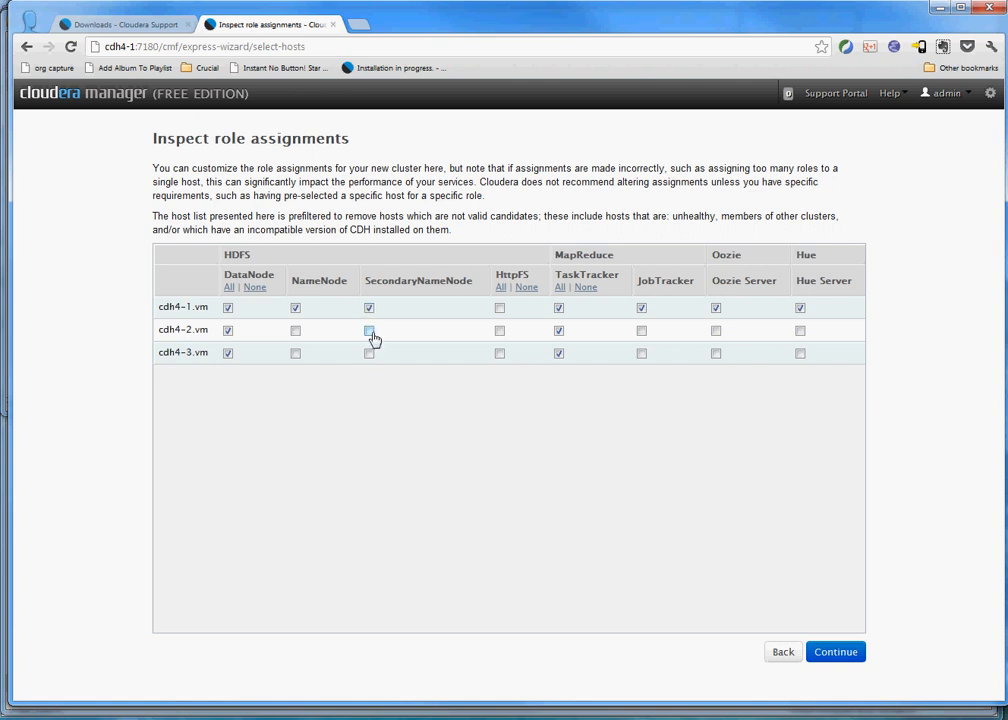
pyautogui.click(369, 330)
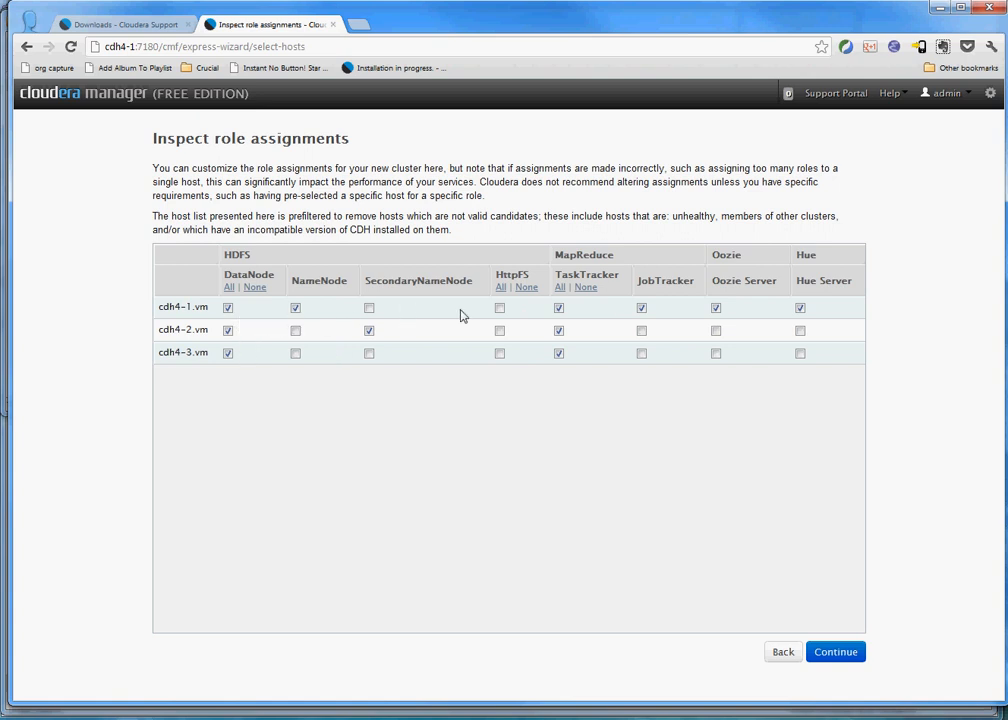
pyautogui.moveTo(742, 316)
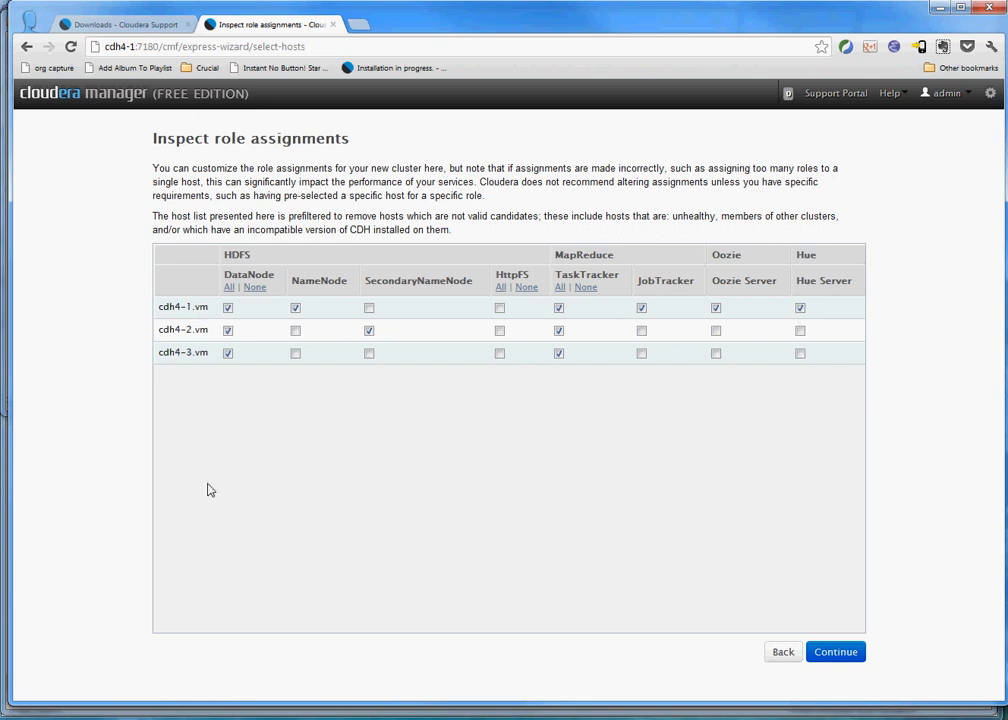
pyautogui.moveTo(224, 320)
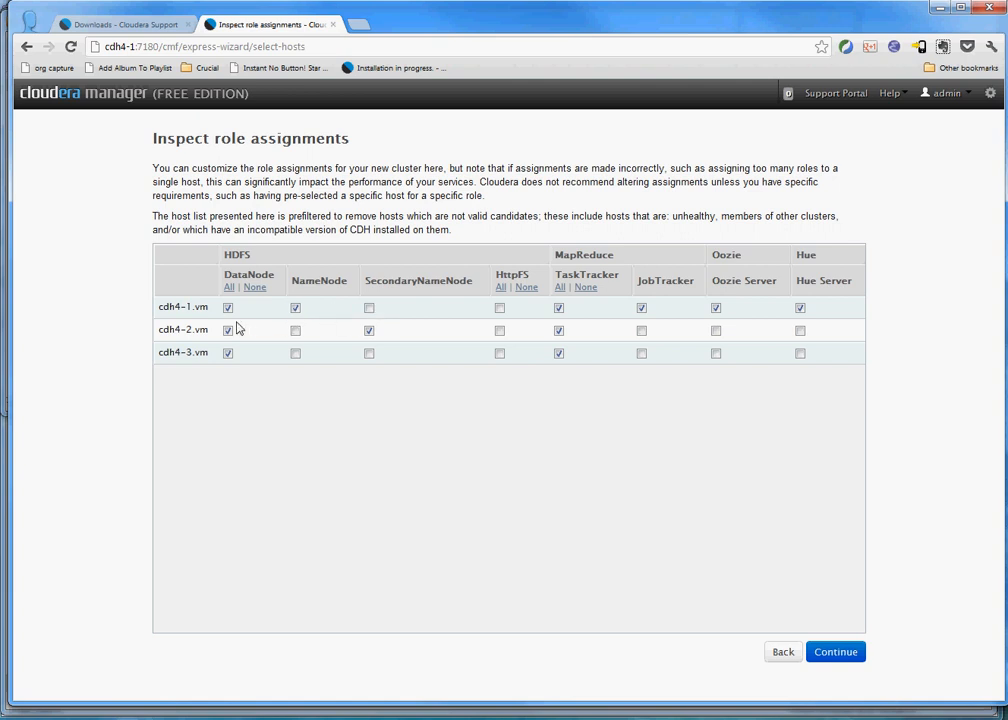
pyautogui.moveTo(228, 270)
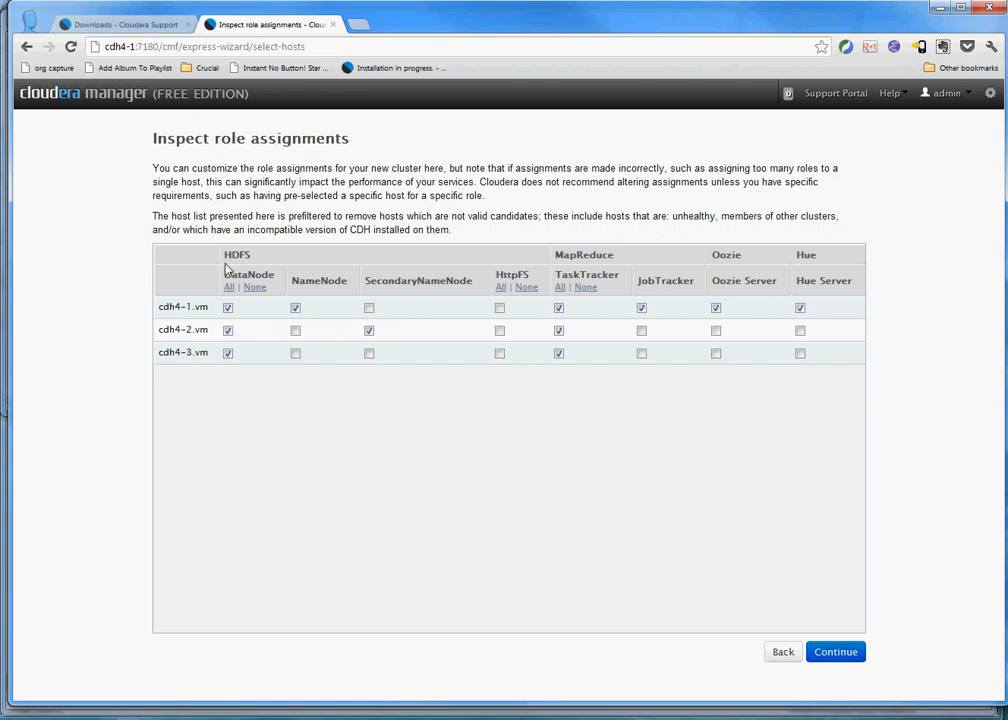
pyautogui.click(227, 307)
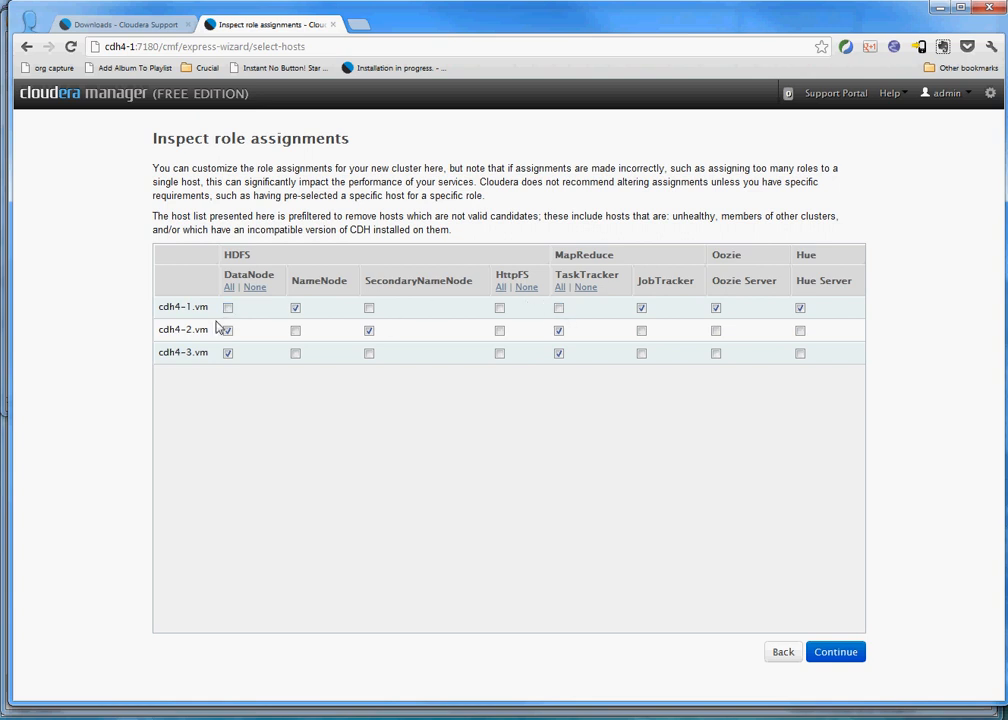
pyautogui.click(228, 307)
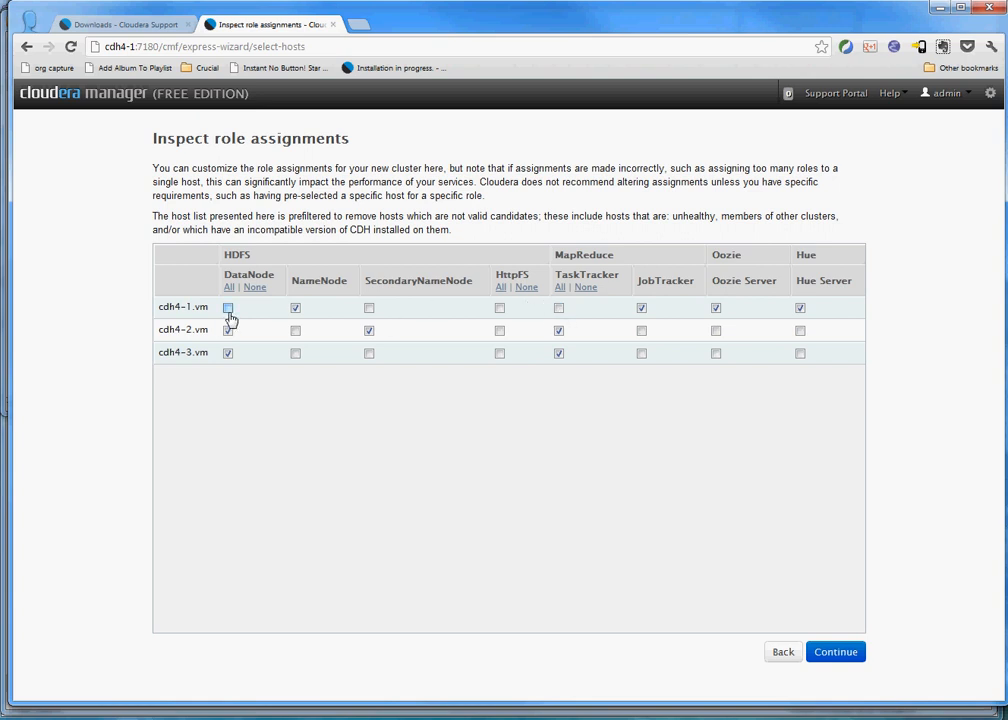
pyautogui.click(227, 307)
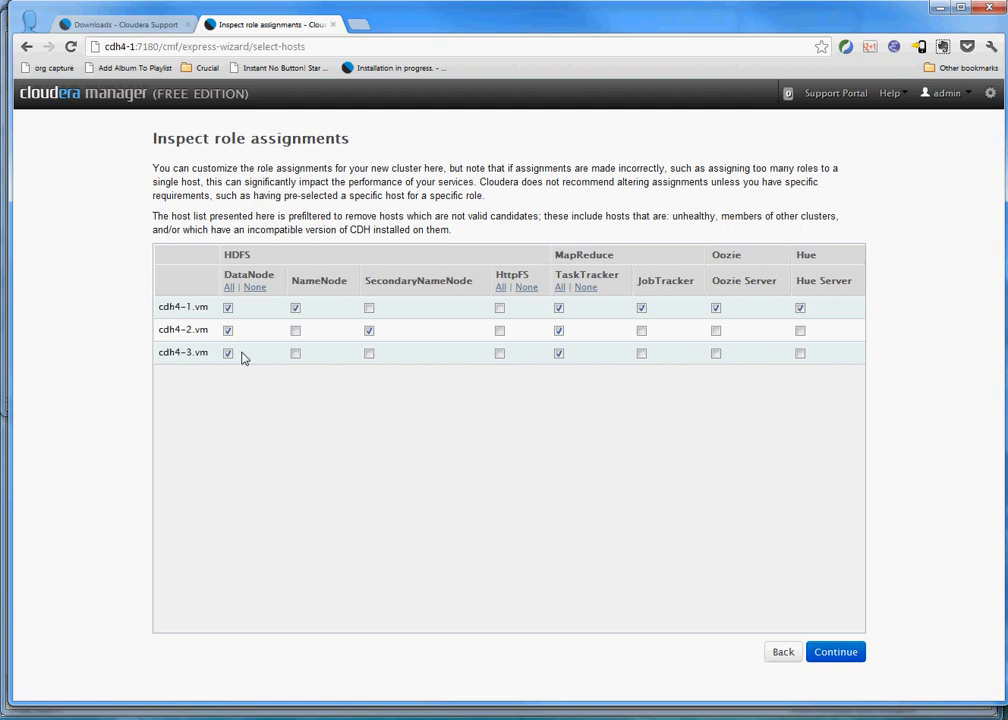
pyautogui.click(295, 307)
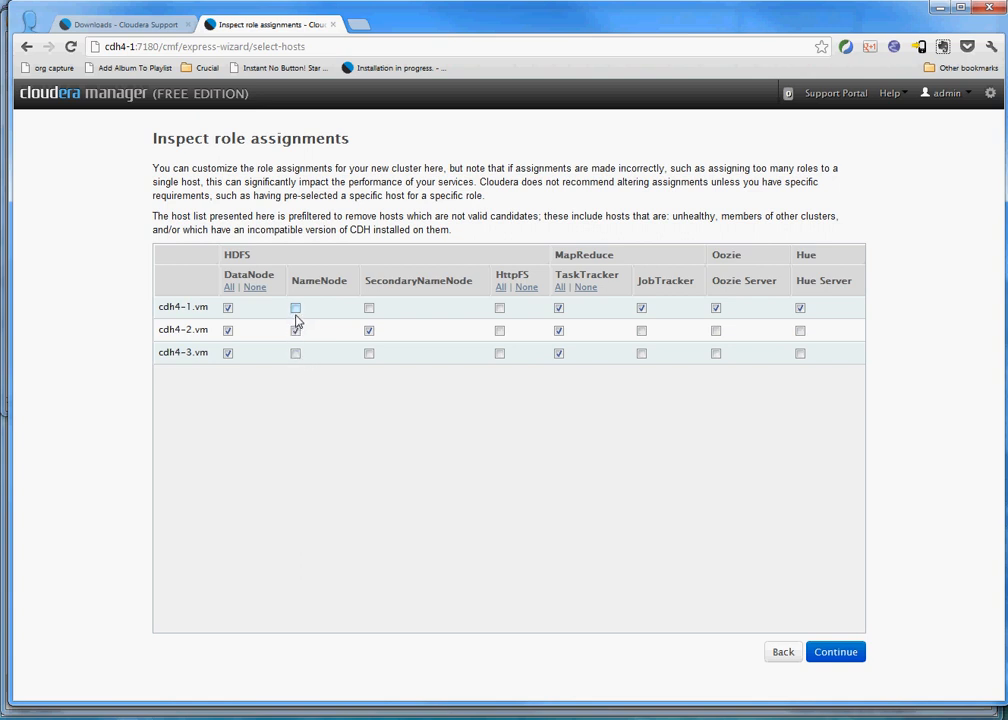
pyautogui.click(295, 307)
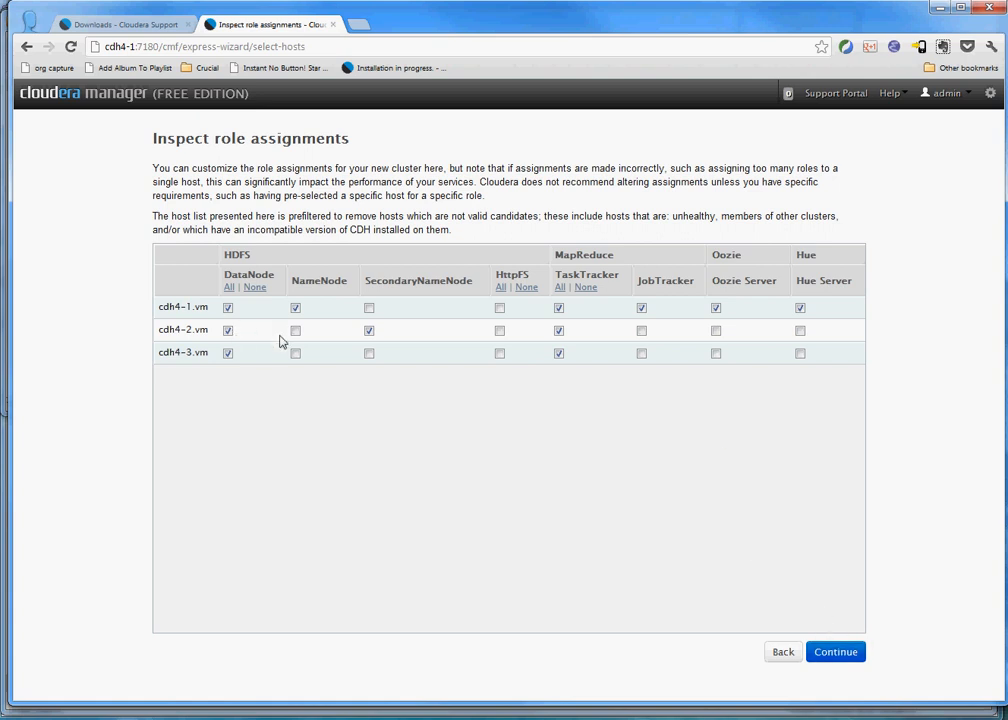
pyautogui.moveTo(655, 453)
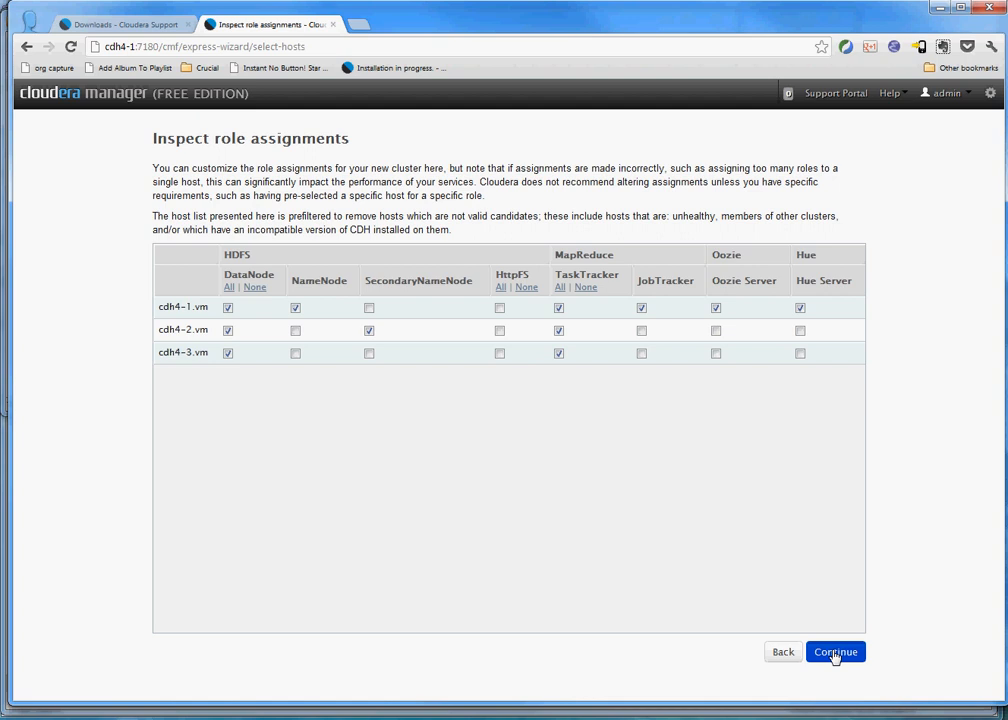
pyautogui.click(835, 651)
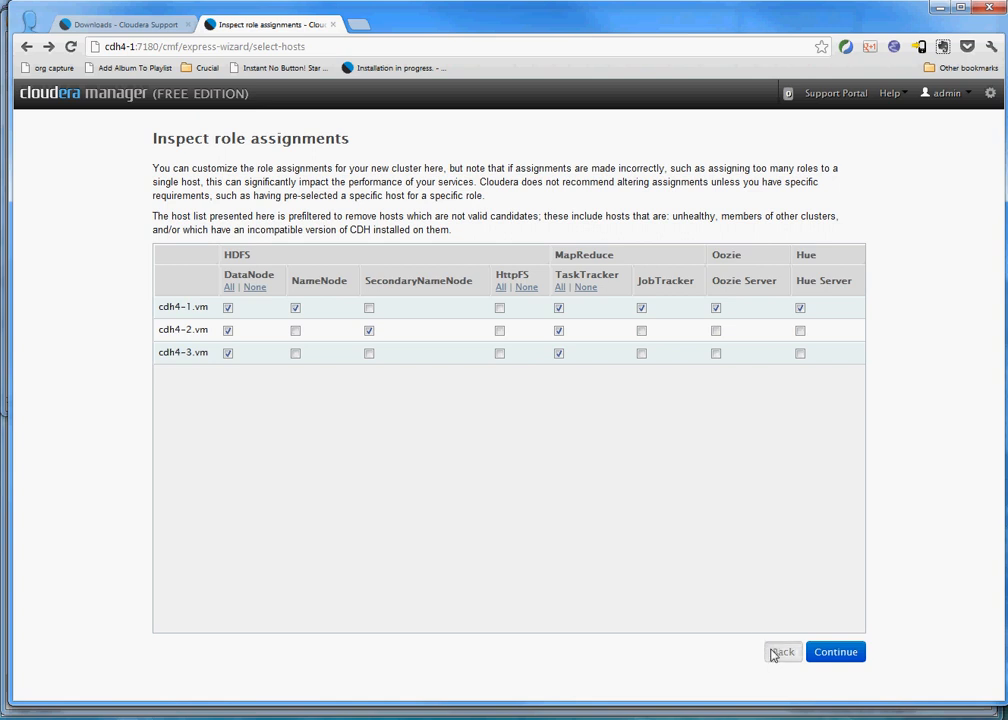
# Step: Go back, reopen role assignments, and continue to the recommended data directories review
pyautogui.click(782, 651)
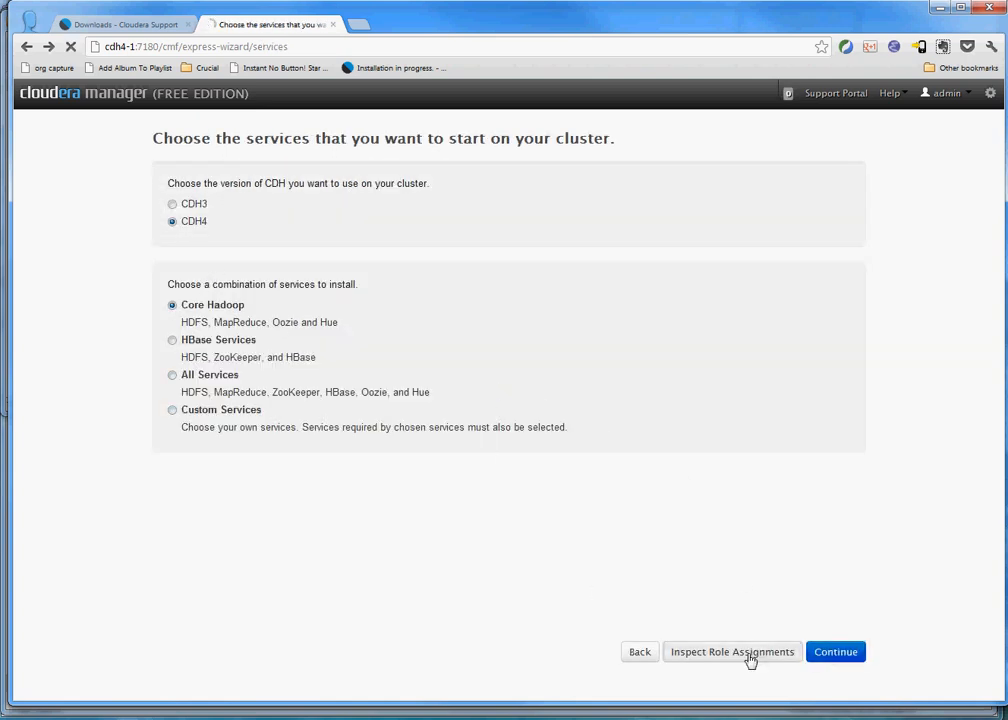
pyautogui.click(731, 651)
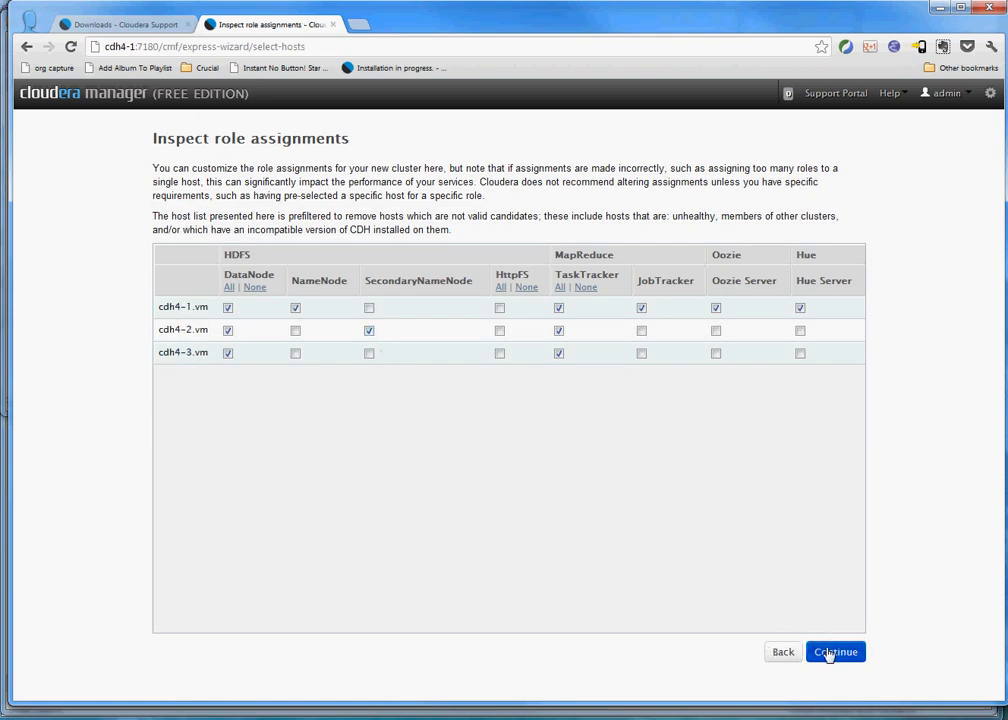
pyautogui.click(835, 651)
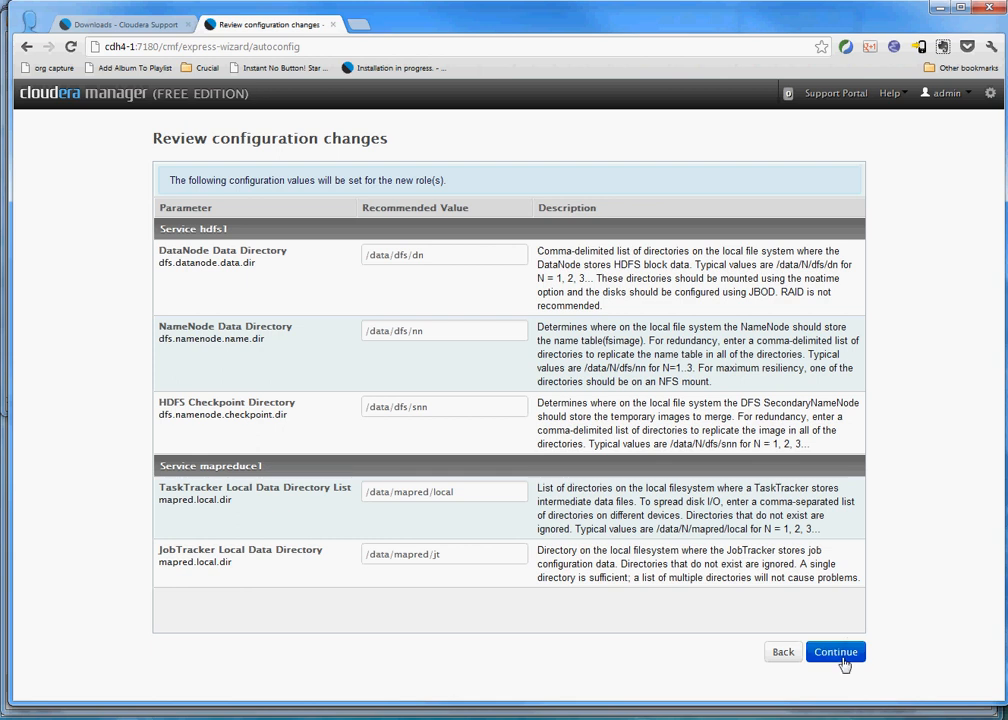
# Step: Accept the recommended HDFS and MapReduce directories to begin the nine service startup steps
pyautogui.click(835, 651)
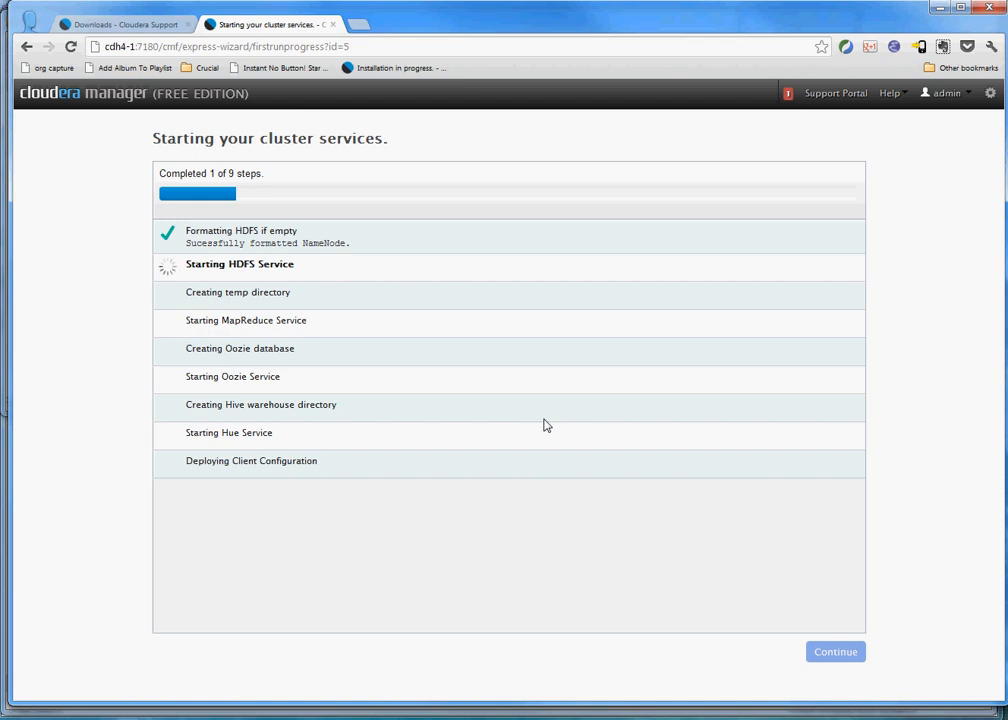
pyautogui.moveTo(586, 330)
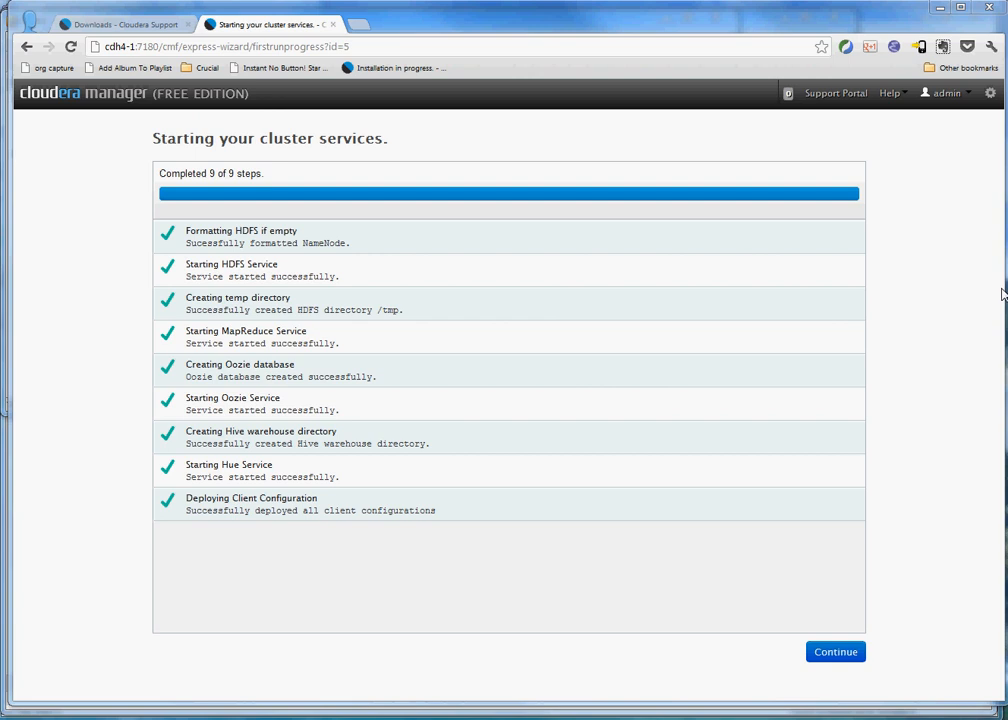
pyautogui.moveTo(932, 469)
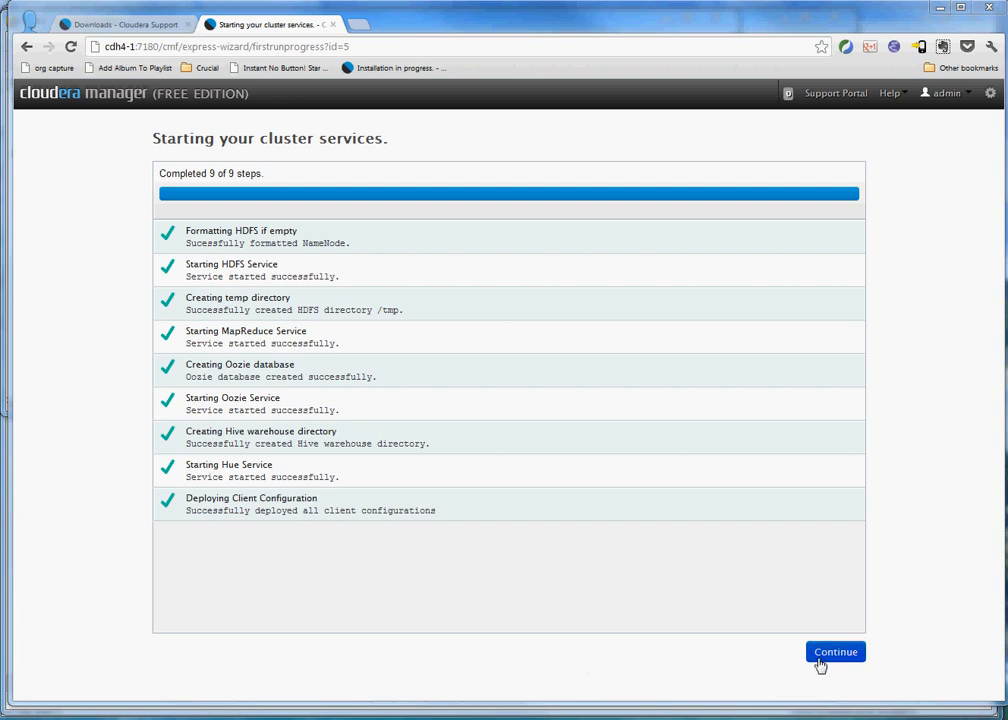
# Step: Continue after all nine startup steps succeed to reach the Congratulations page
pyautogui.click(835, 651)
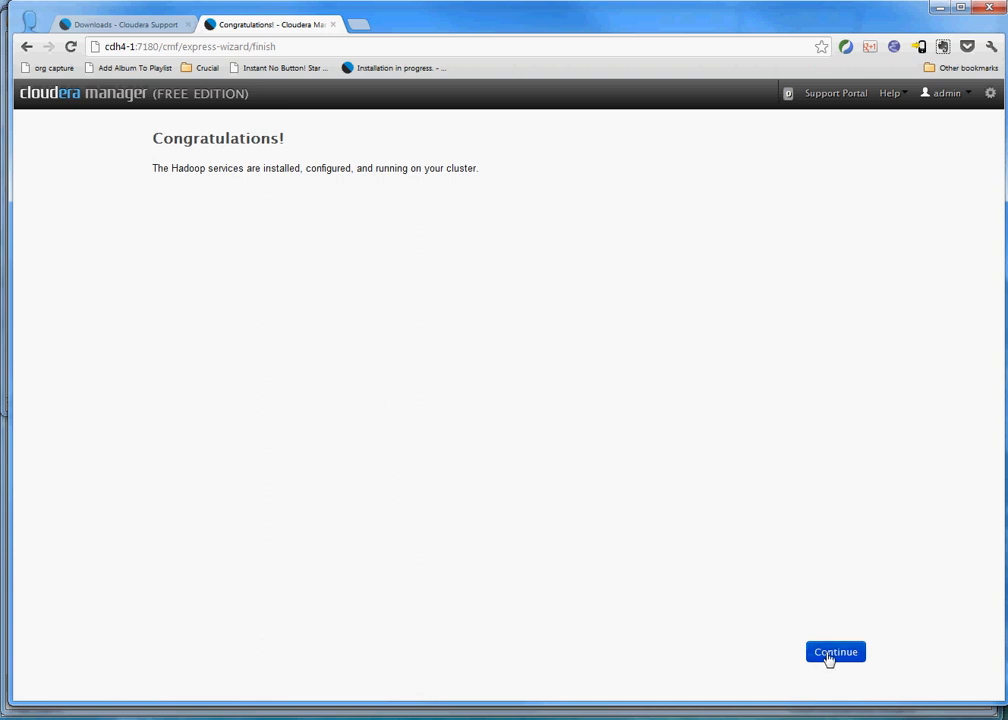
pyautogui.click(835, 652)
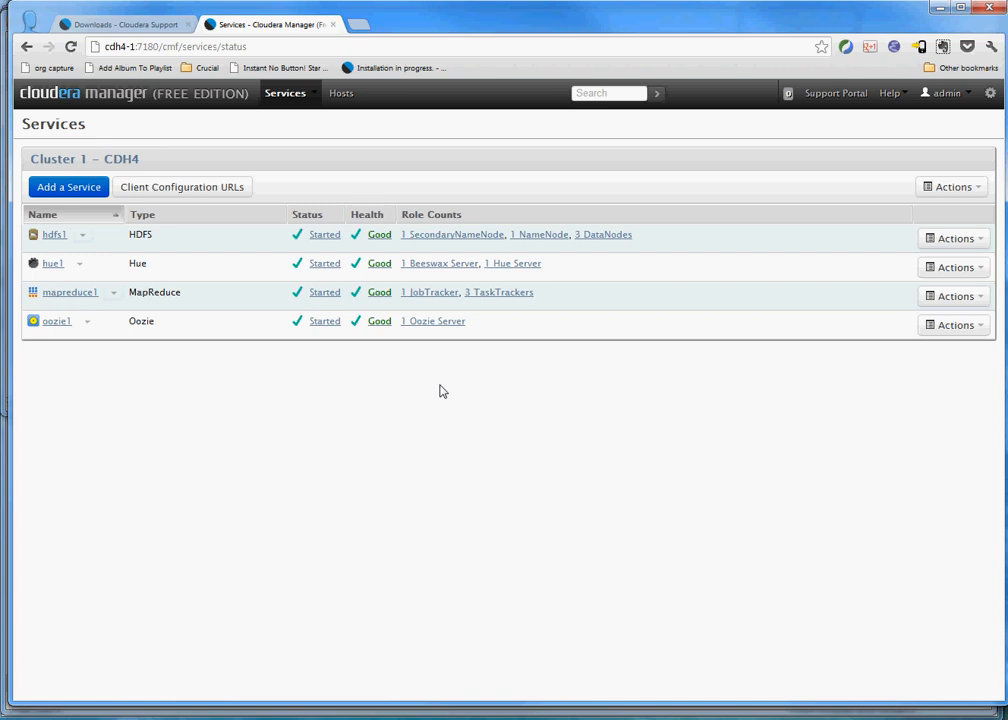
pyautogui.moveTo(314, 385)
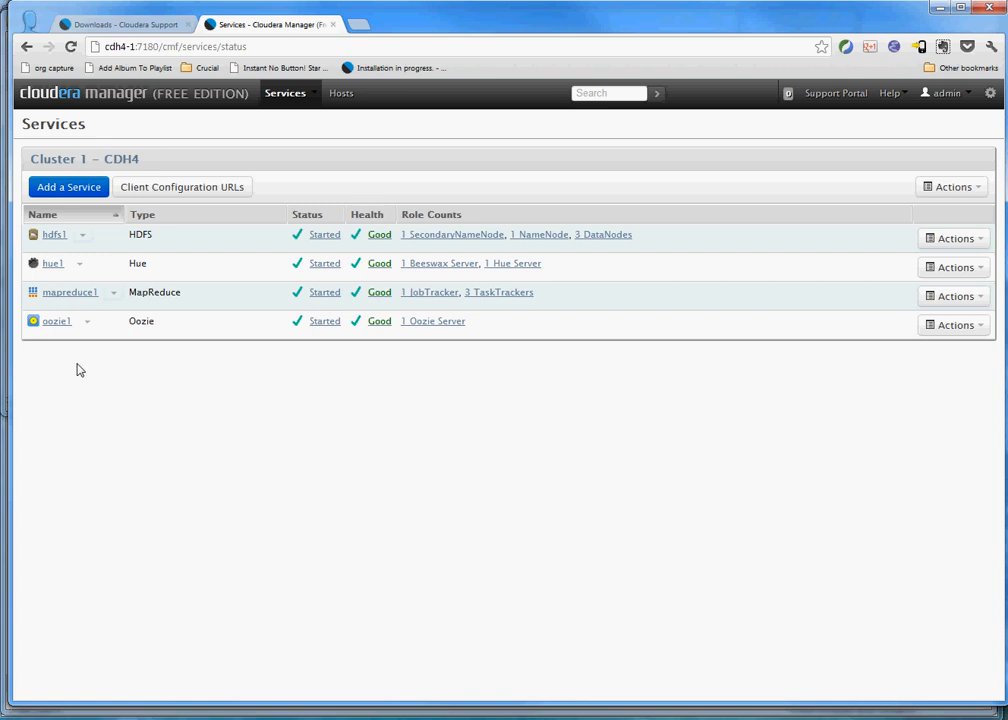
pyautogui.moveTo(141, 435)
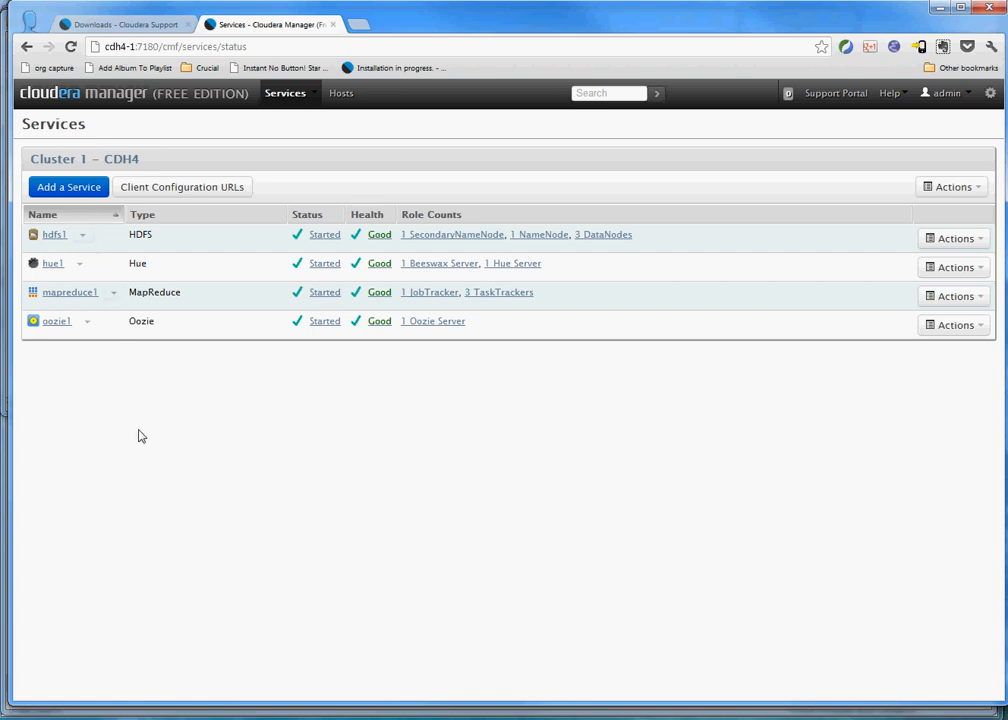
pyautogui.moveTo(275, 127)
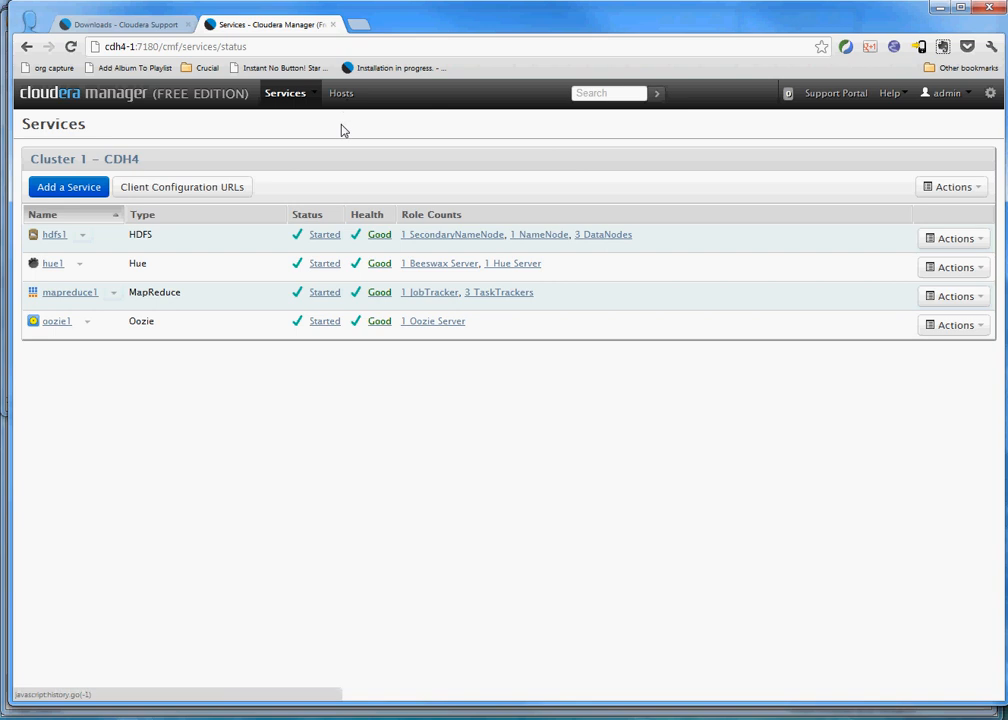
# Step: View the Hosts page listing all three cdh4 hosts running CDH4 in Good health
pyautogui.click(336, 93)
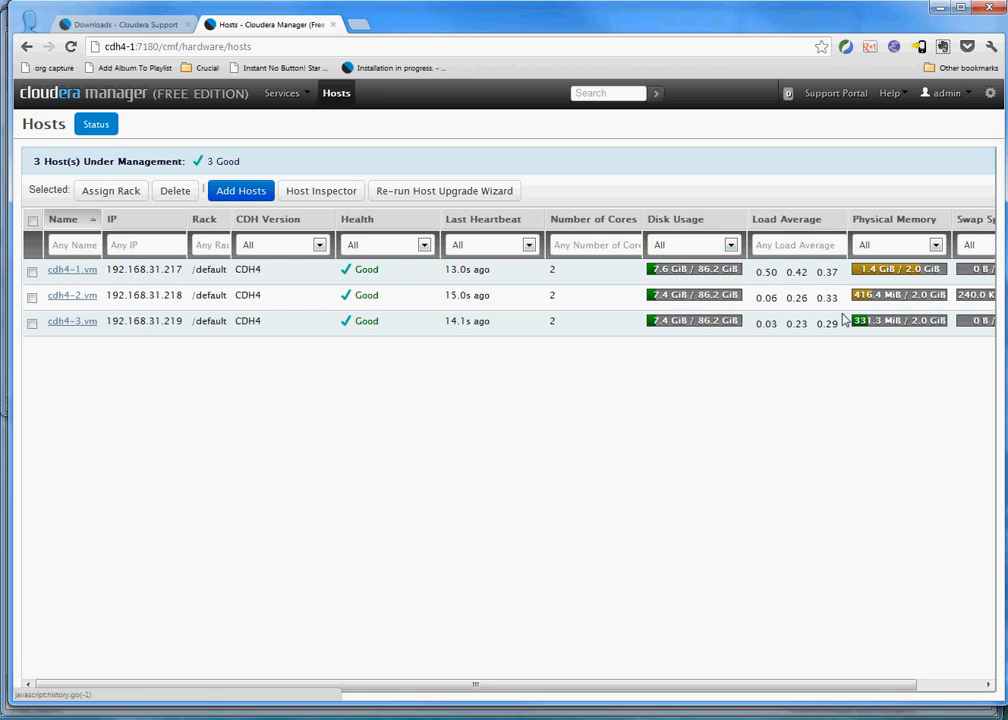
pyautogui.moveTo(66, 270)
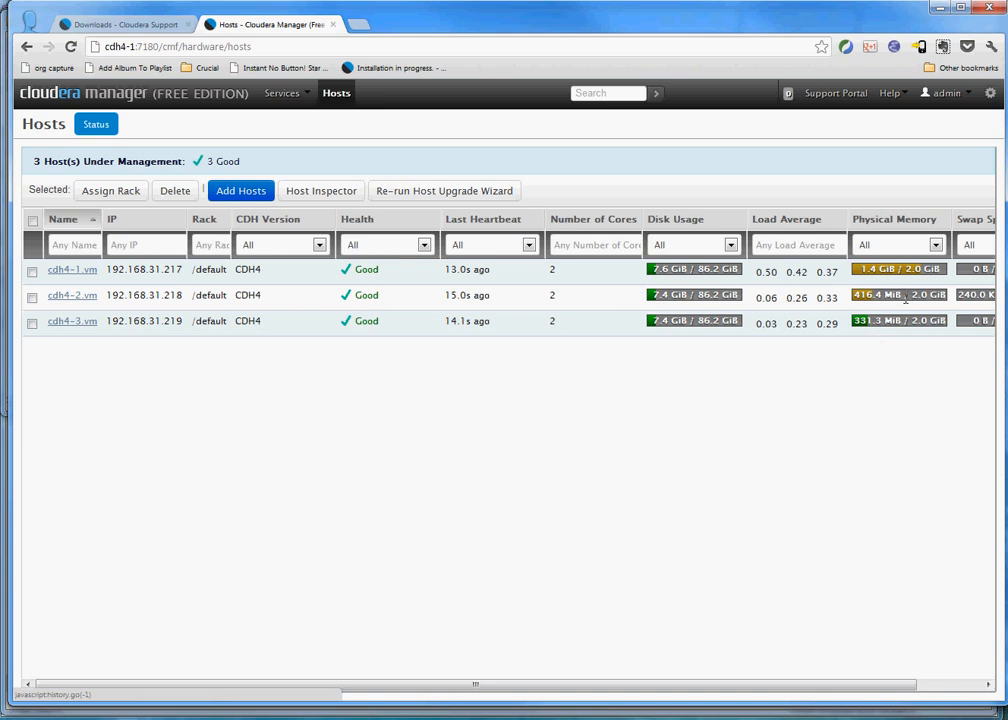
pyautogui.moveTo(918, 318)
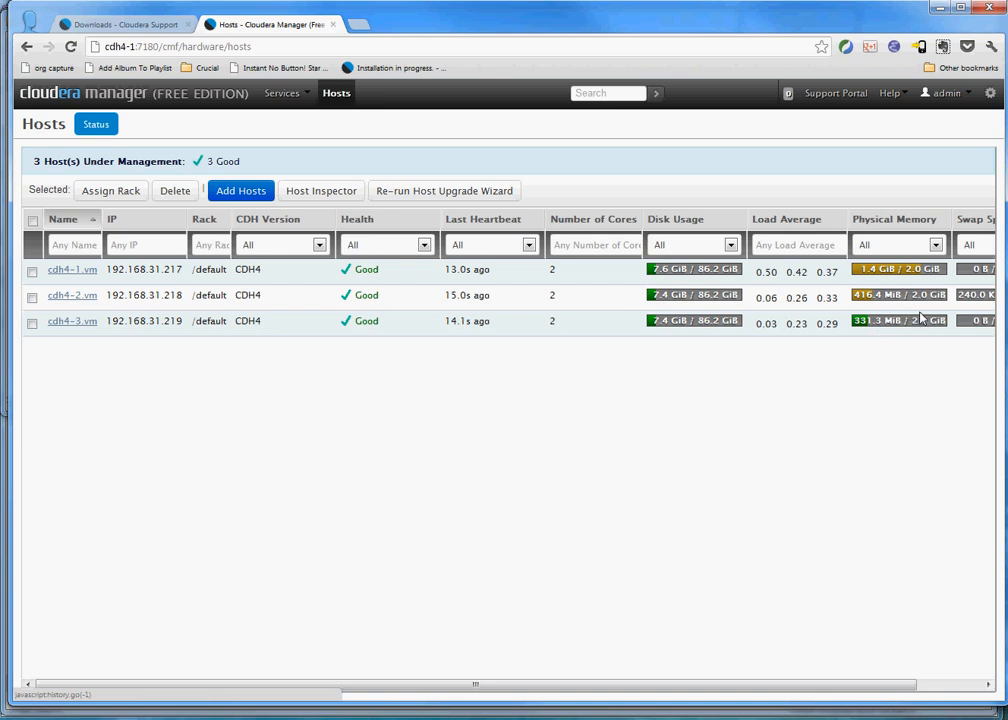
pyautogui.moveTo(920, 330)
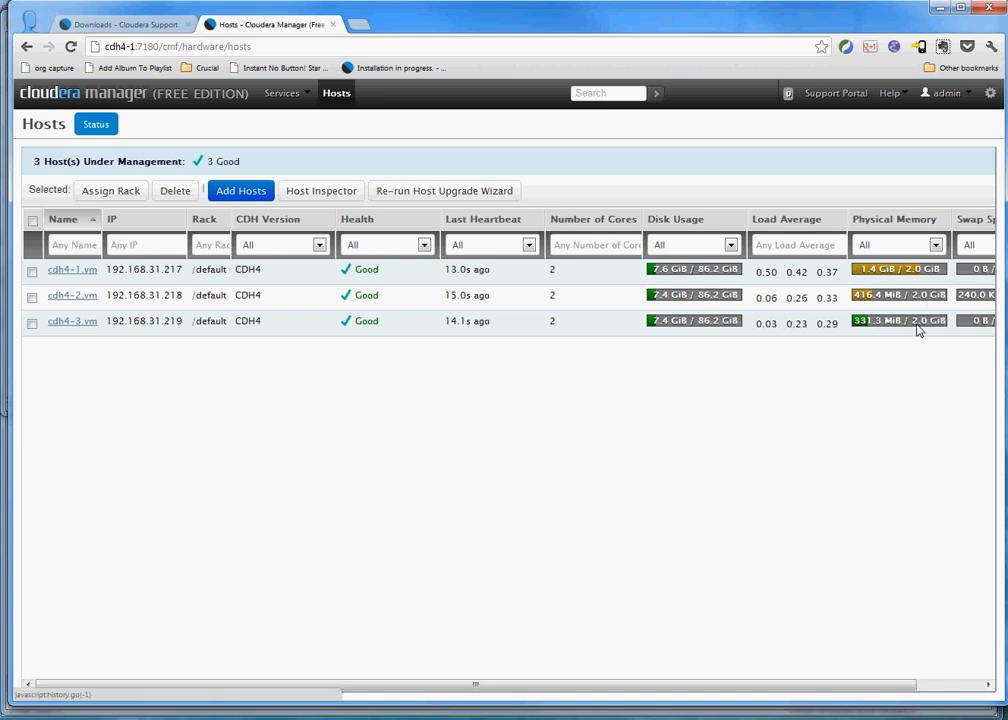
pyautogui.moveTo(921, 320)
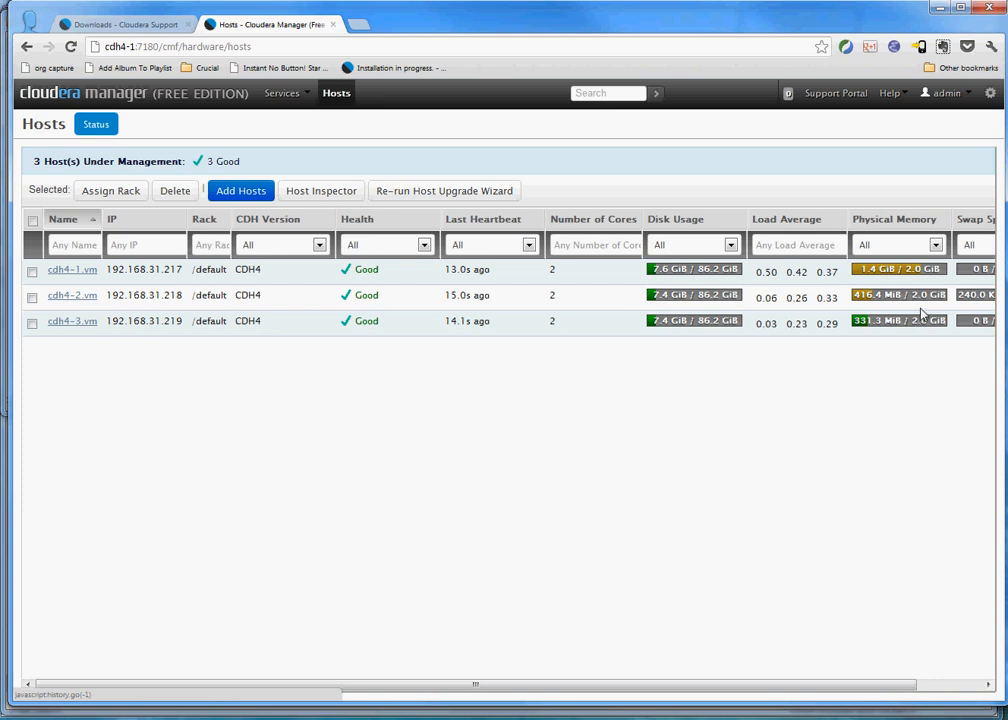
pyautogui.moveTo(148, 311)
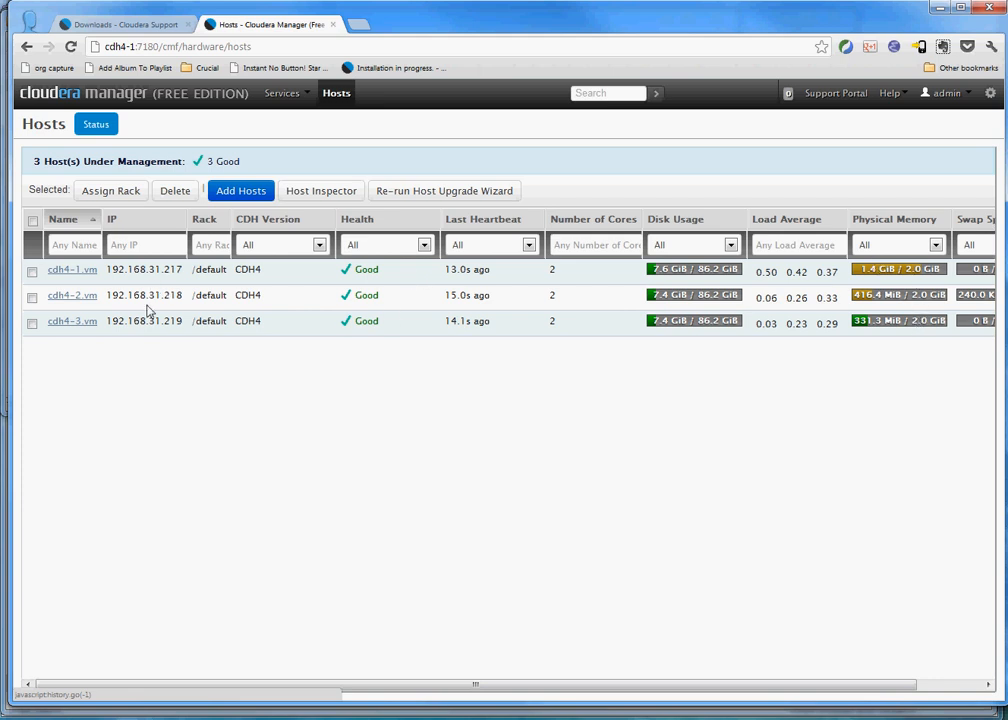
pyautogui.moveTo(152, 355)
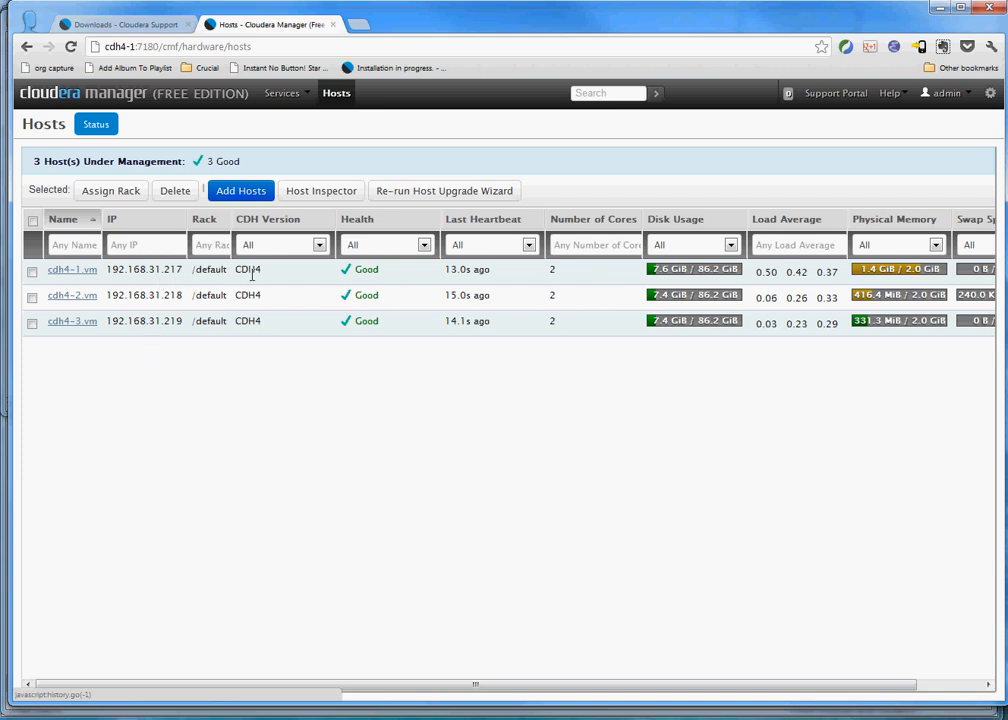
pyautogui.moveTo(364, 543)
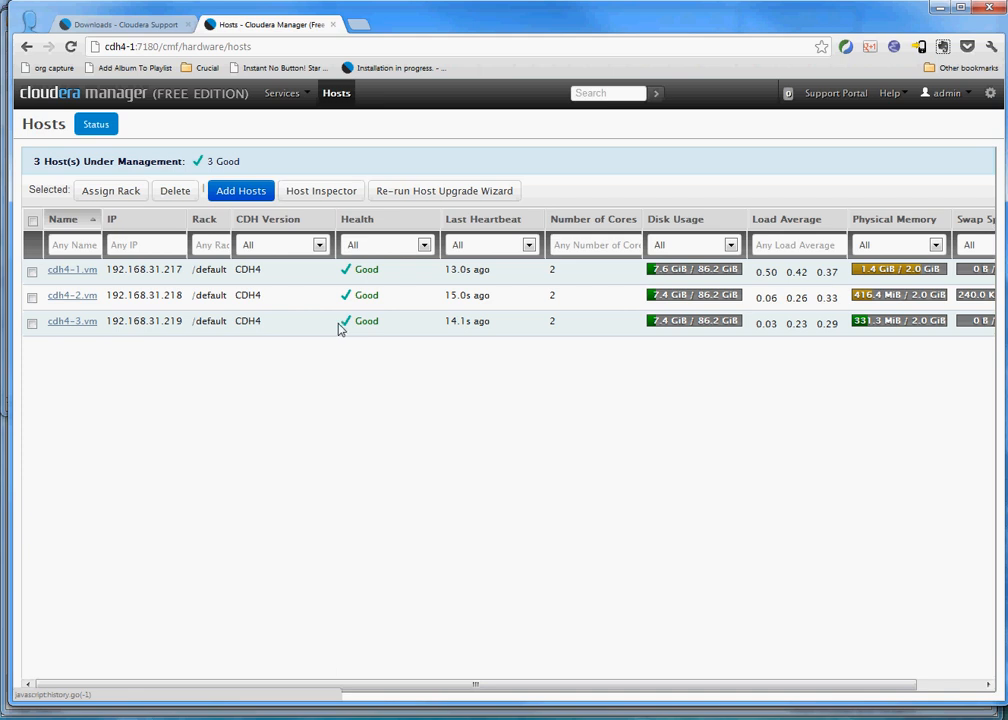
pyautogui.moveTo(343, 167)
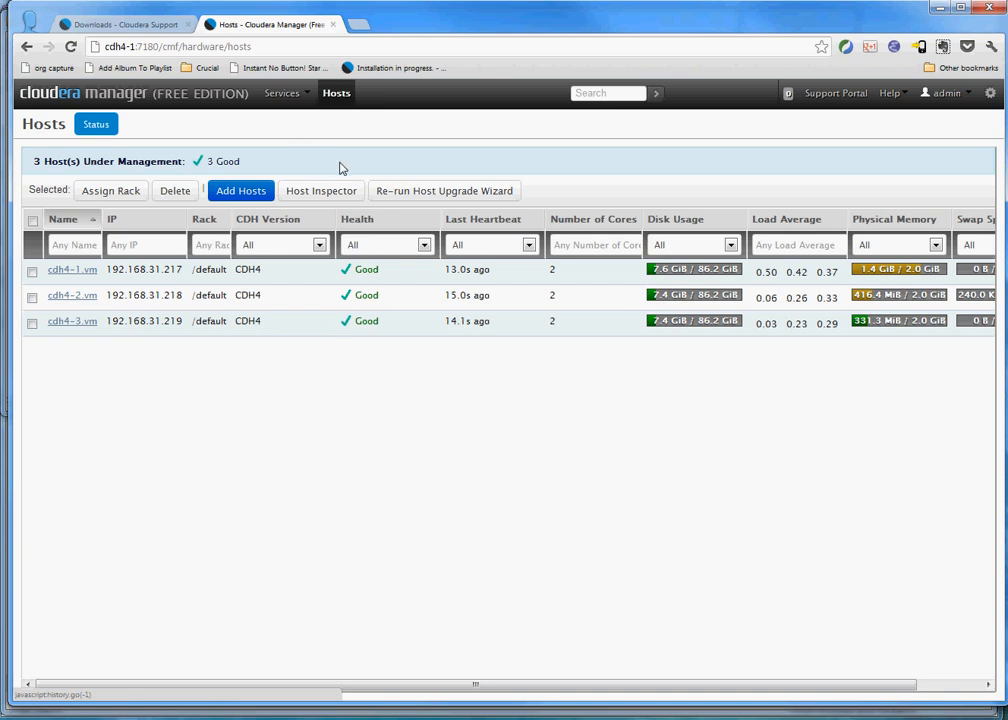
pyautogui.moveTo(364, 140)
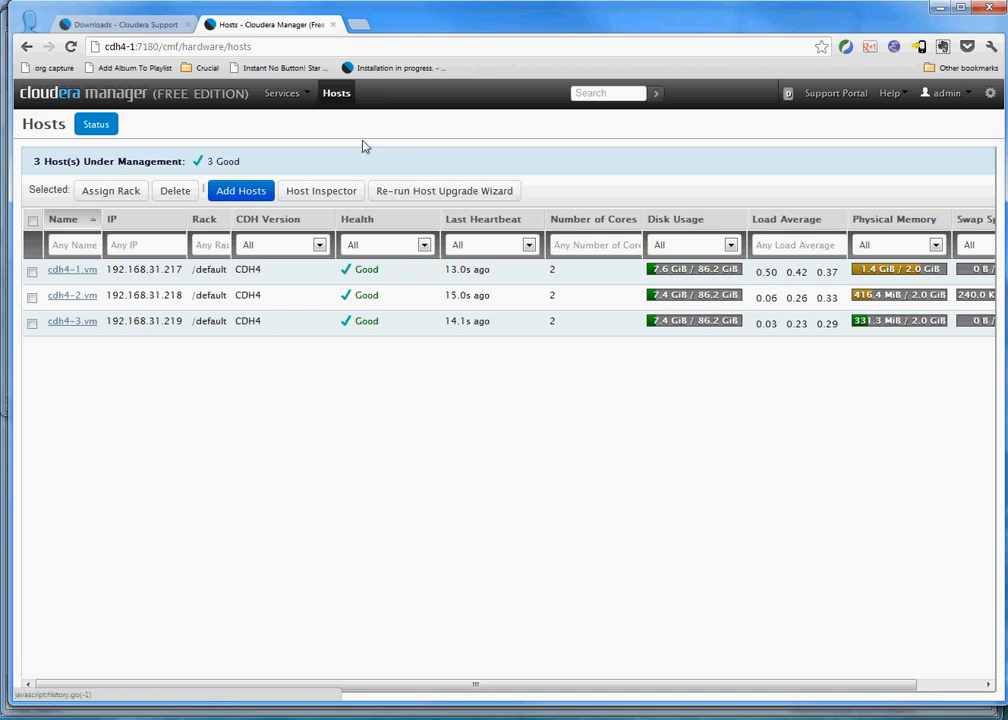
pyautogui.click(283, 92)
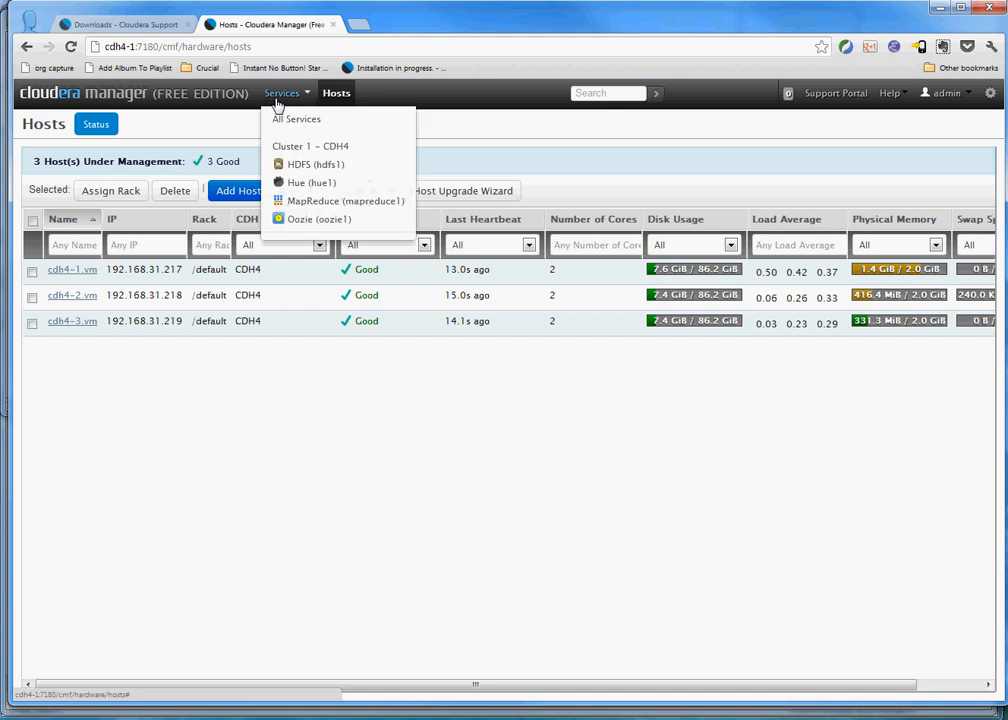
# Step: Open the mapreduce1 service from All Services and focus its Configuration page search box
pyautogui.click(296, 118)
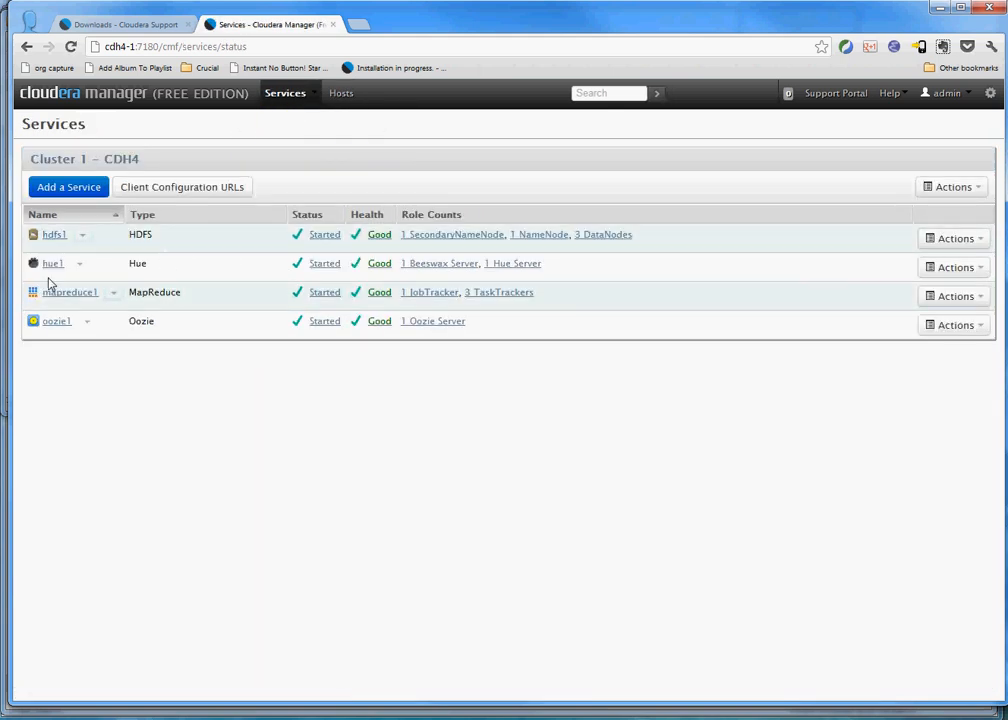
pyautogui.click(69, 292)
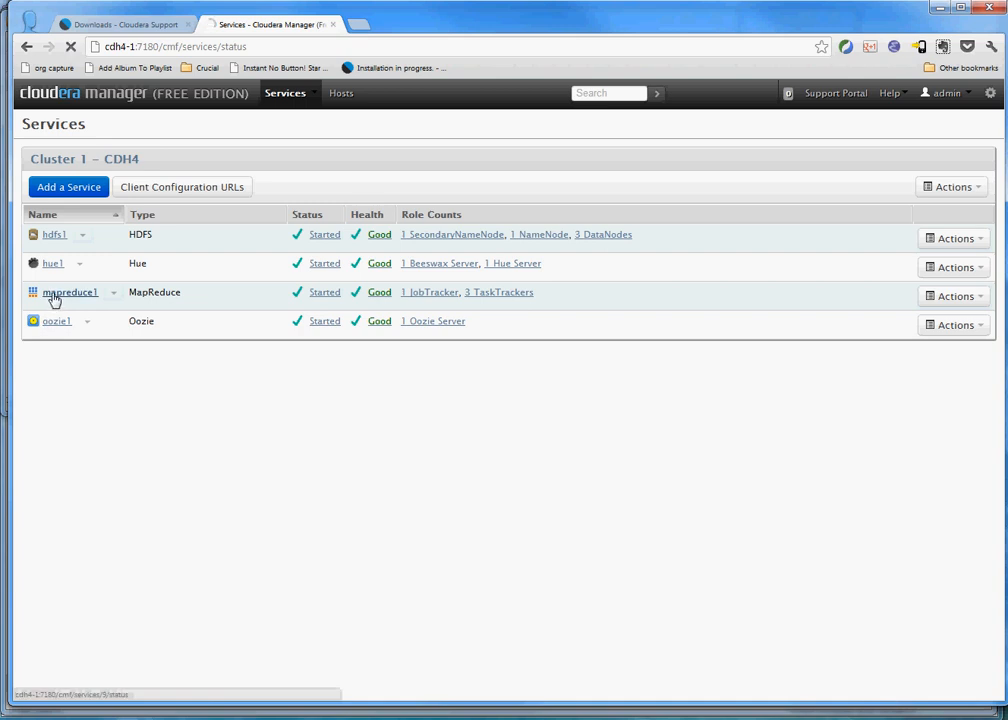
pyautogui.click(69, 292)
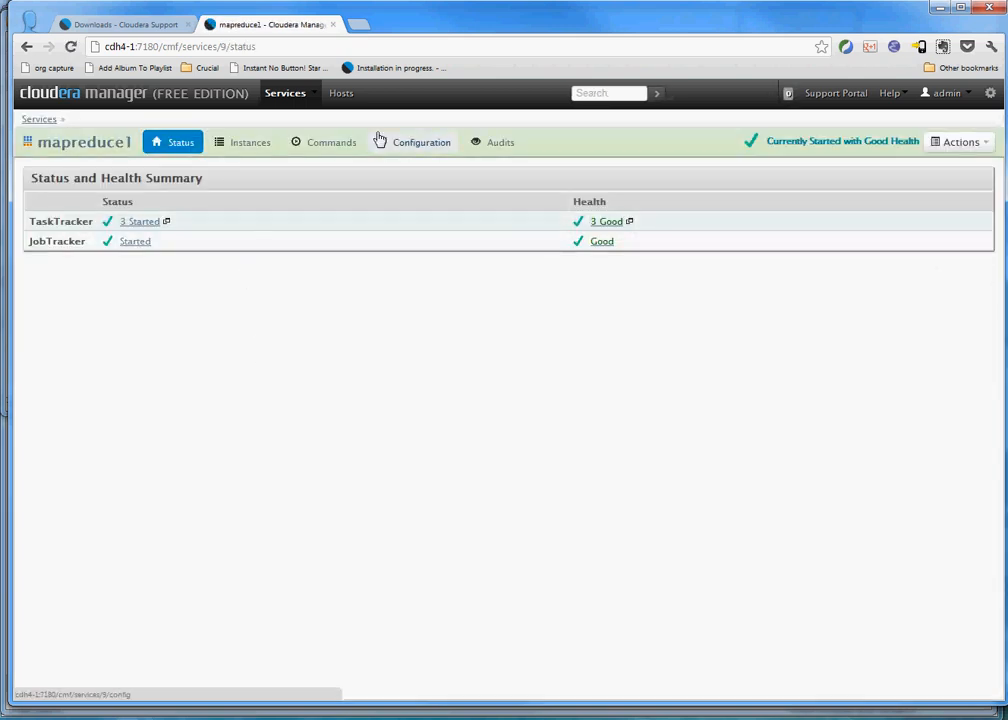
pyautogui.click(421, 142)
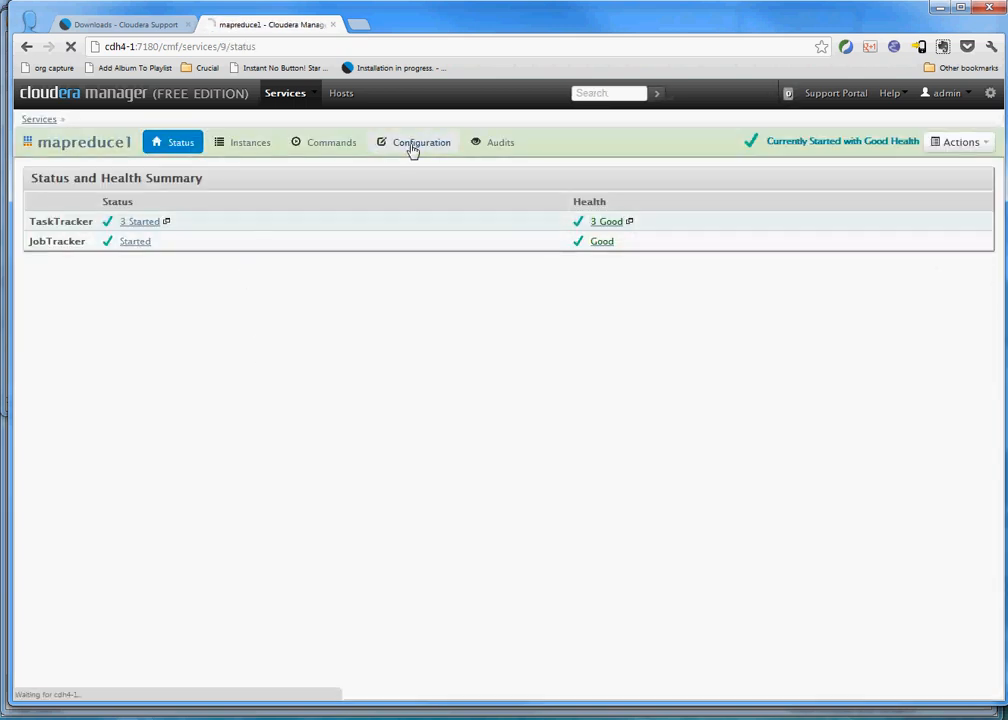
pyautogui.click(421, 142)
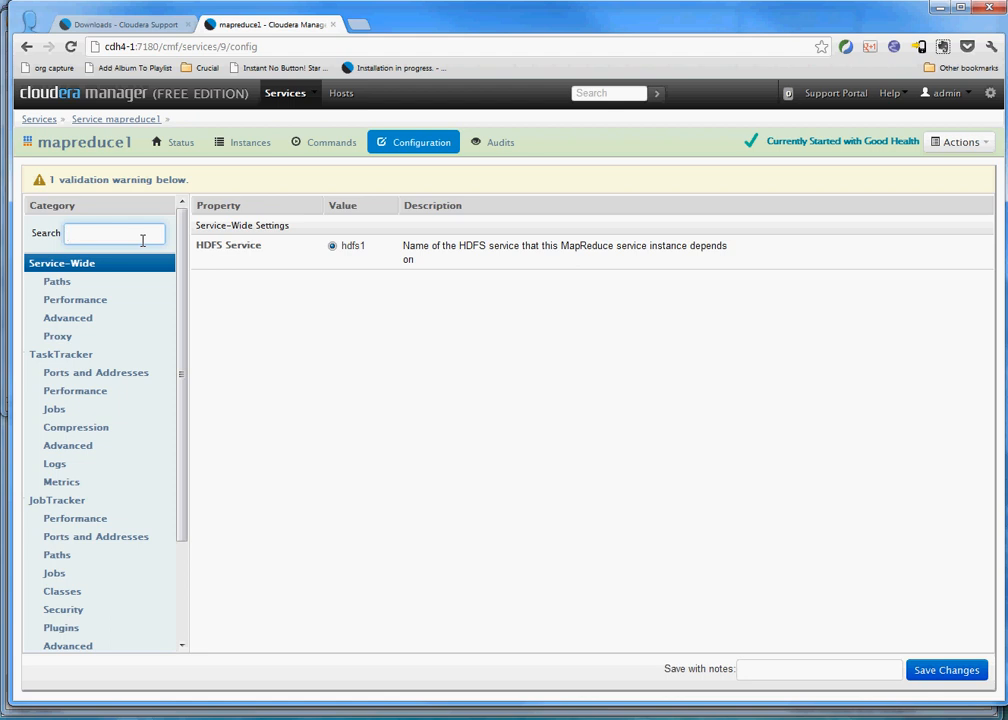
pyautogui.write('simult')
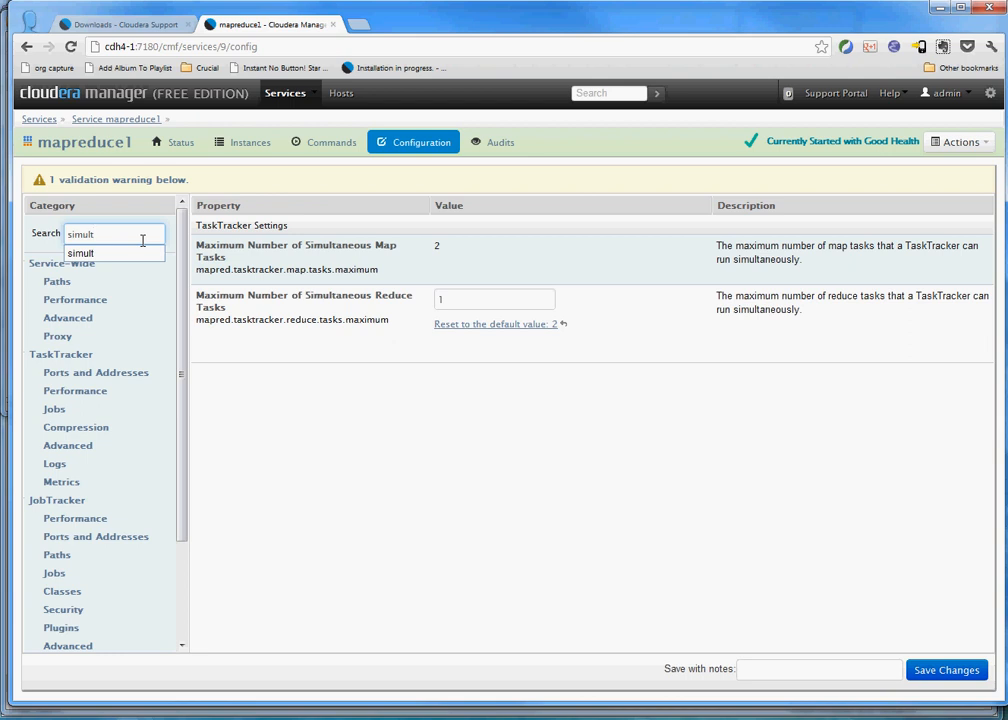
pyautogui.moveTo(420, 253)
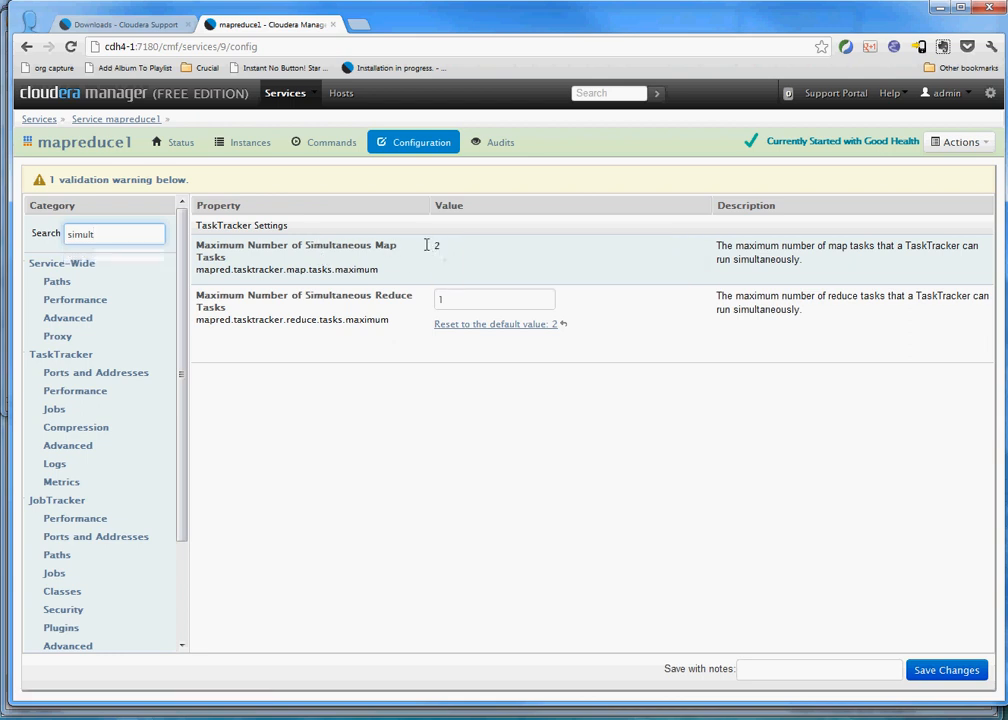
pyautogui.click(494, 248)
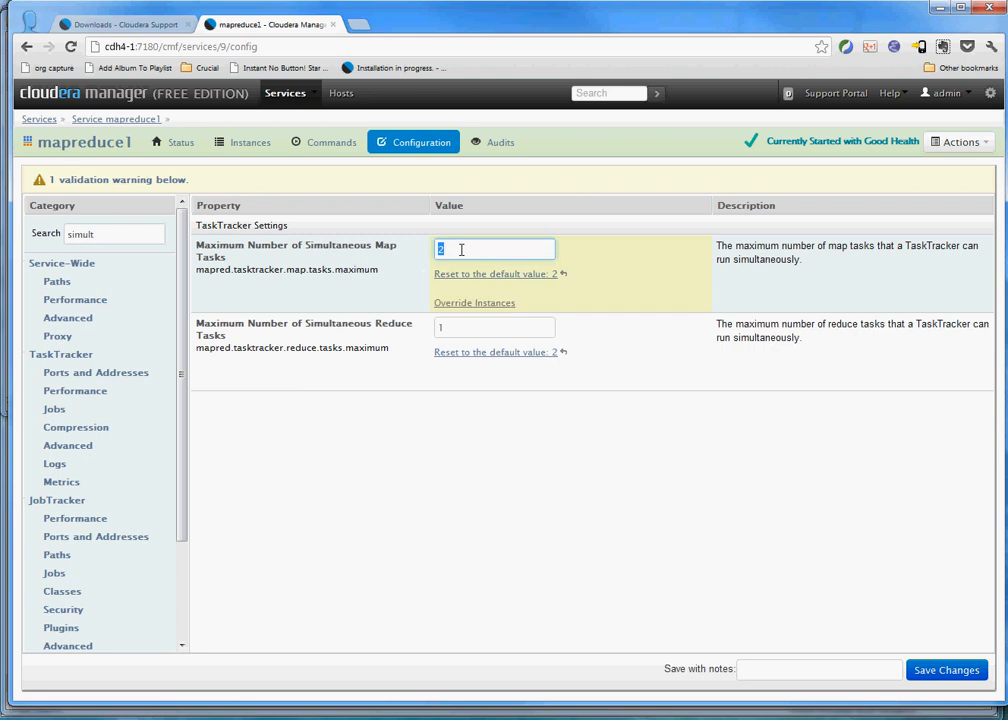
pyautogui.moveTo(387, 263)
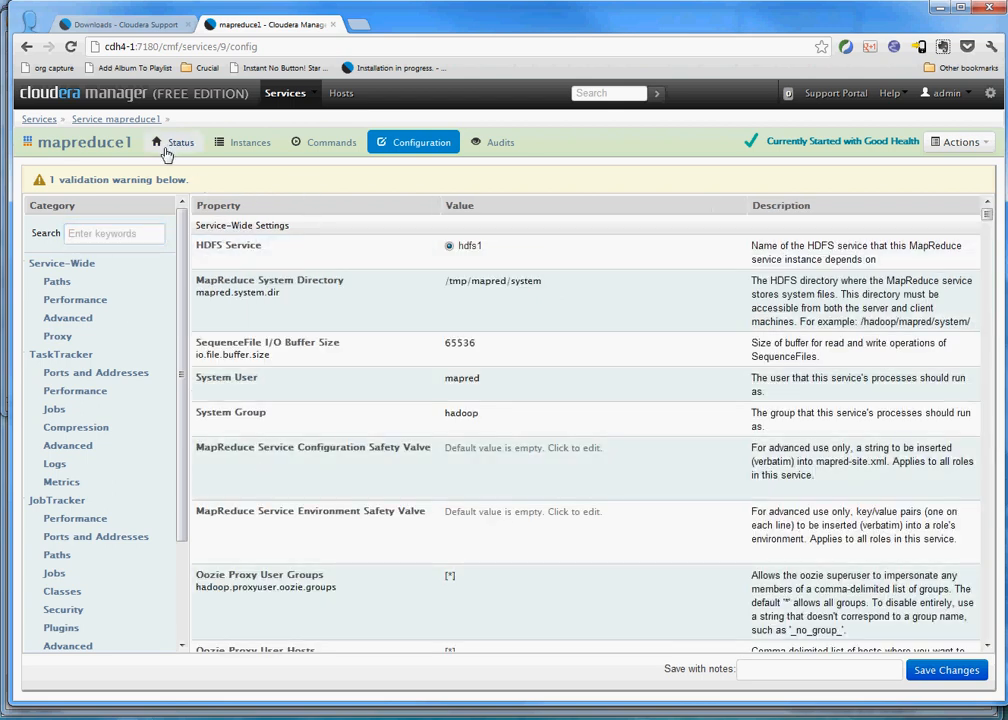
pyautogui.moveTo(210, 178)
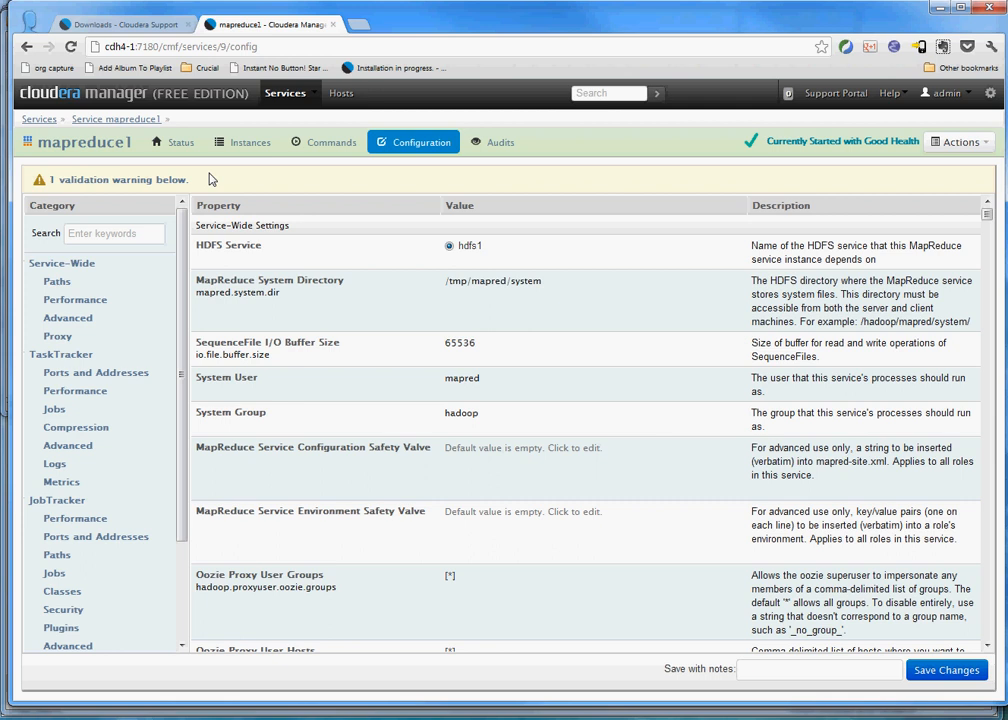
pyautogui.moveTo(211, 179)
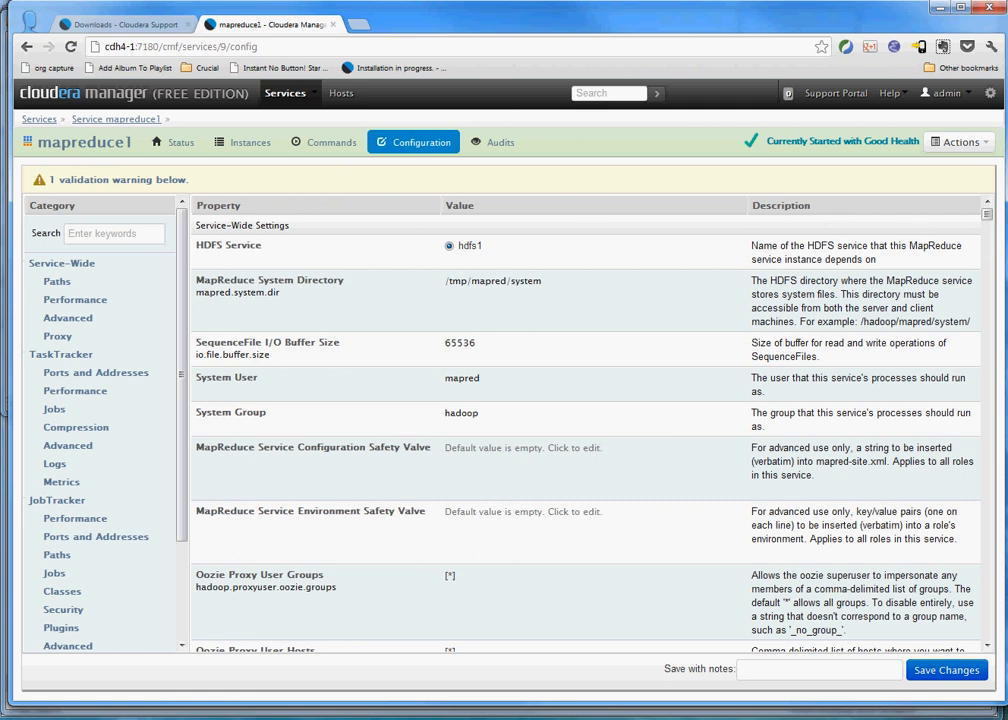